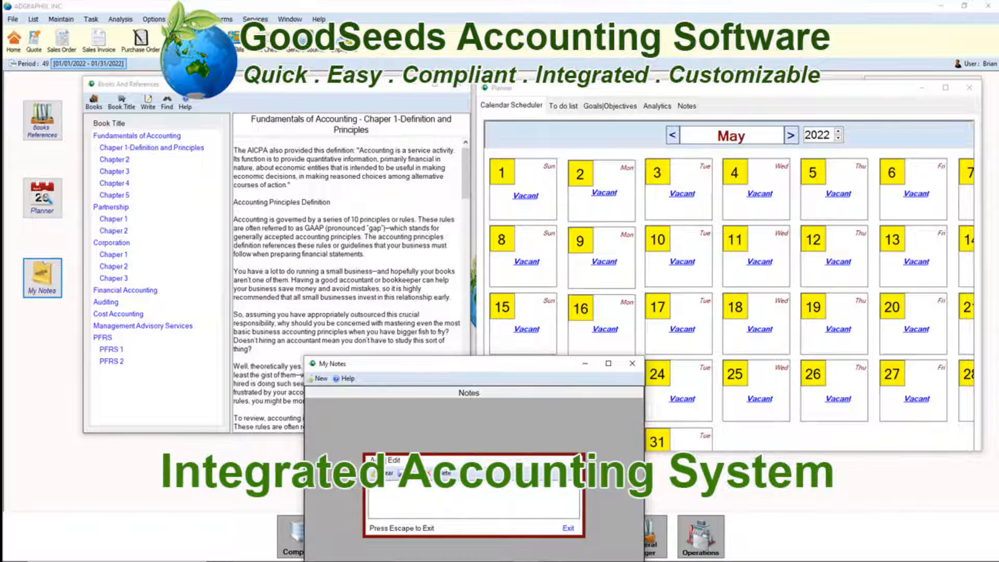
Close the open modules and log out, leaving only the GoodSeeds start screen
click(353, 536)
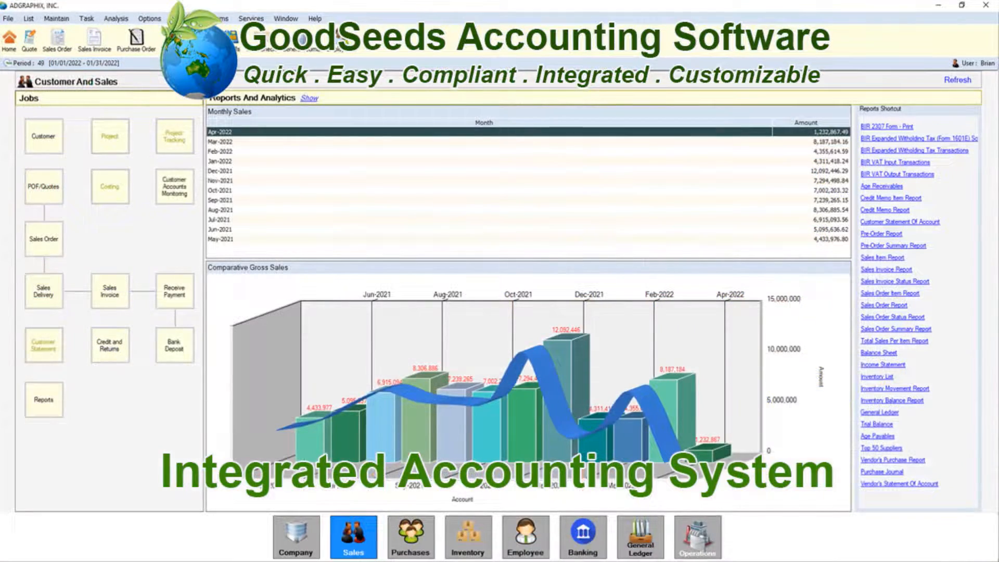
click(877, 126)
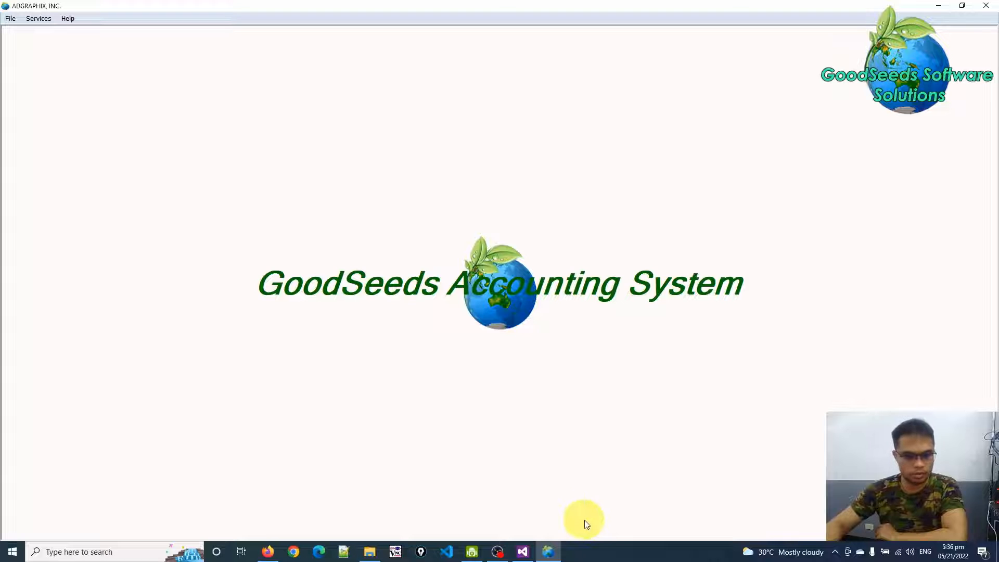
Log in via File > Log-in with the username and password
click(10, 18)
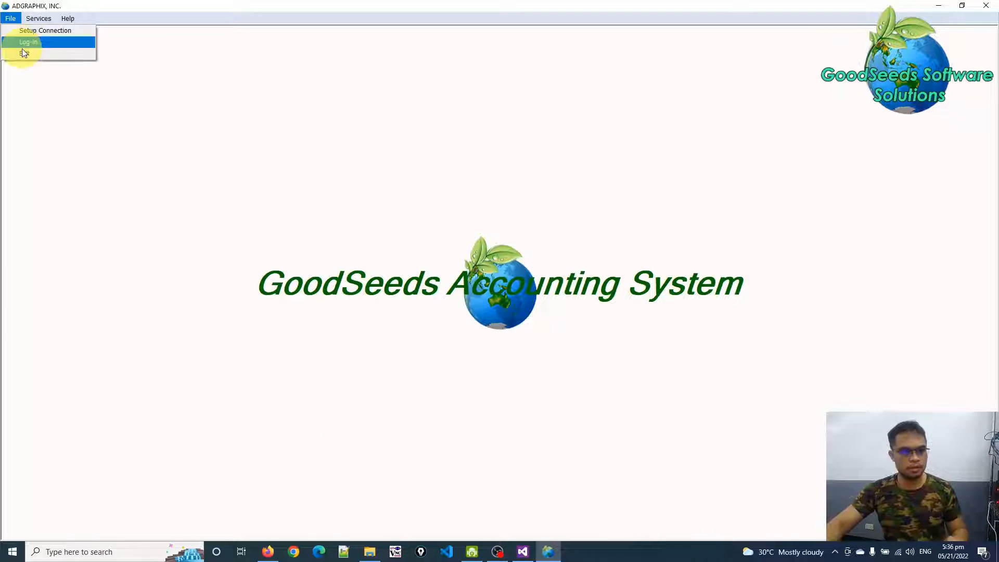
click(28, 41)
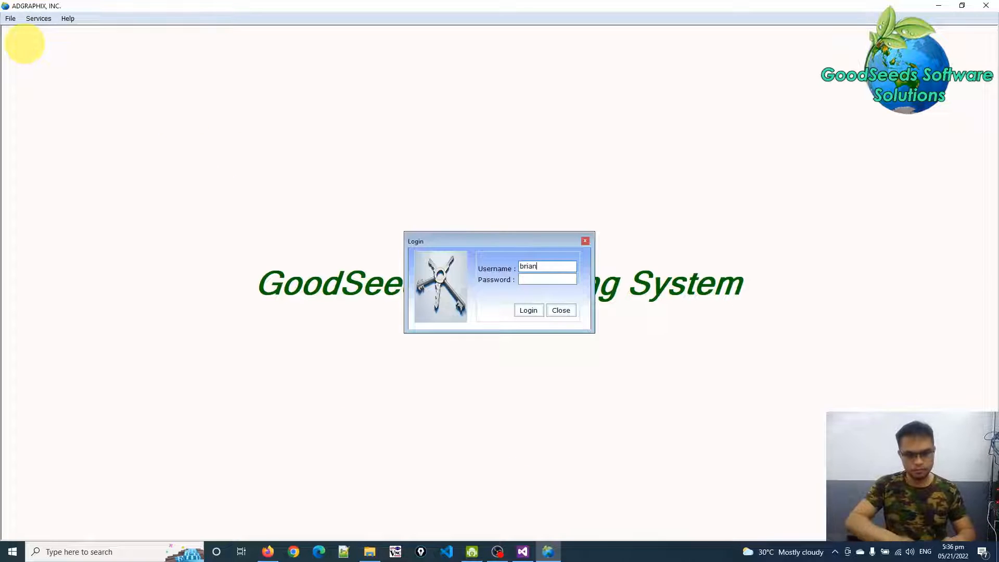
text(password)
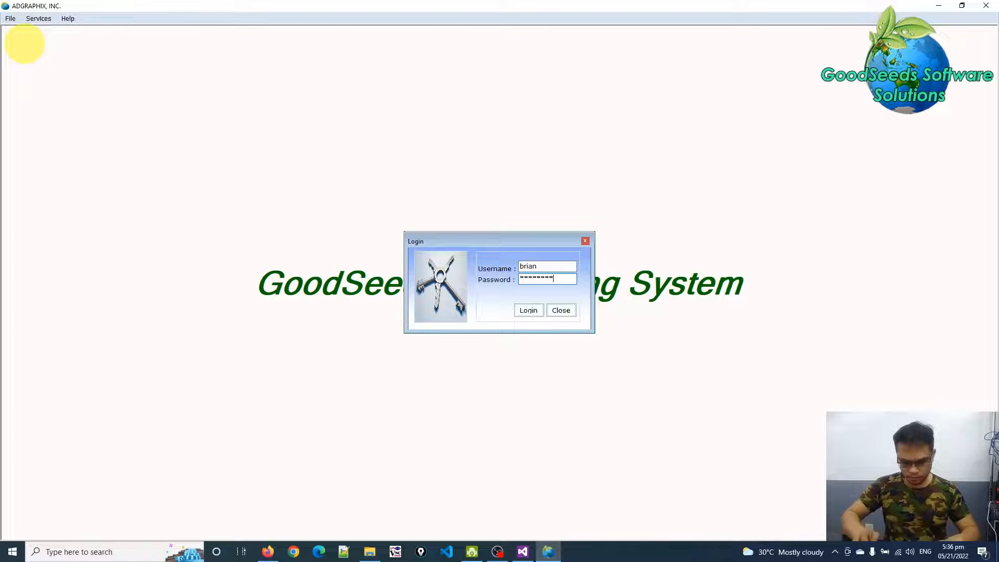
click(528, 310)
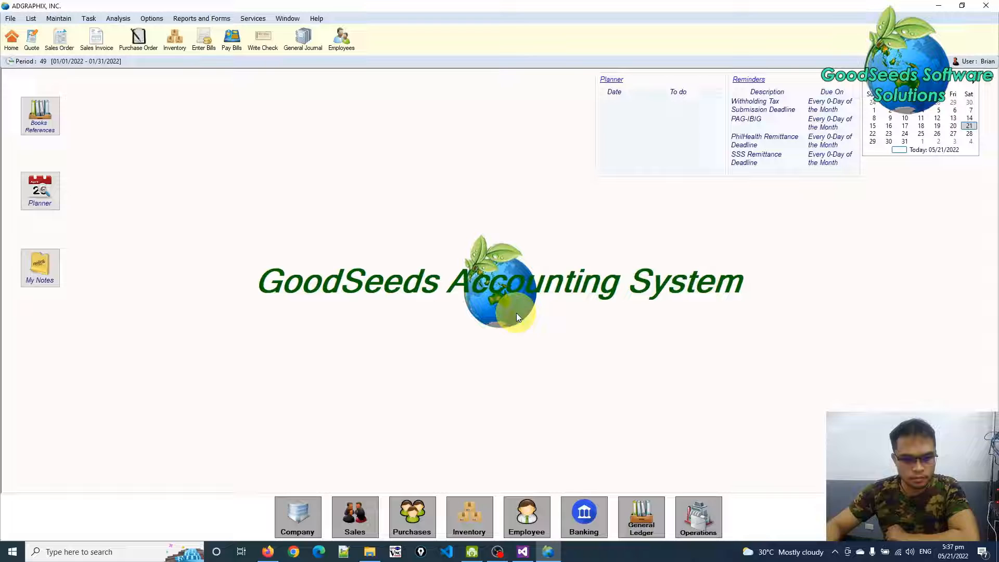
mouse_move(698, 444)
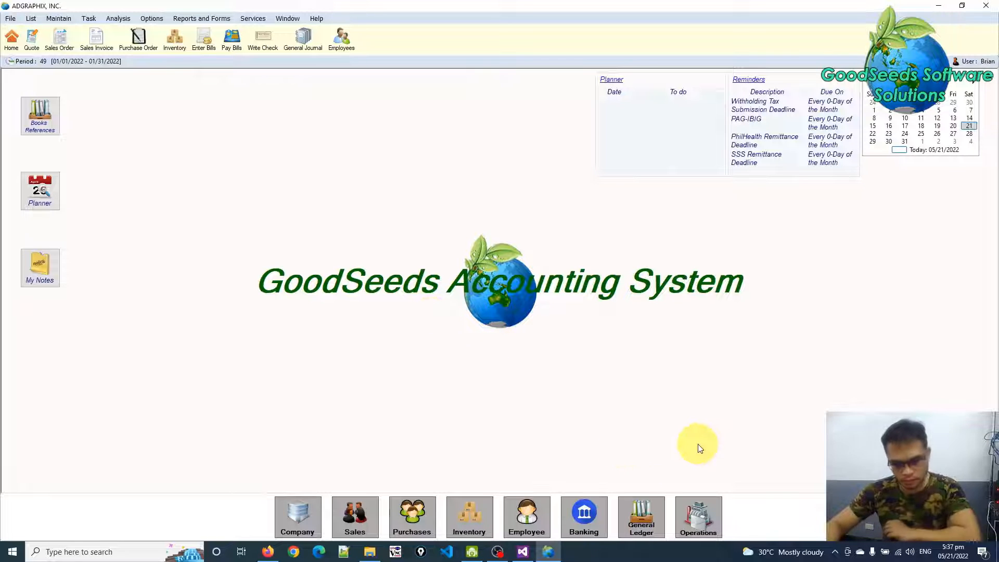
mouse_move(667, 445)
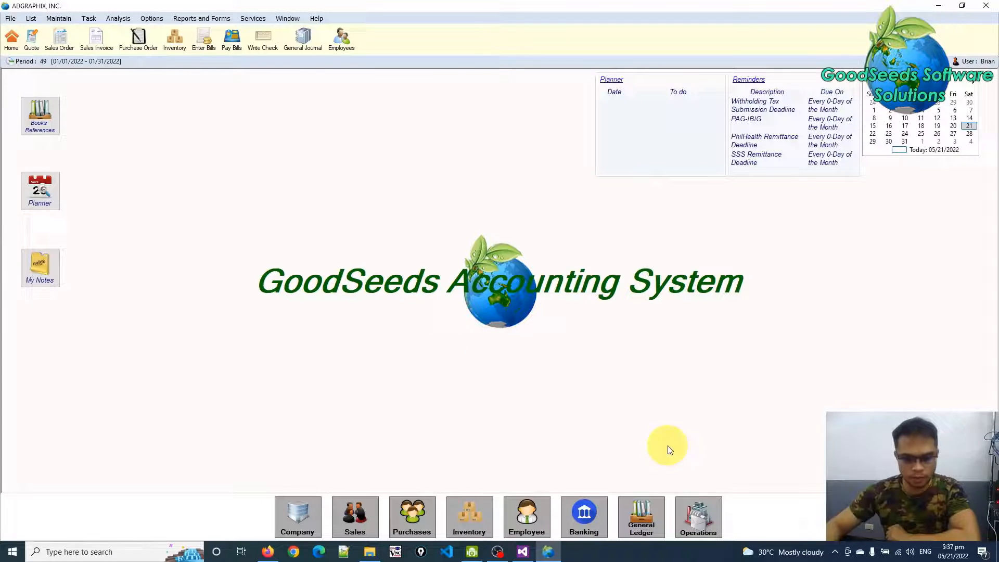
mouse_move(558, 553)
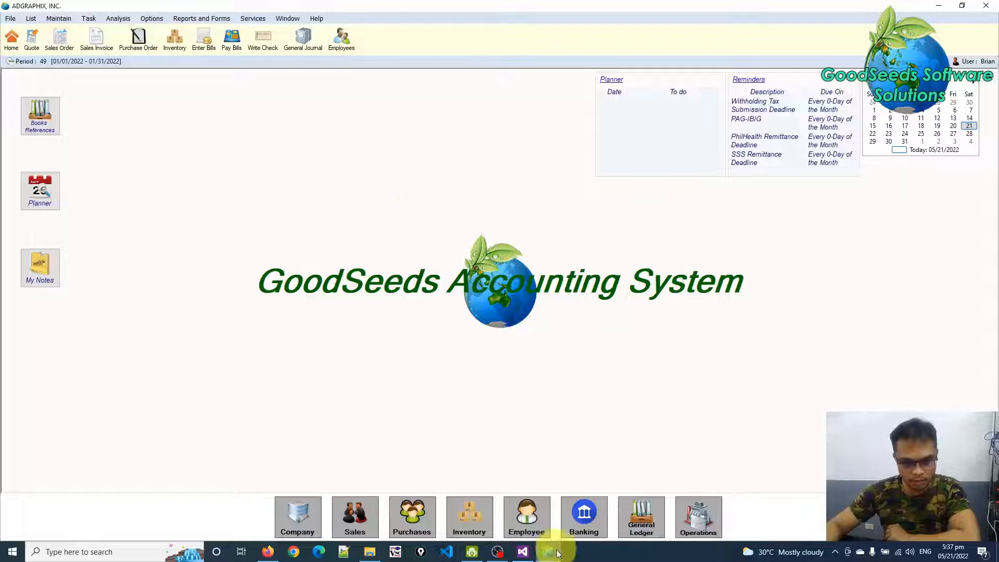
Open the Banking module from the bottom module bar
click(583, 516)
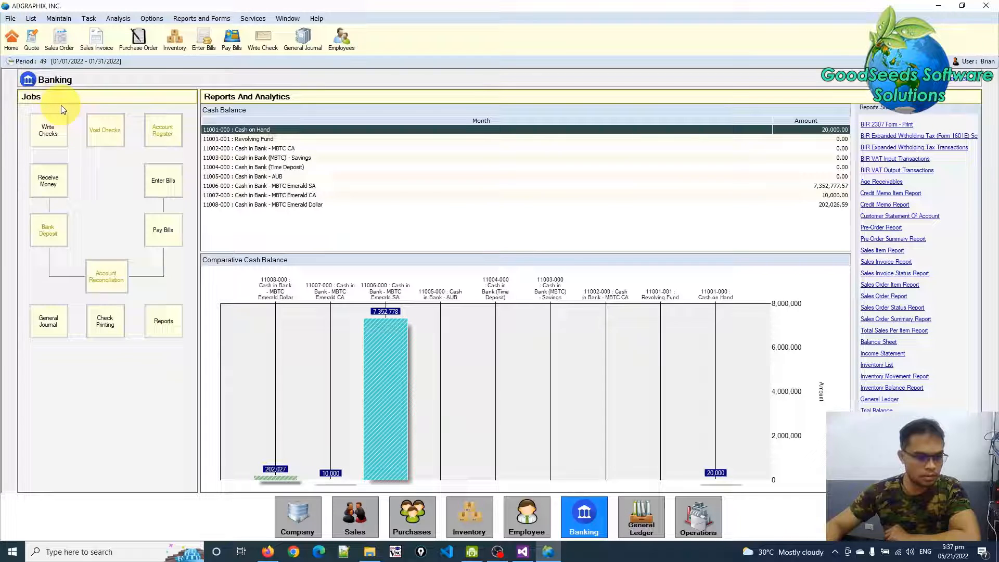
mouse_move(145, 398)
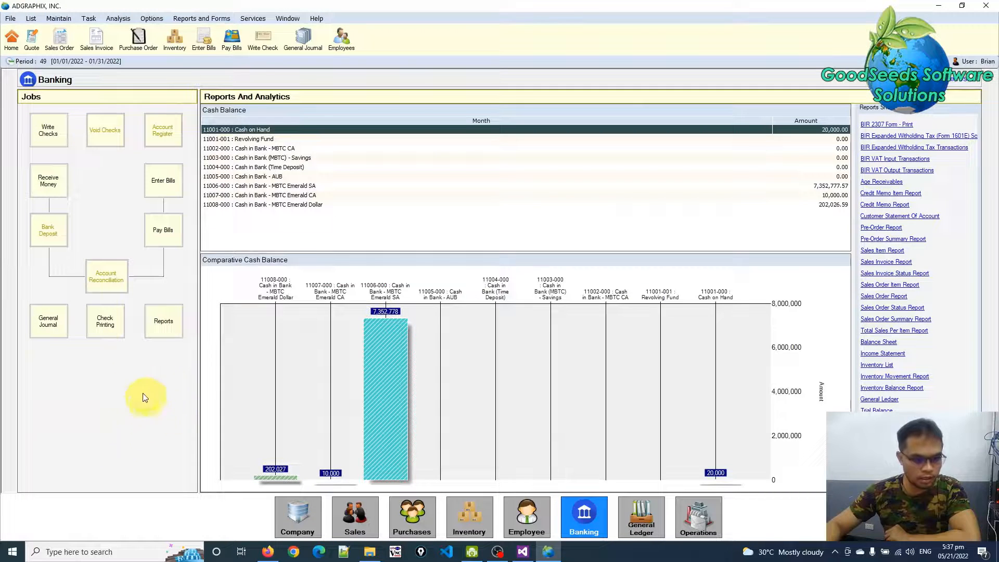
mouse_move(40, 114)
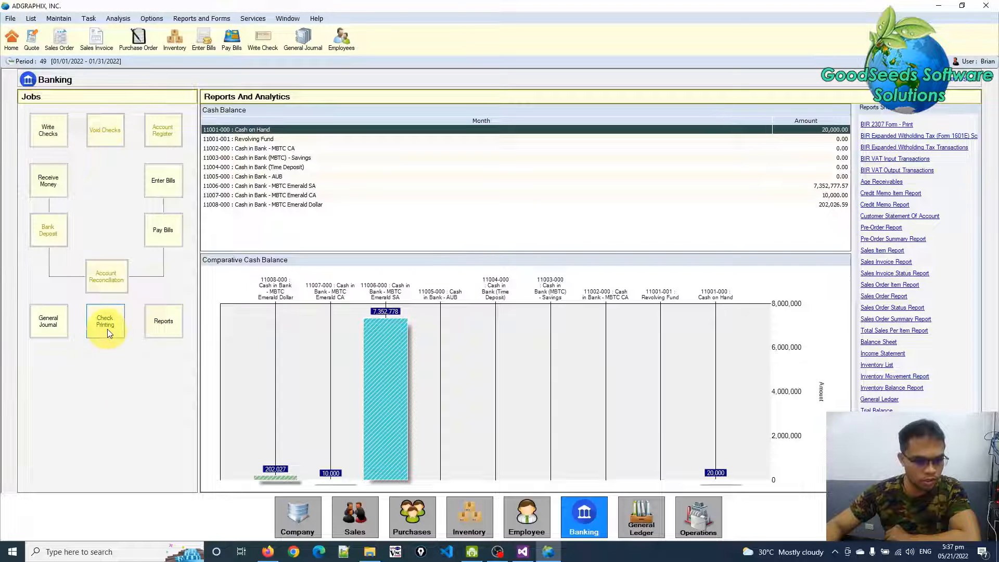
Open the Check Printing job from the Banking jobs panel
click(105, 321)
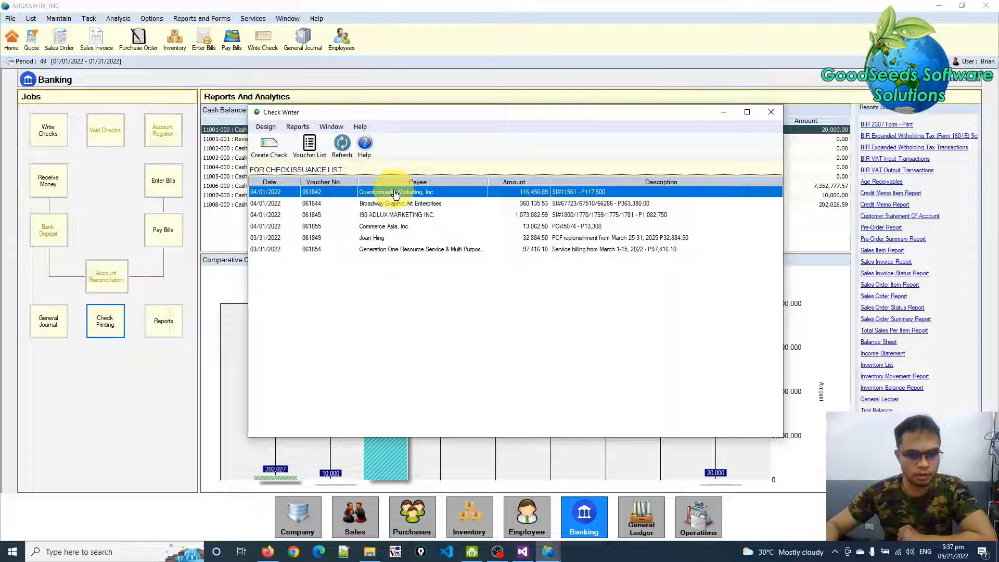
mouse_move(408, 249)
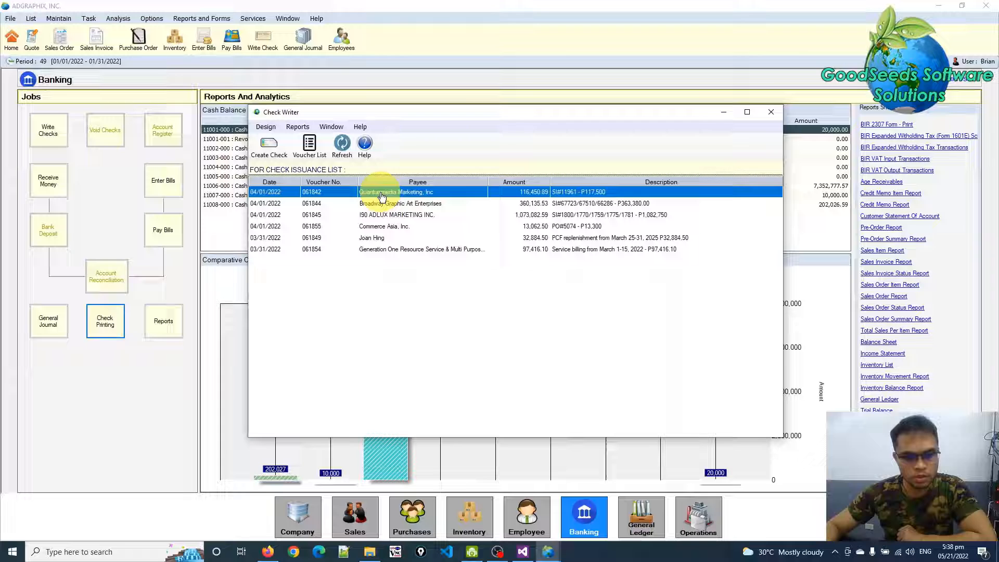
mouse_move(446, 191)
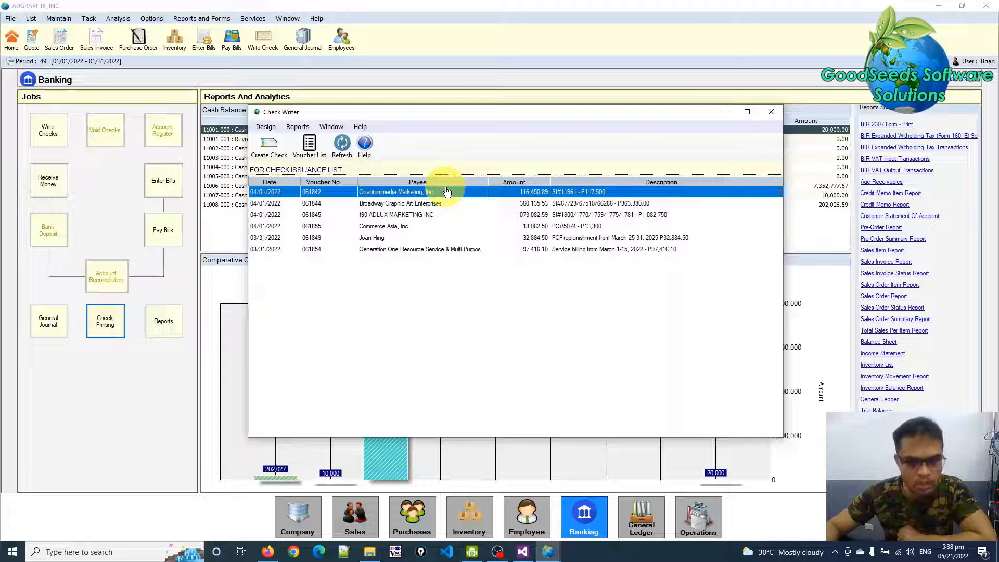
mouse_move(479, 195)
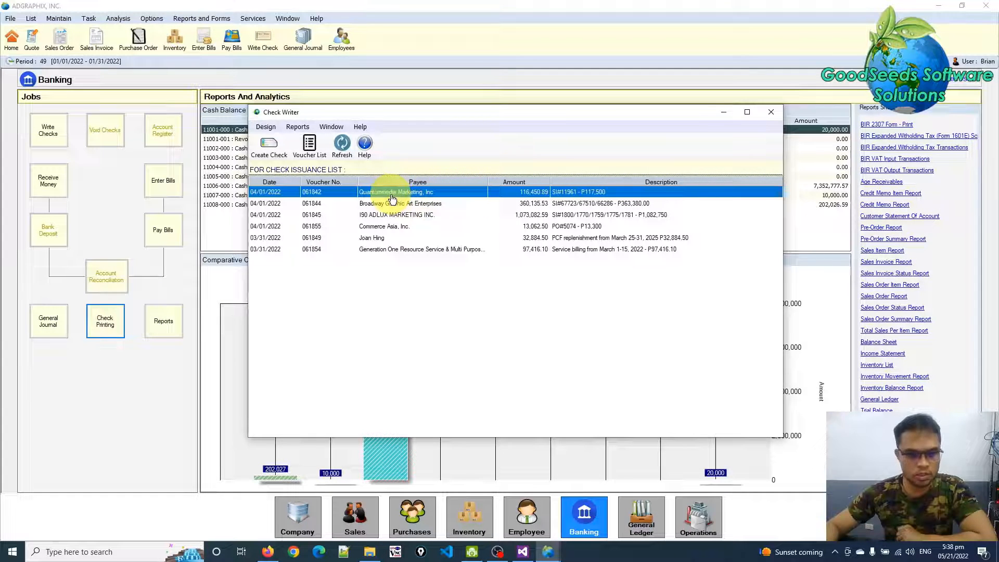
Load the Quantummedia Marketing voucher 061842 and review its journal entry
double_click(395, 192)
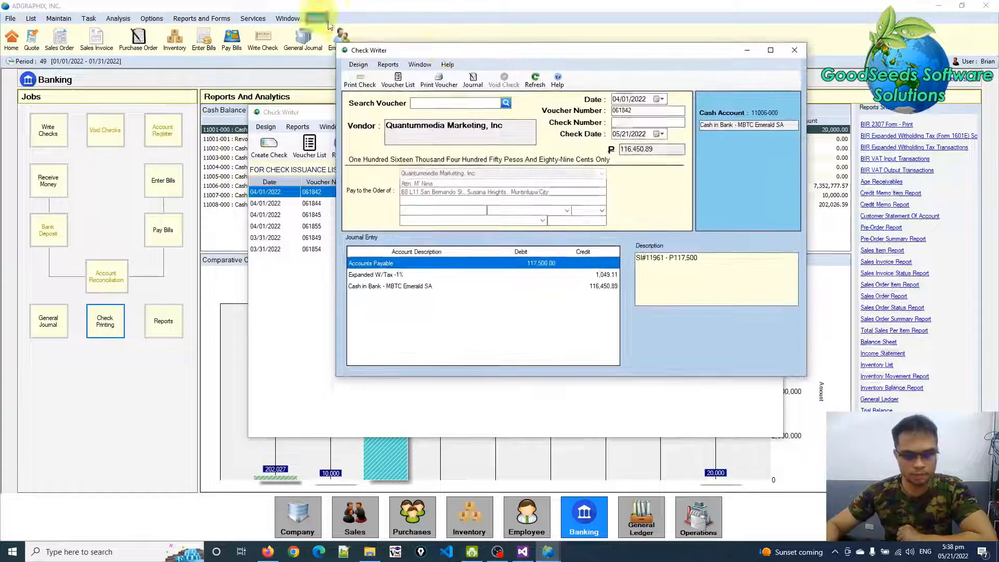
mouse_move(427, 398)
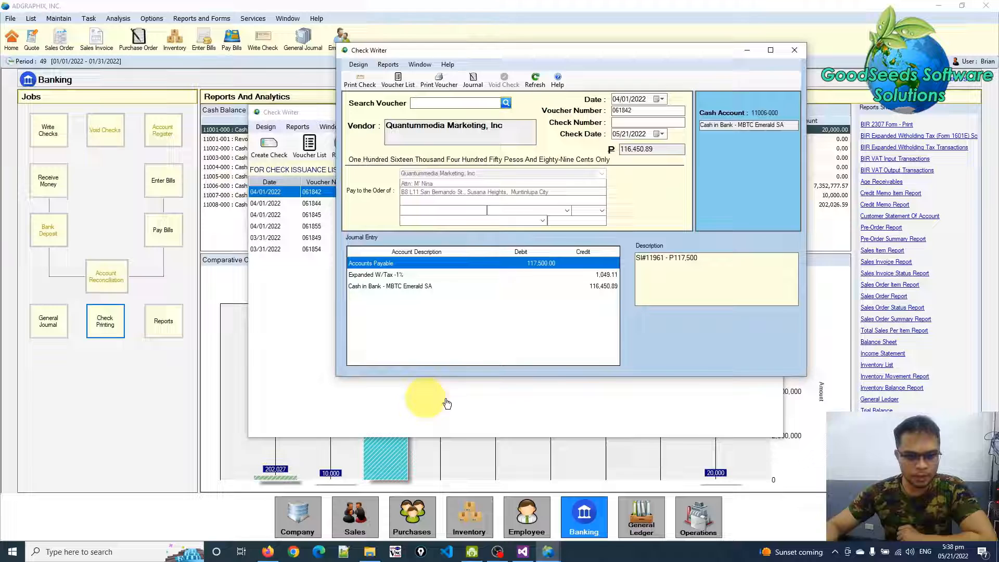
mouse_move(612, 24)
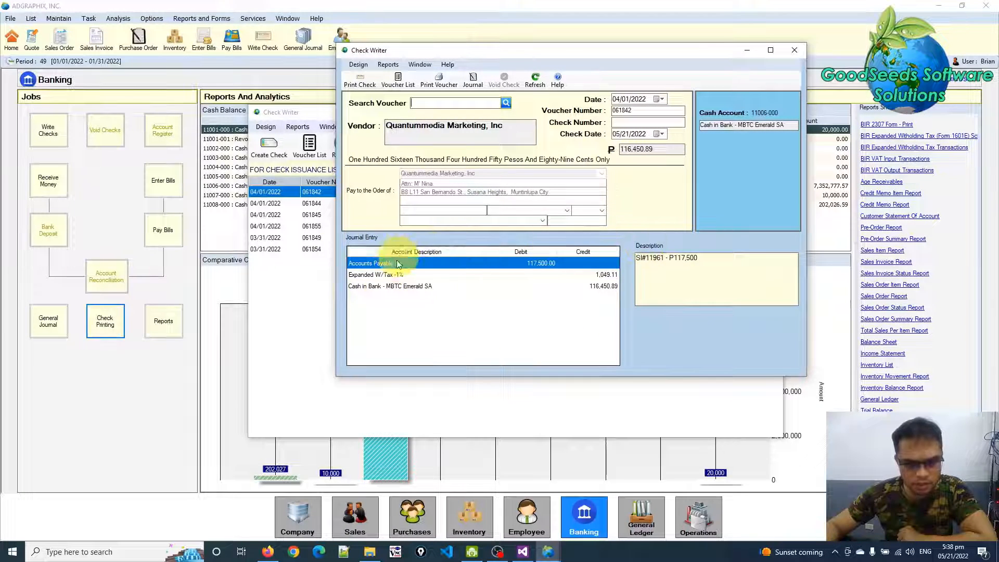
mouse_move(472, 80)
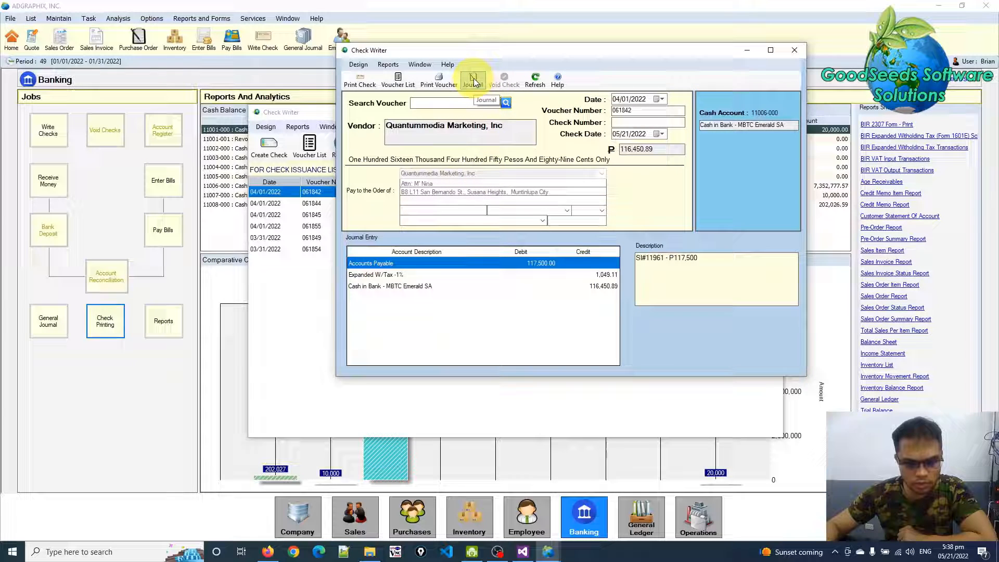
click(472, 79)
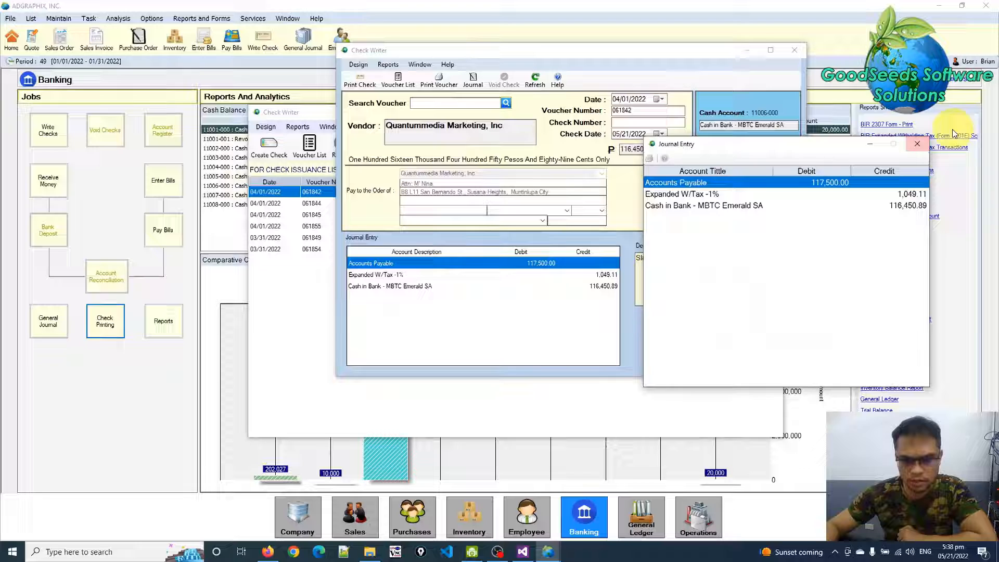
click(917, 144)
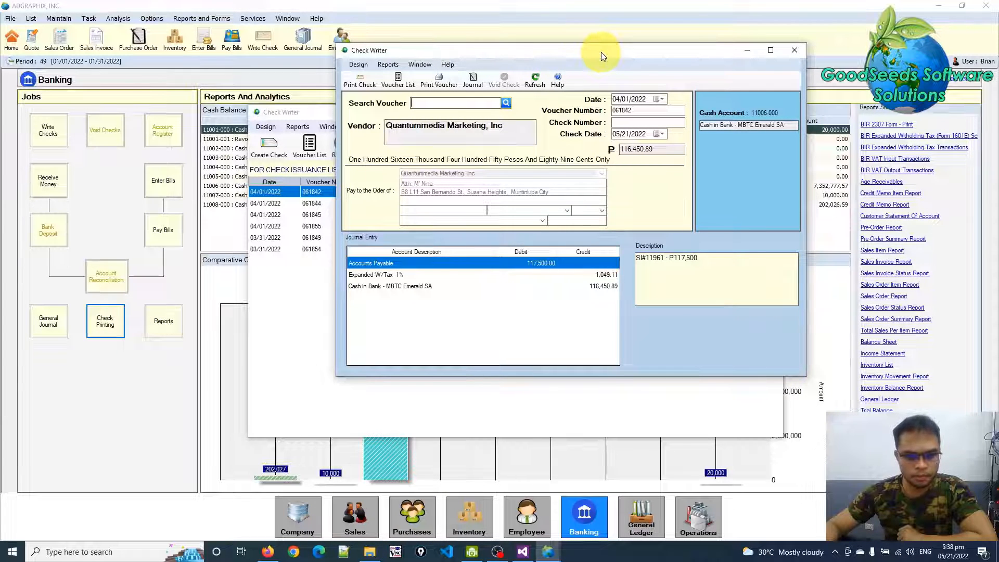
mouse_move(643, 223)
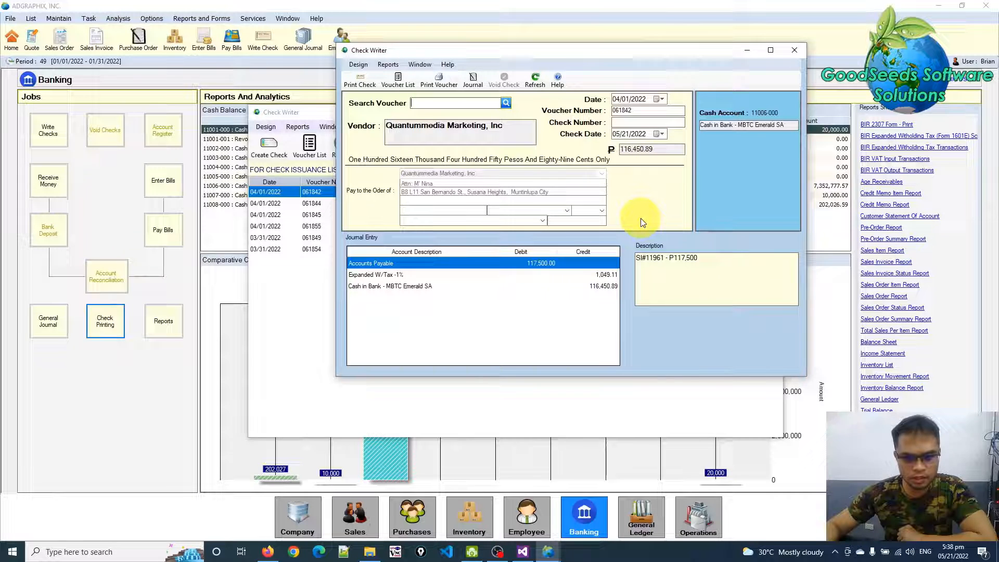
mouse_move(615, 191)
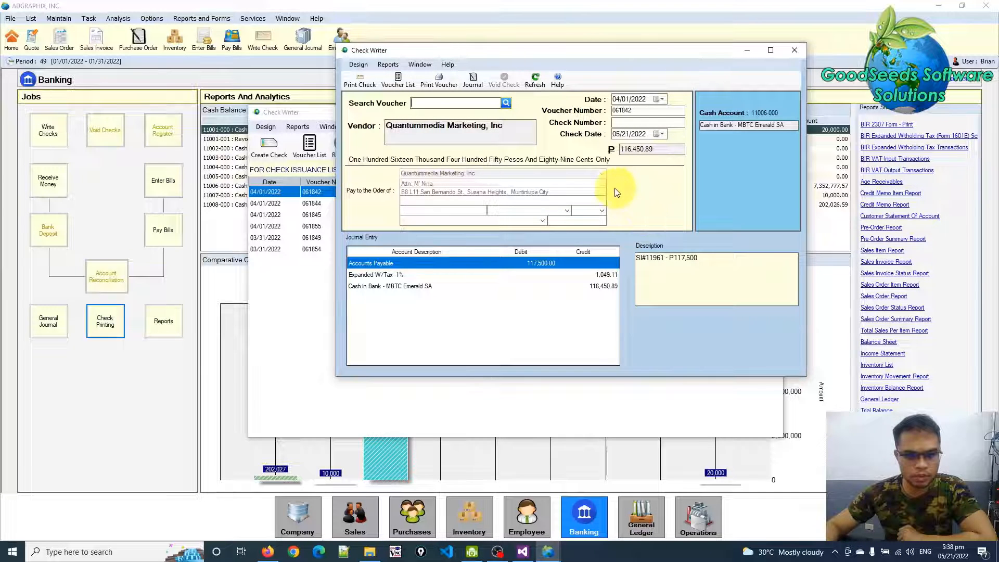
mouse_move(360, 83)
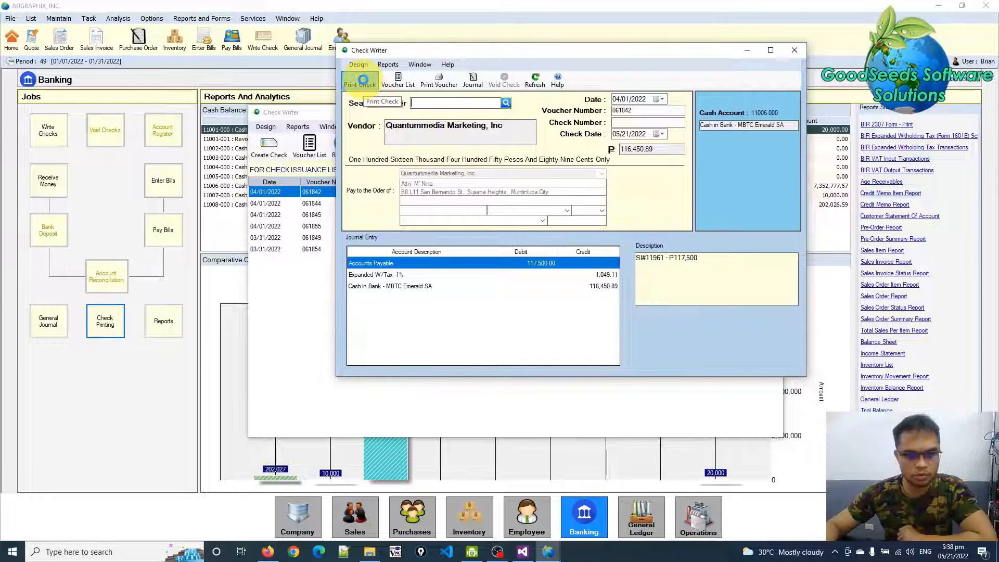
Print the Quantummedia check to Microsoft Print to PDF as 'test print 2' on the Desktop
click(359, 79)
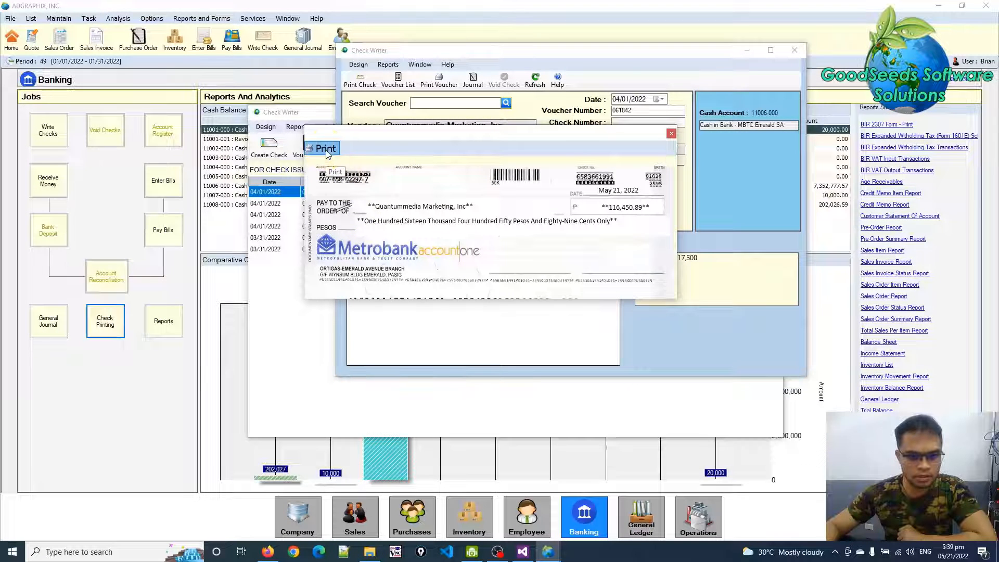
click(327, 148)
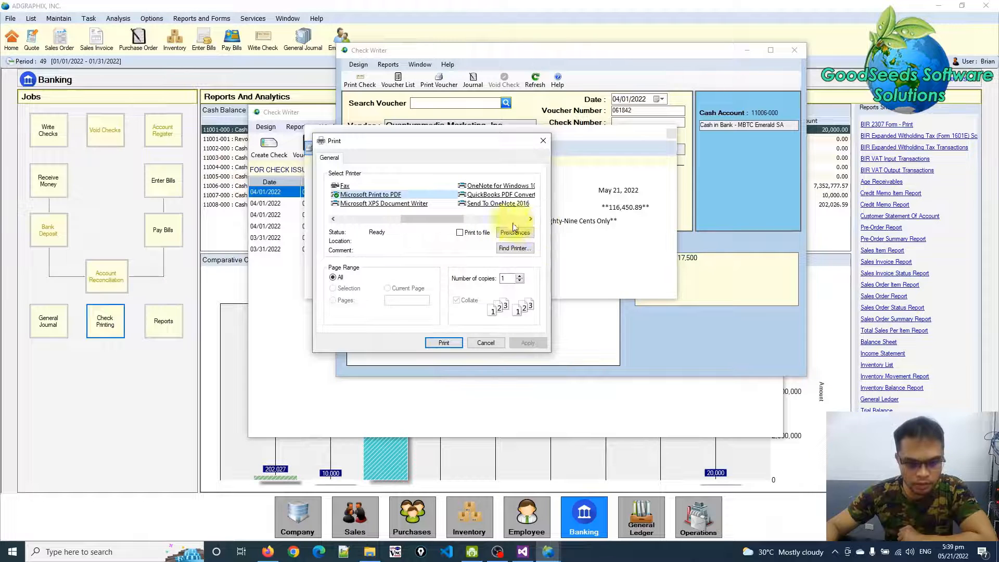
mouse_move(433, 220)
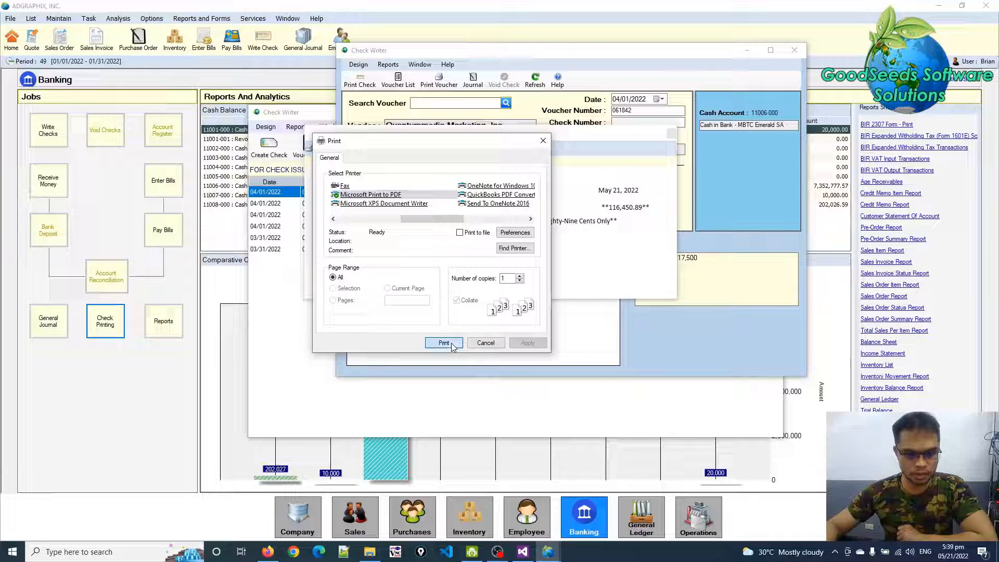
click(443, 343)
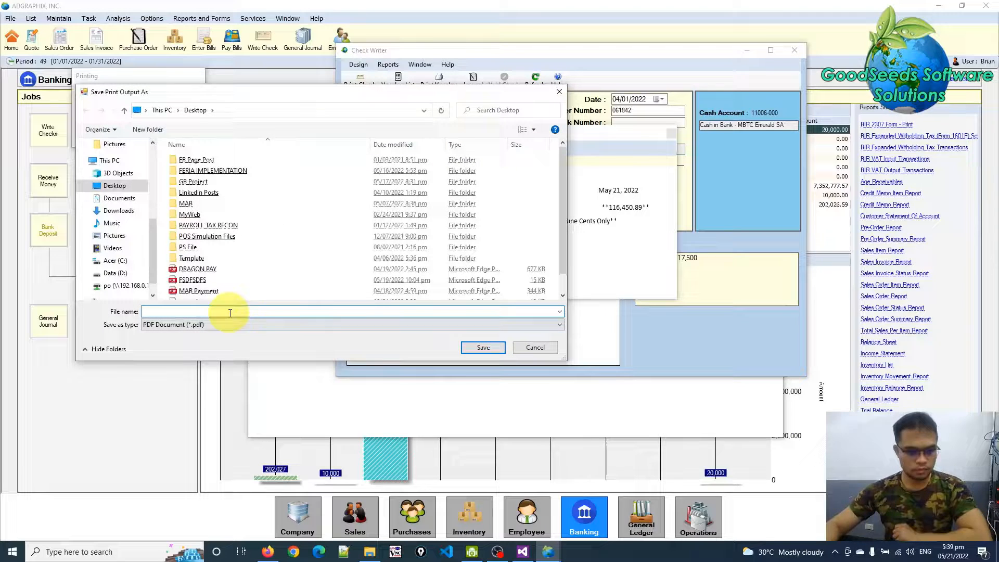
text(test)
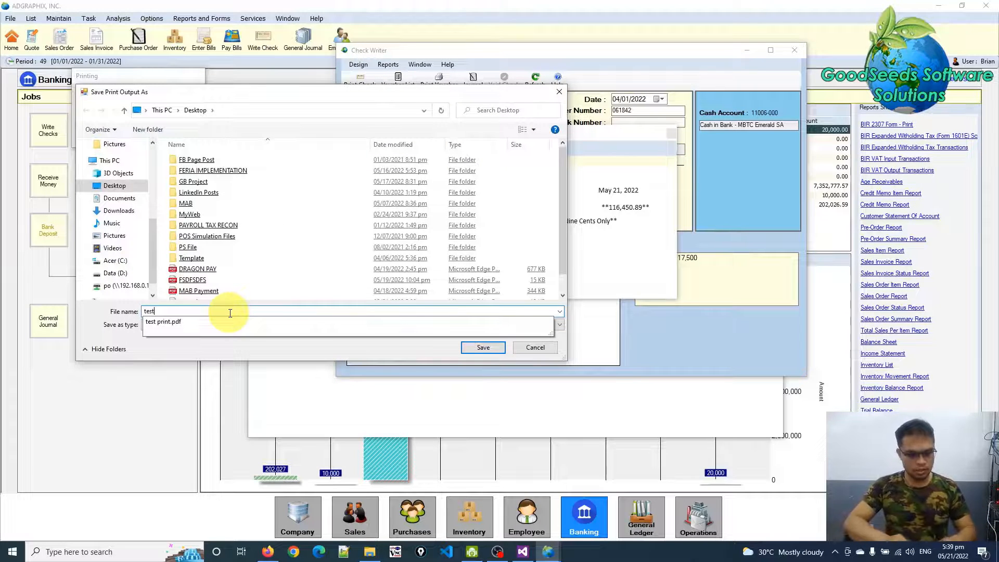
text(print 2)
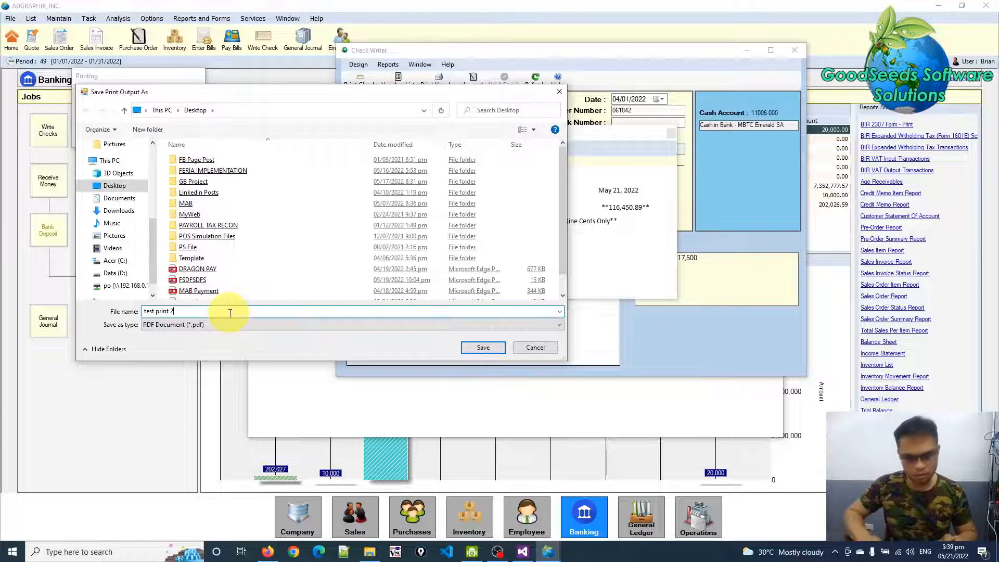
click(483, 347)
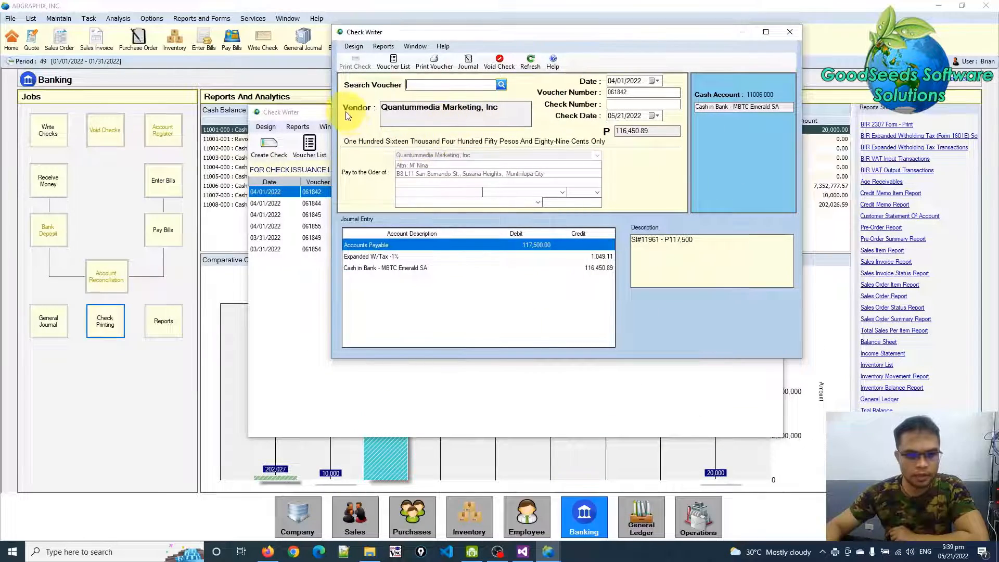
mouse_move(434, 60)
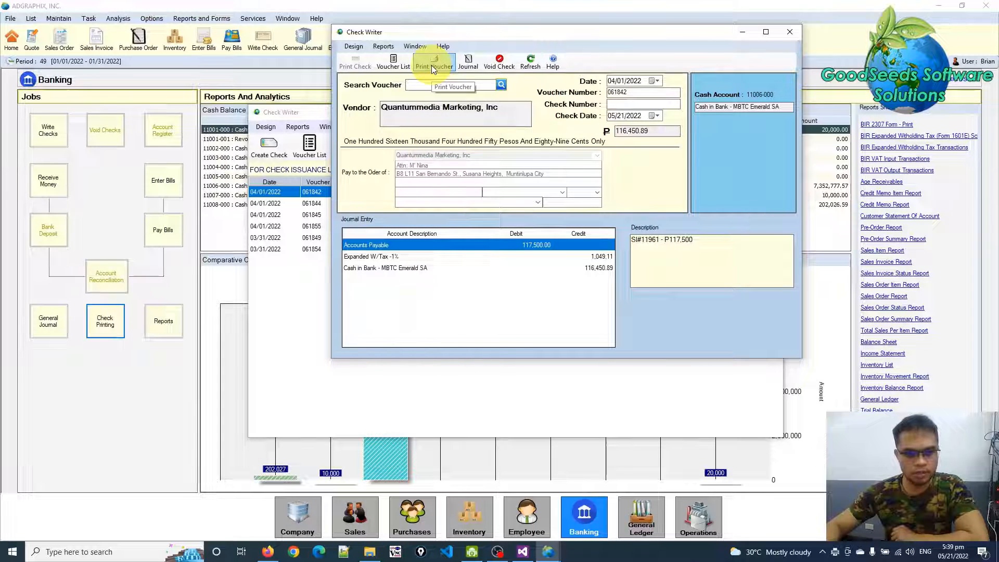
click(433, 62)
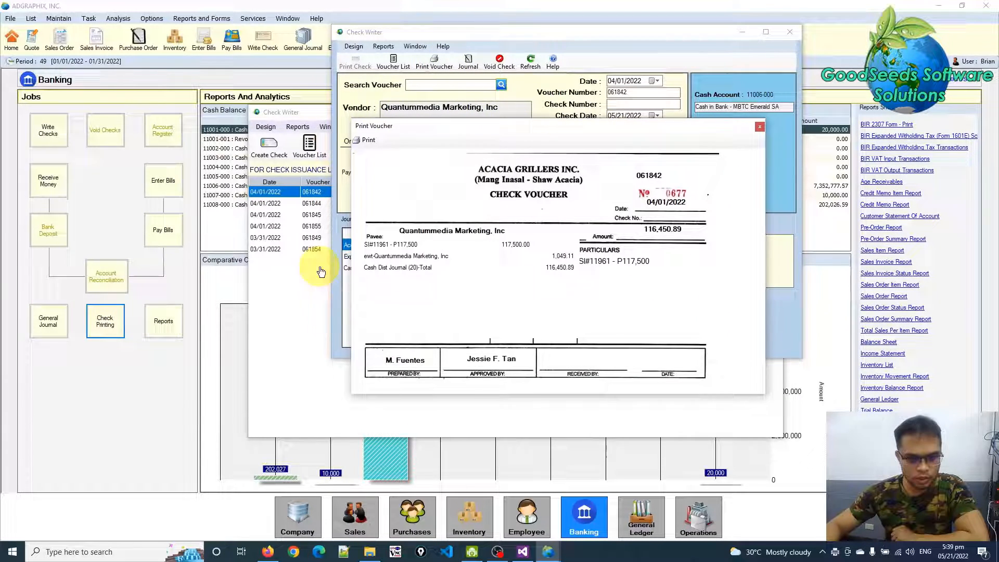
mouse_move(564, 300)
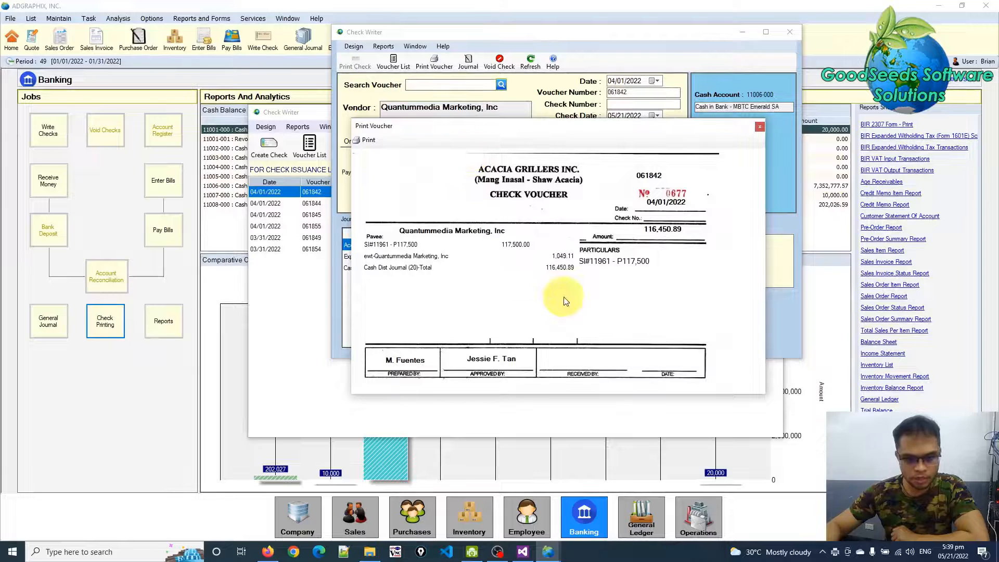
mouse_move(510, 300)
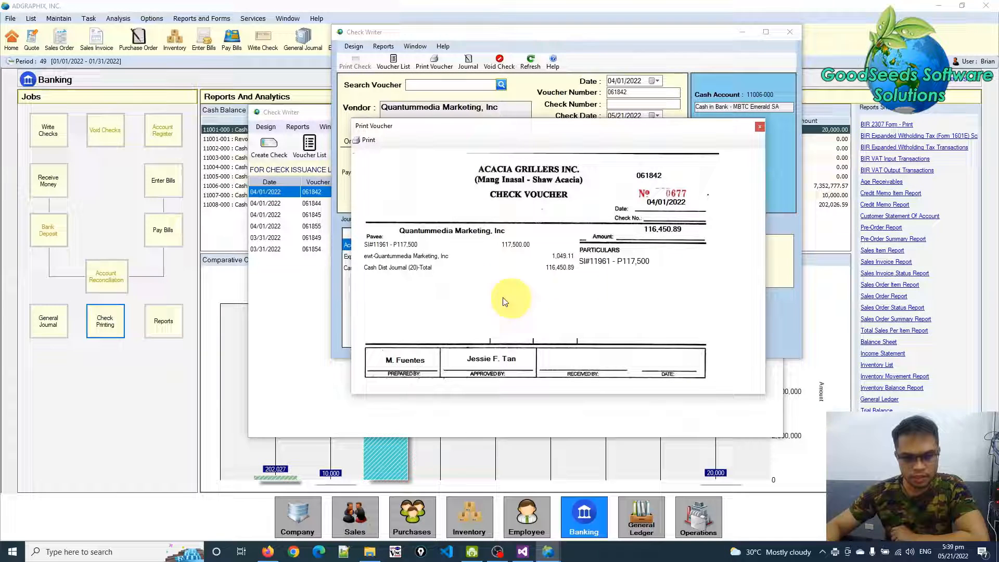
mouse_move(697, 156)
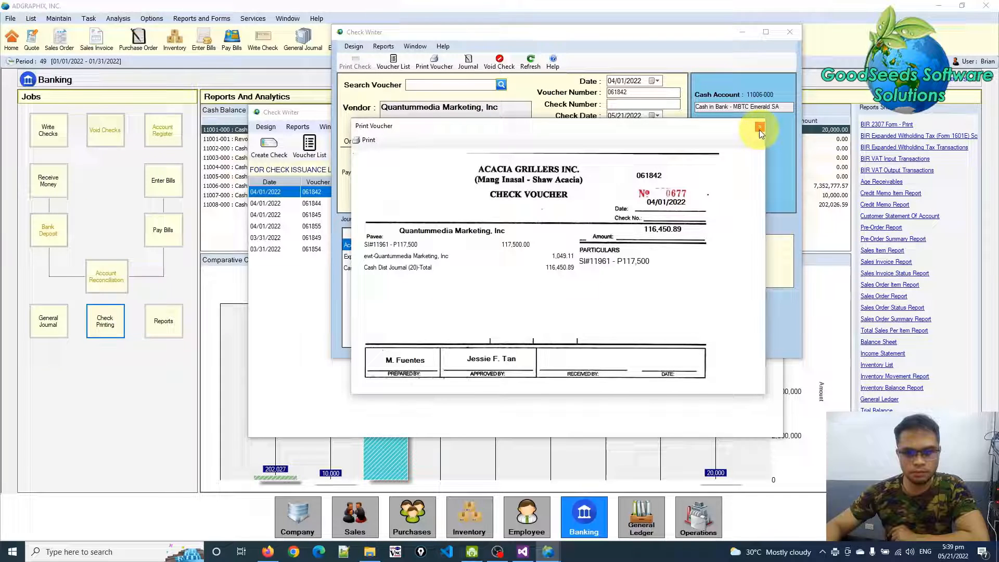
click(759, 127)
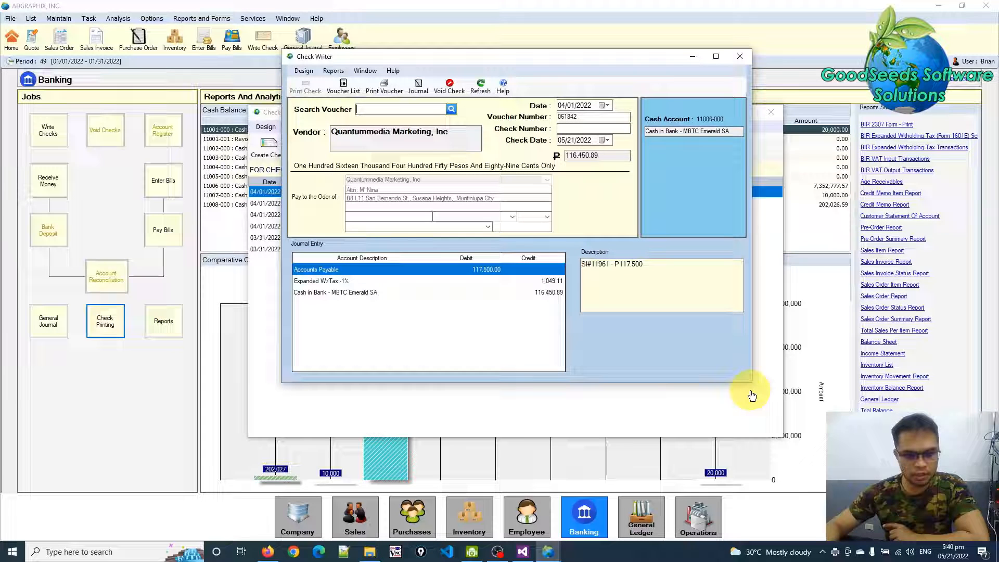
mouse_move(454, 63)
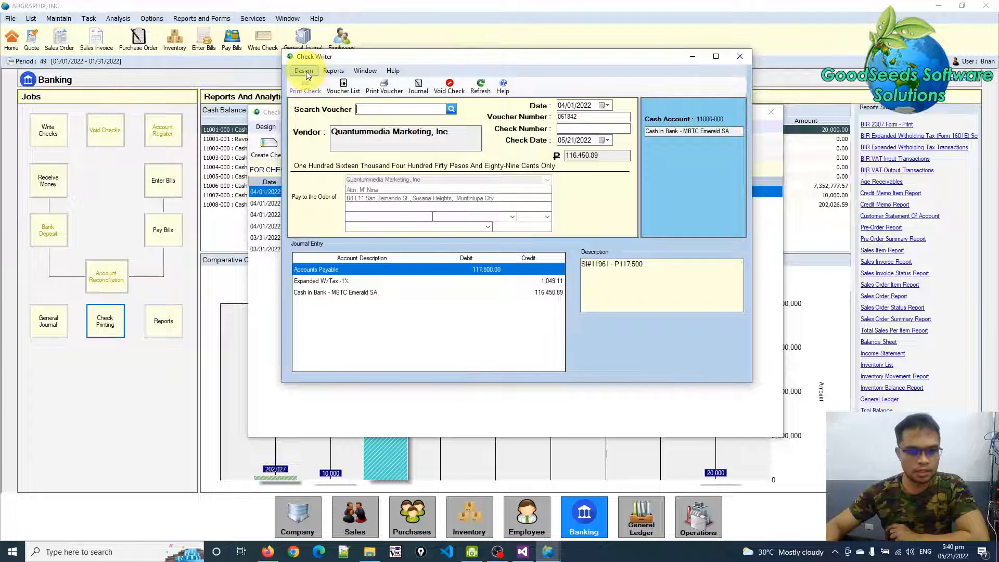
In Design > Voucher, delete the background image, reposition the labels, and browse for an image
click(304, 71)
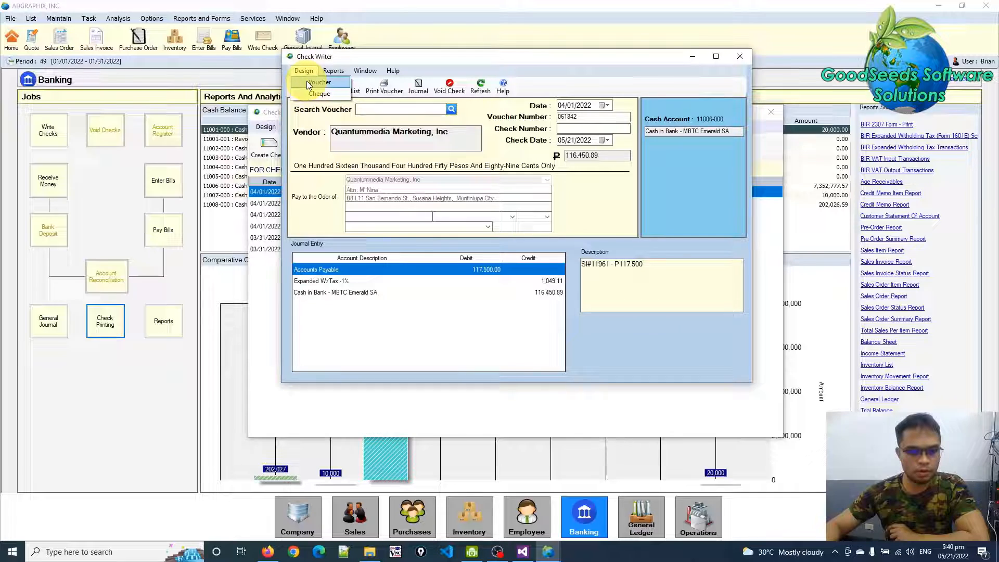
click(318, 81)
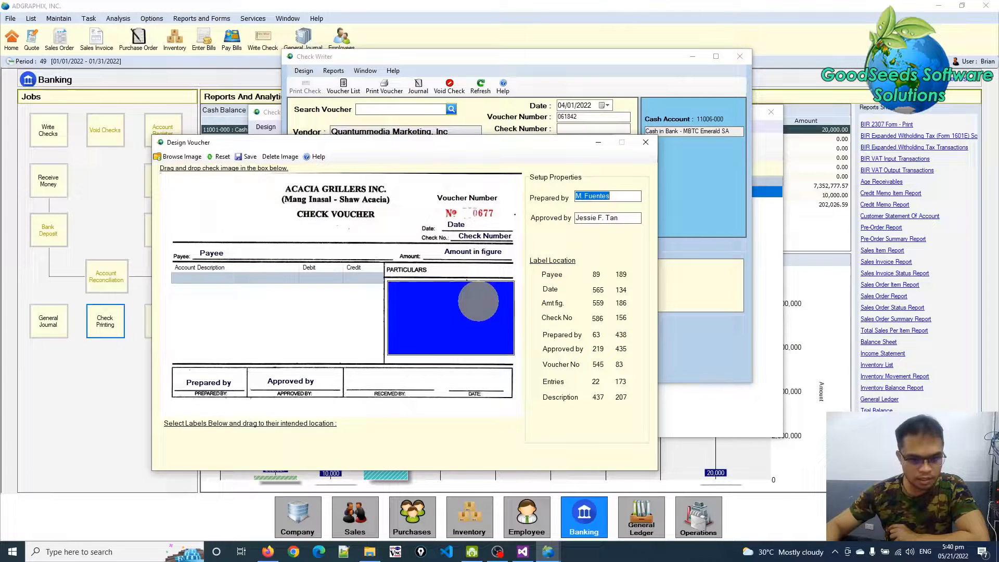
click(280, 157)
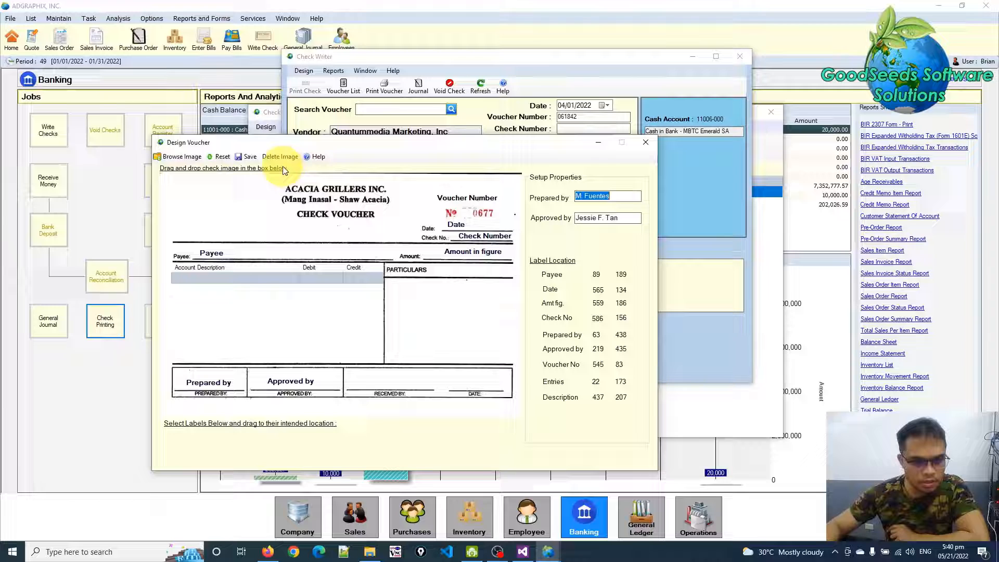
click(280, 156)
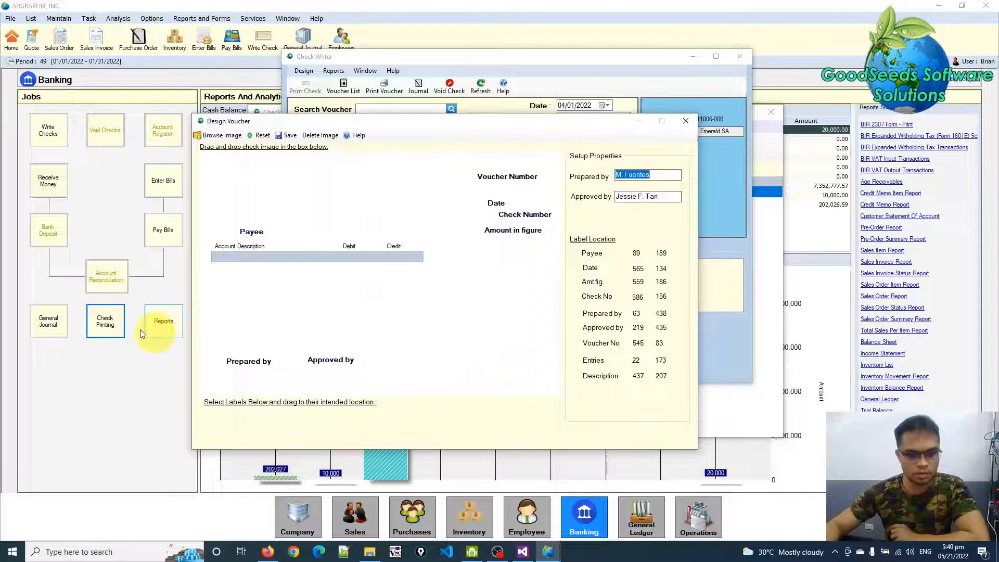
mouse_move(349, 203)
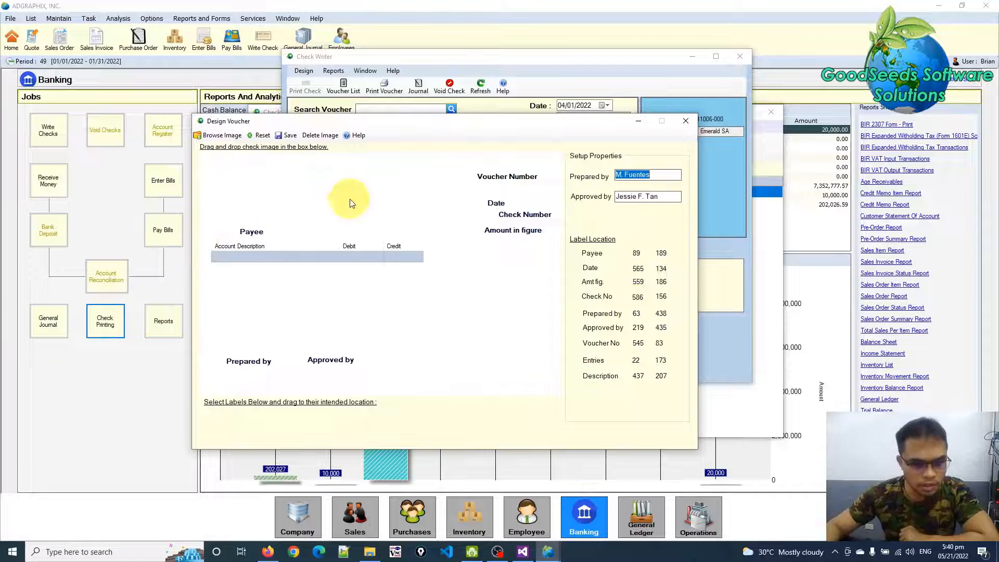
mouse_move(237, 194)
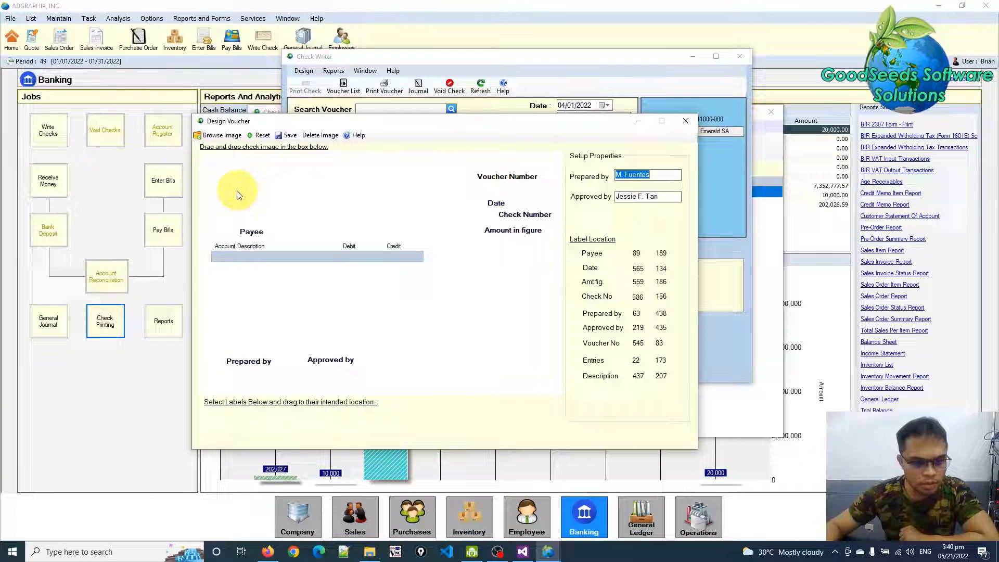
mouse_move(558, 174)
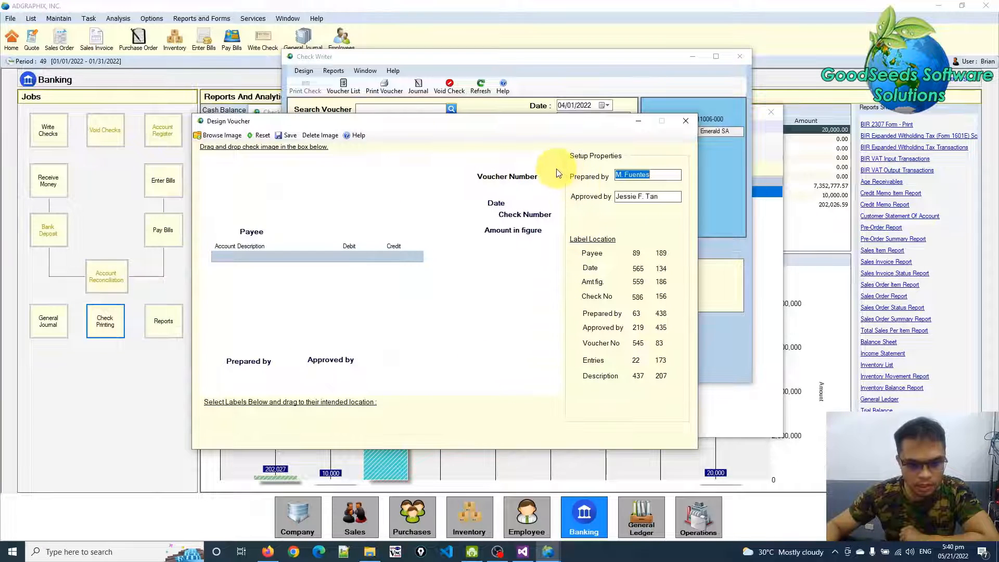
mouse_move(264, 177)
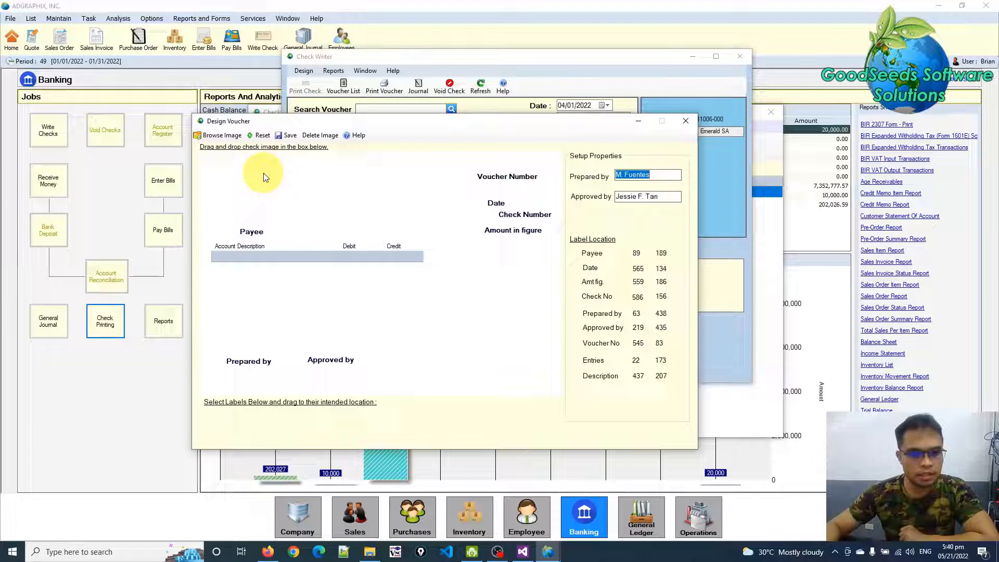
mouse_move(391, 304)
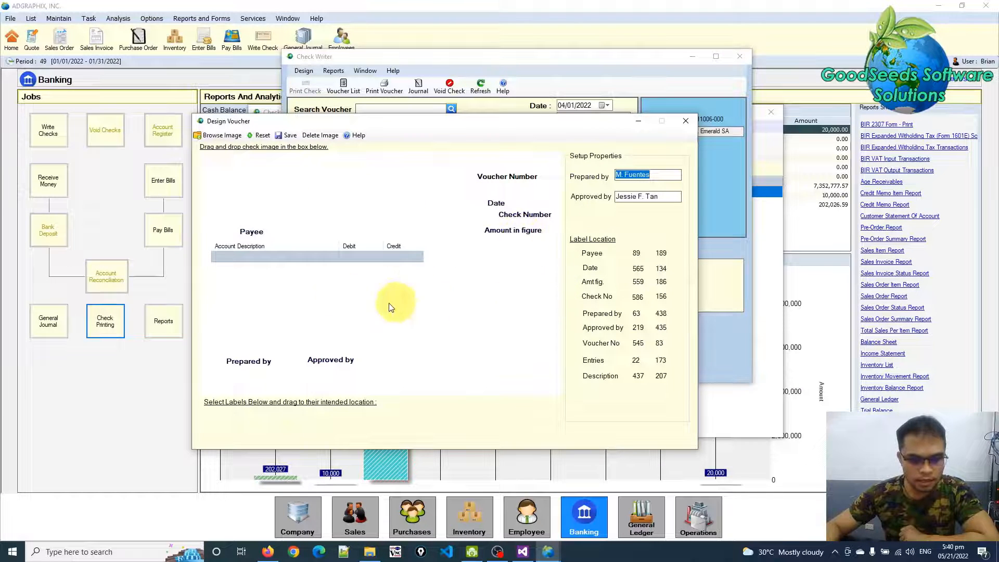
mouse_move(360, 245)
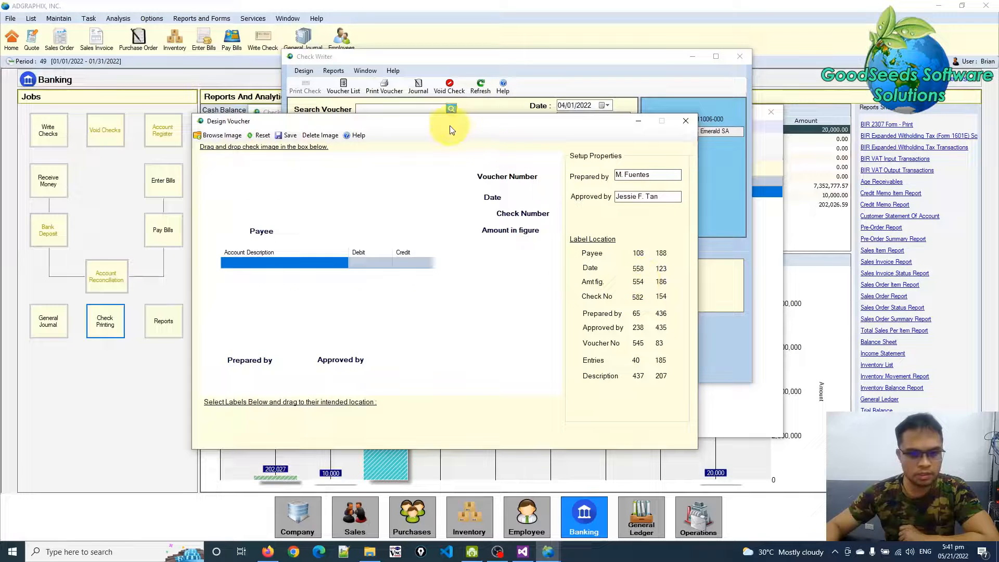
mouse_move(517, 383)
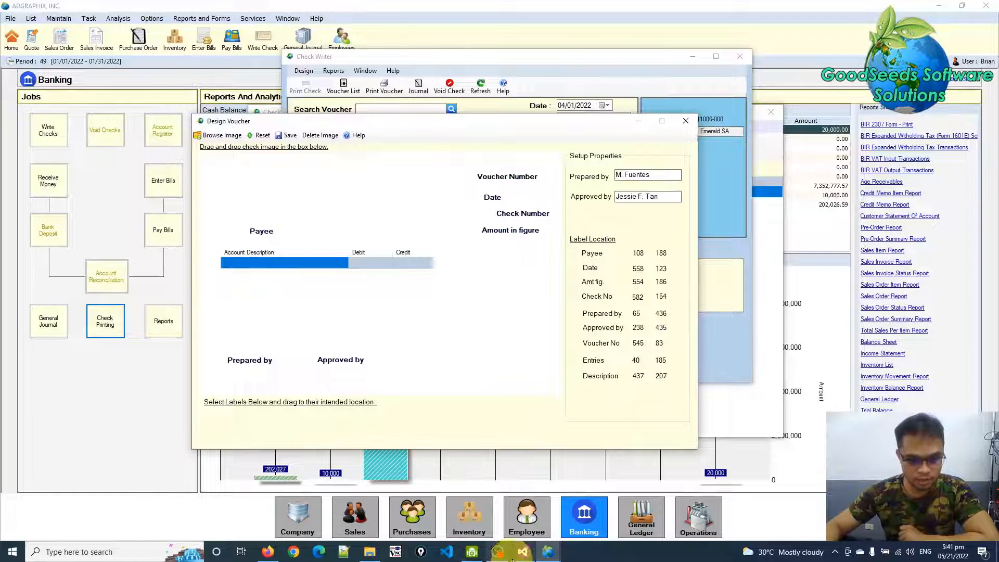
mouse_move(361, 176)
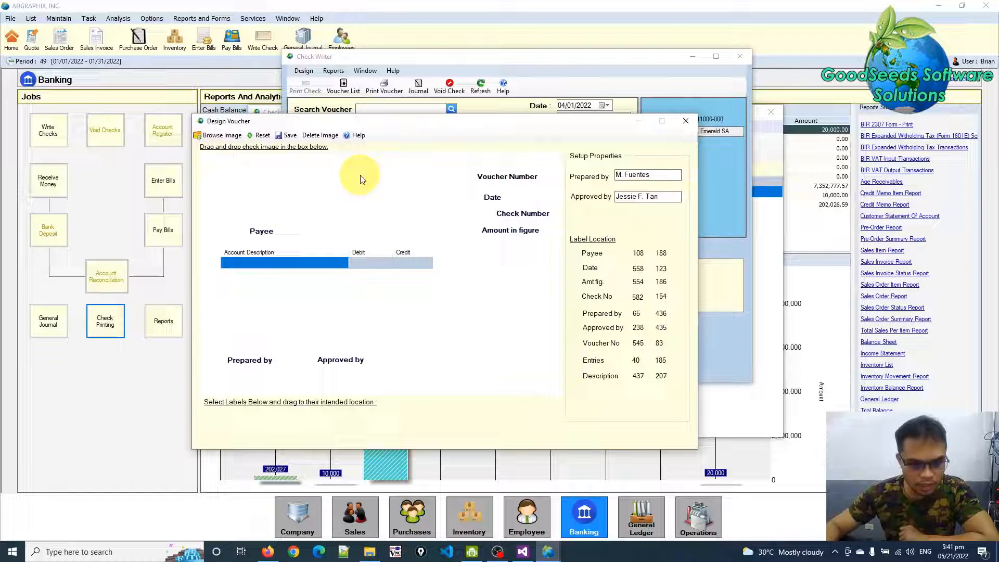
mouse_move(264, 181)
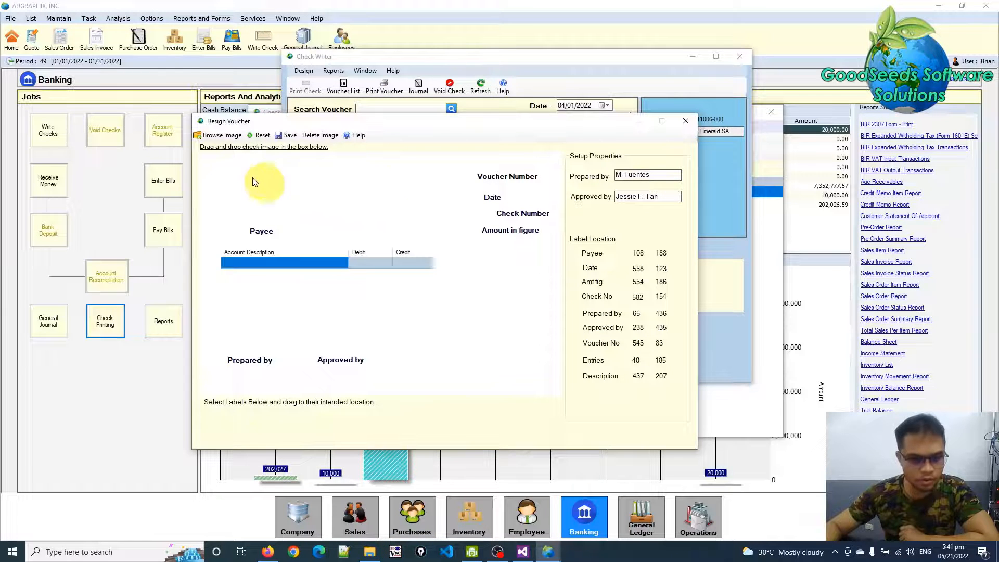
click(222, 135)
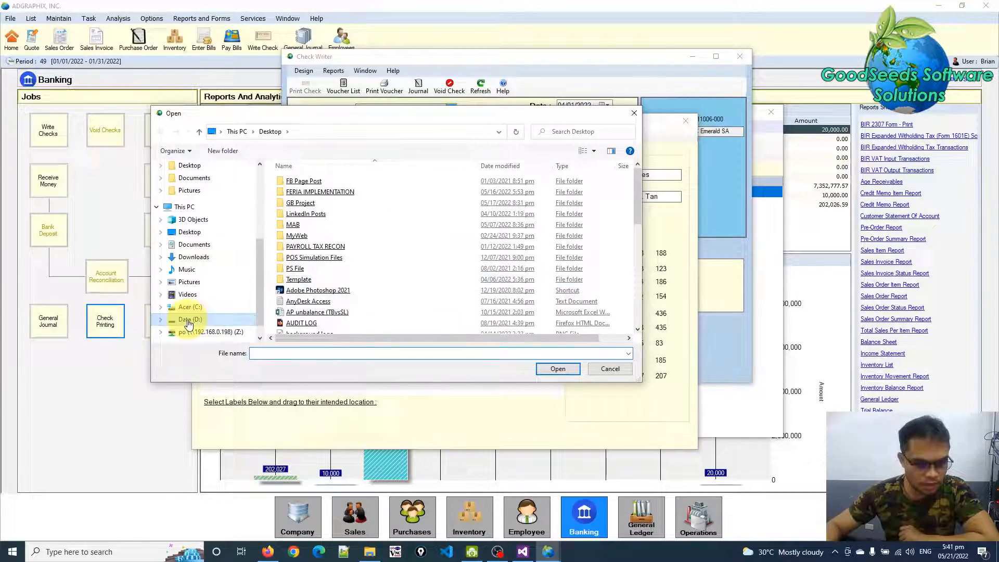
Browse the Data (D:) drive and the GoodSeeds Accounting 05072022 folder's files
click(188, 319)
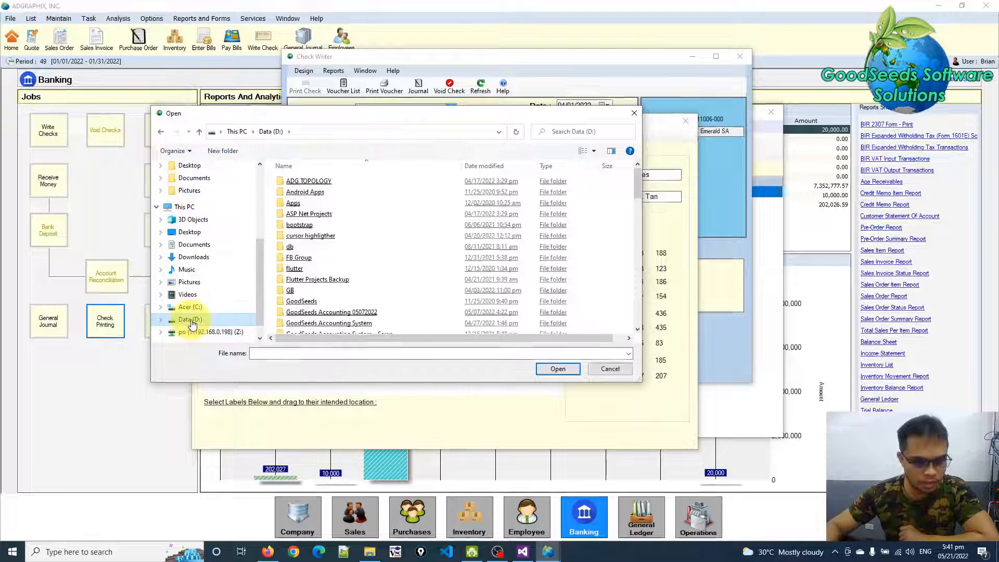
scroll(down, 3)
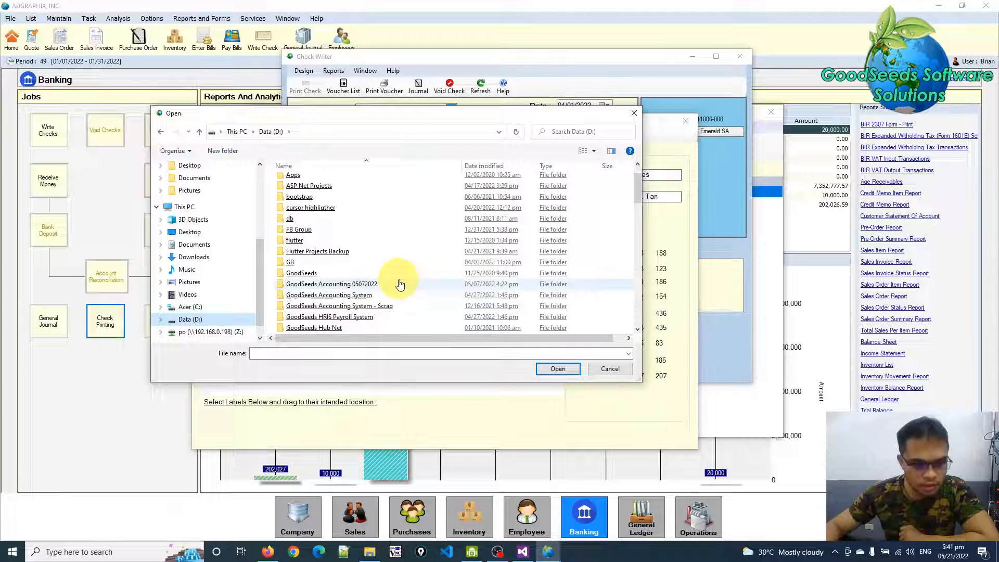
double_click(331, 284)
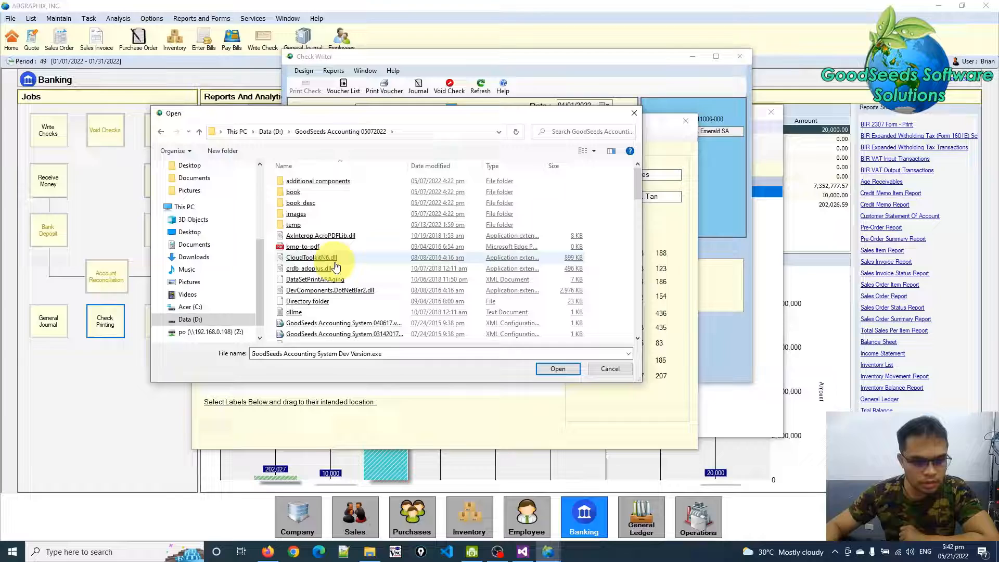
click(311, 257)
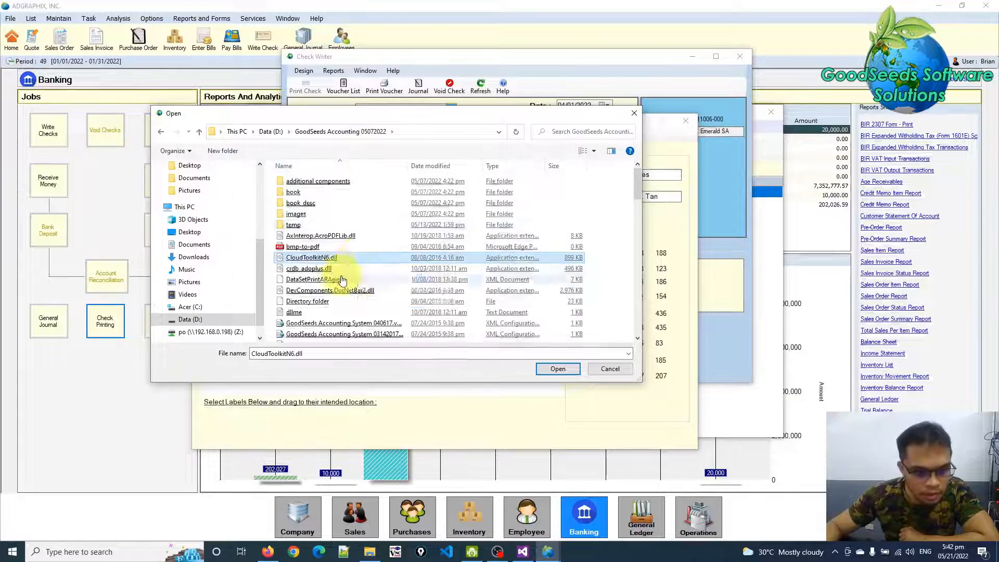
click(303, 246)
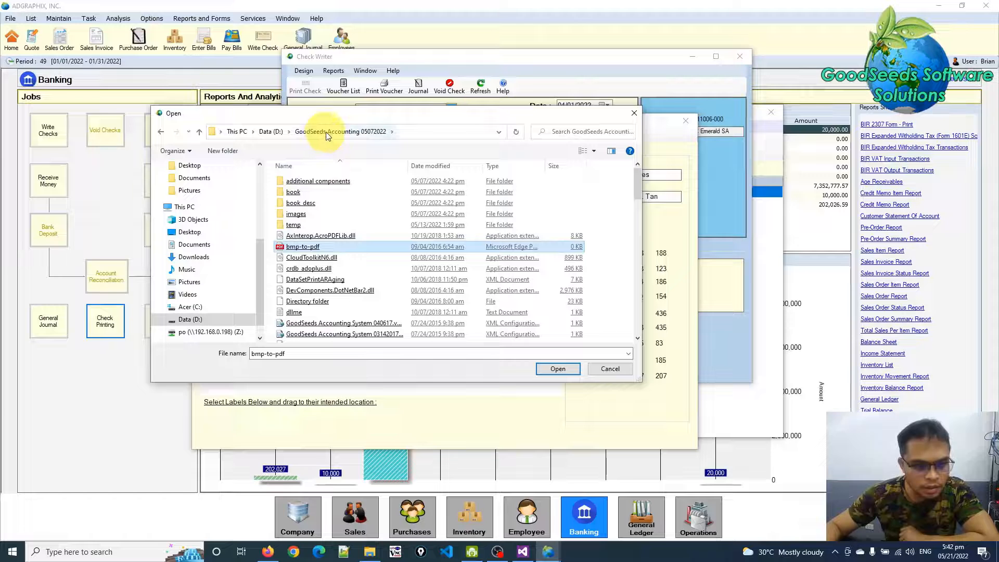
mouse_move(283, 150)
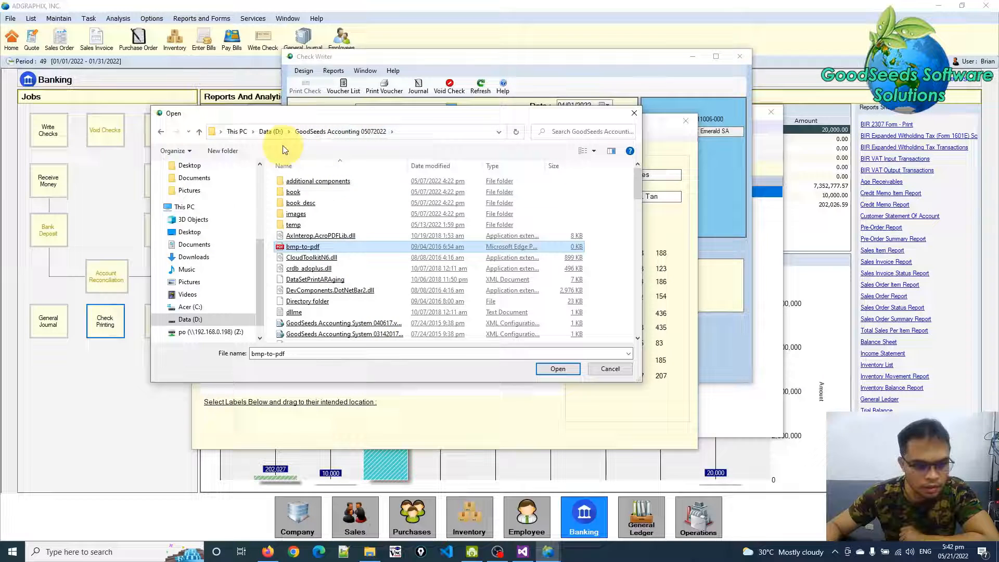
click(266, 131)
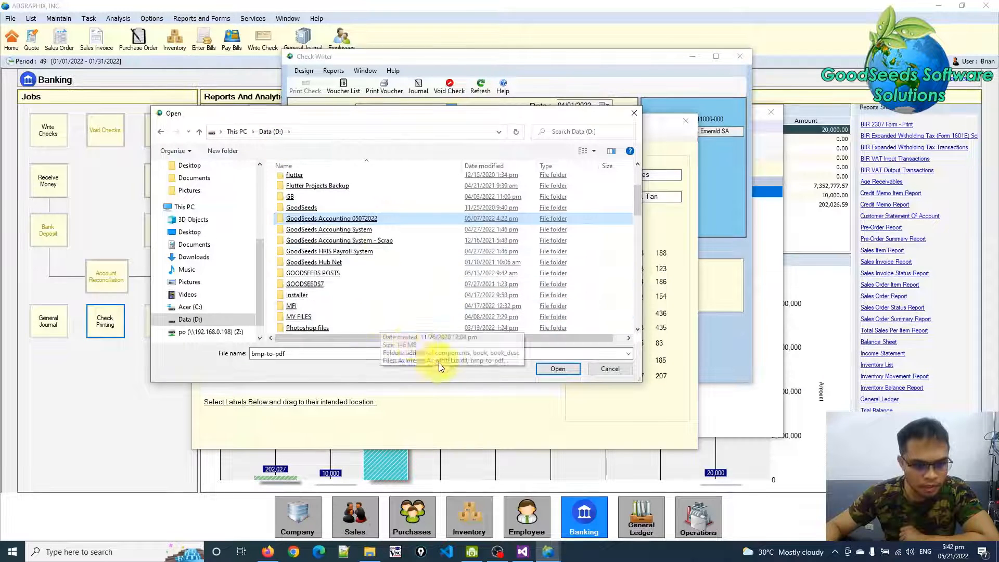
double_click(332, 218)
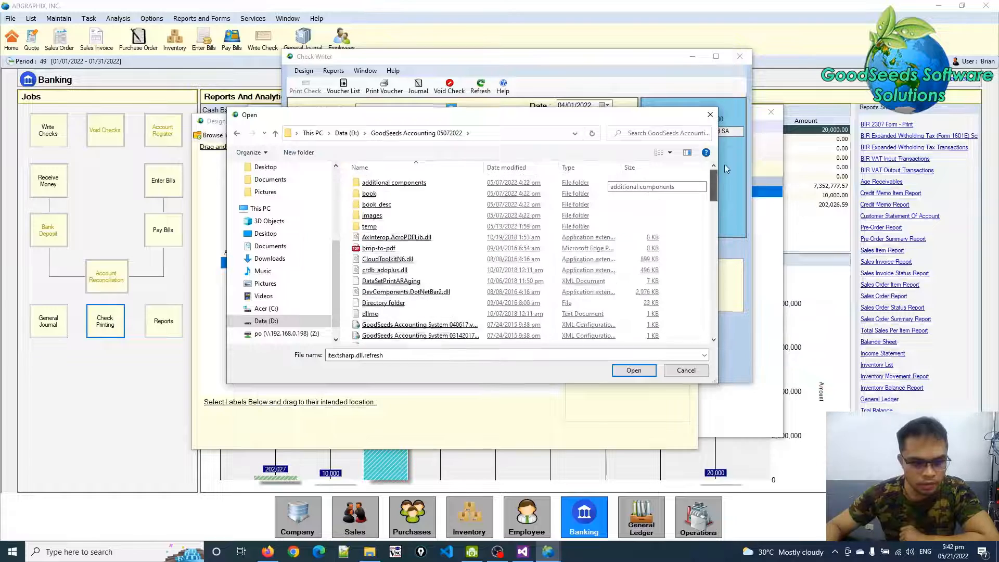
mouse_move(405, 162)
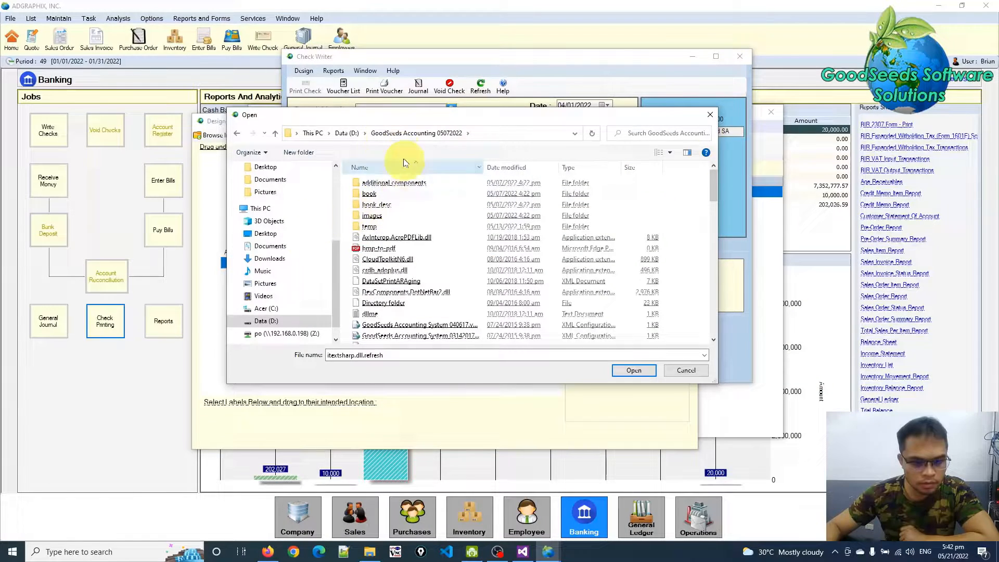
click(391, 280)
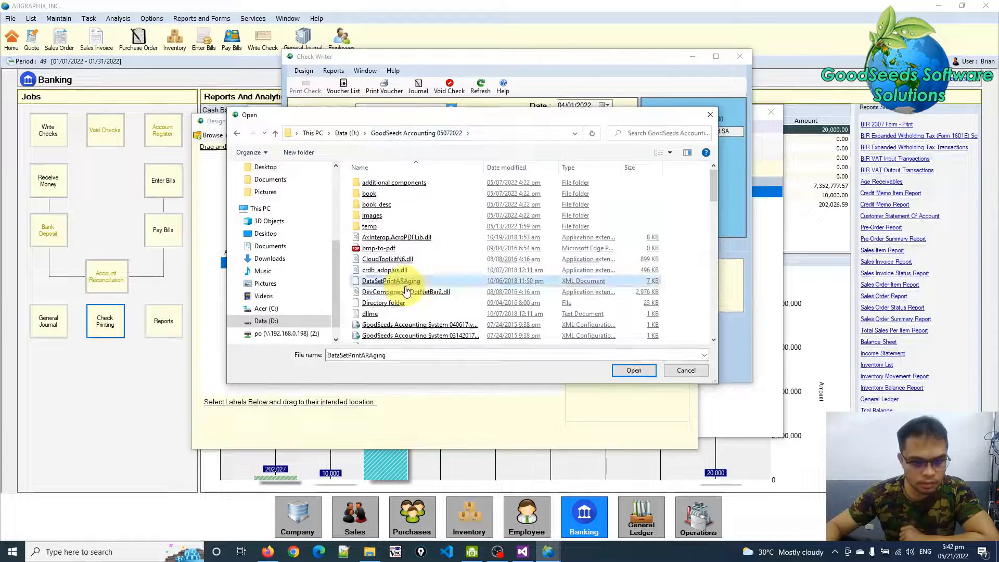
Navigate to PROJECT FILE > ACCOUNTING > GoodSeeds v3 05062022 > bin > Debug > Voucher and select 'voucher - Copy'
click(266, 321)
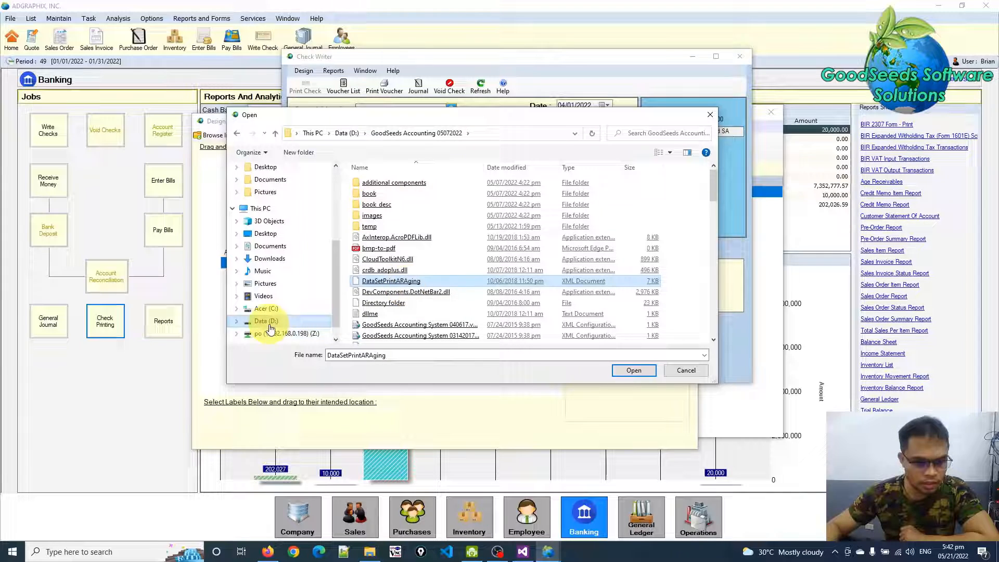
click(267, 320)
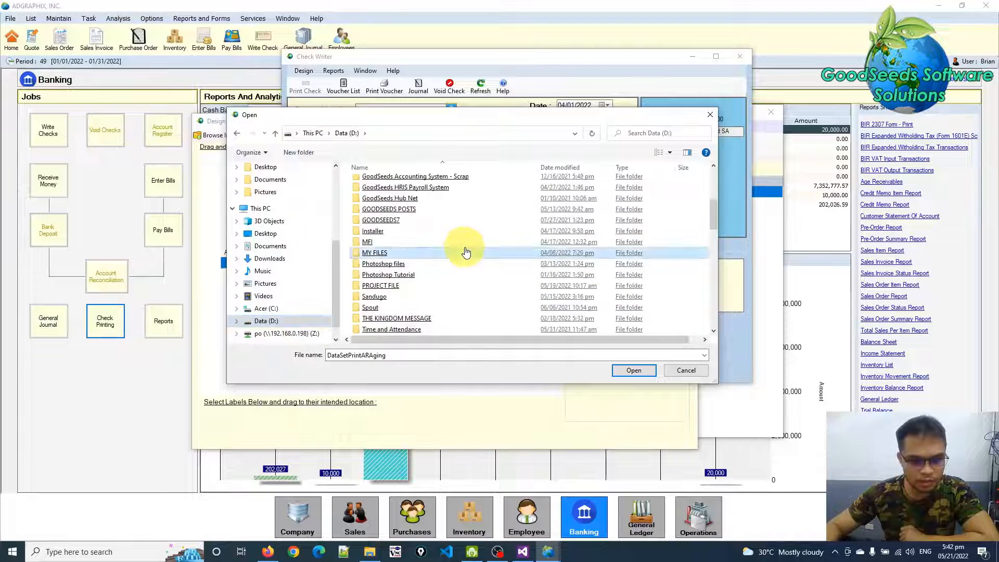
scroll(up, 3)
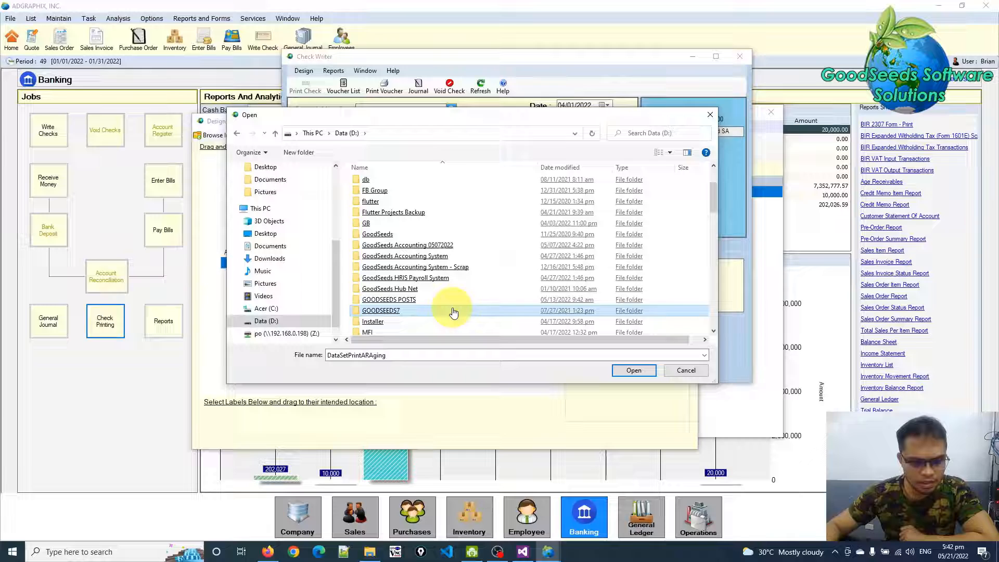
scroll(down, 3)
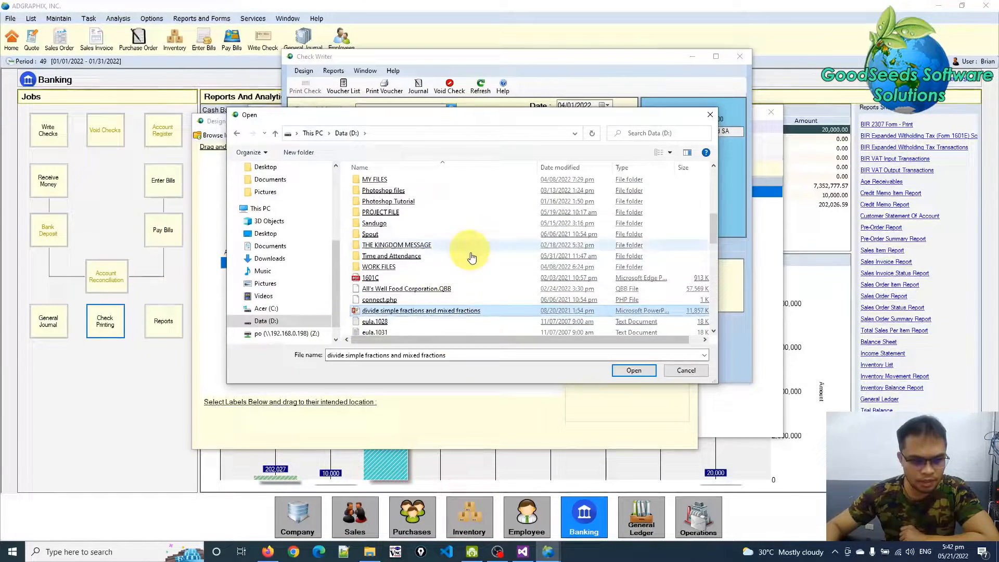
double_click(380, 211)
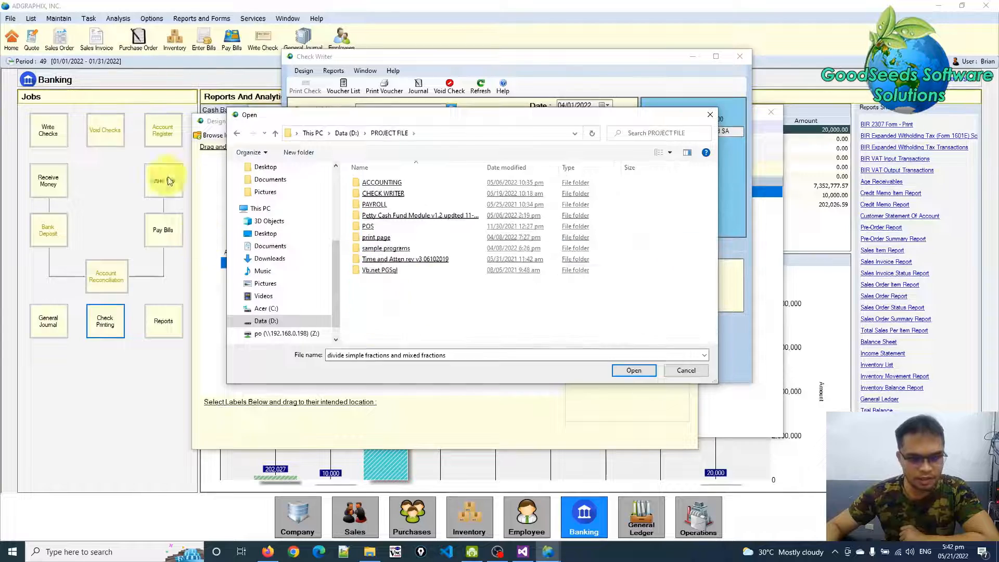
double_click(382, 182)
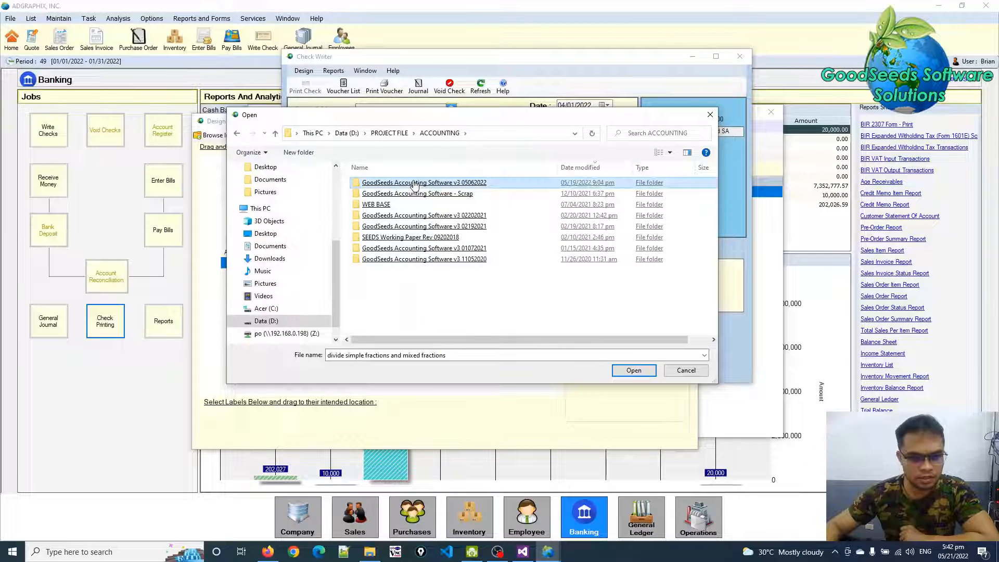
double_click(424, 182)
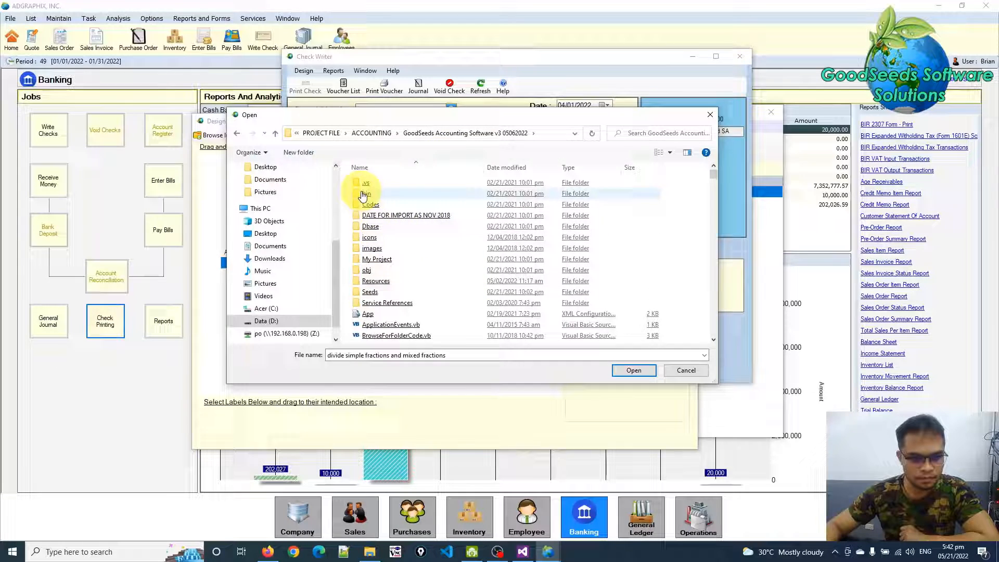
click(366, 193)
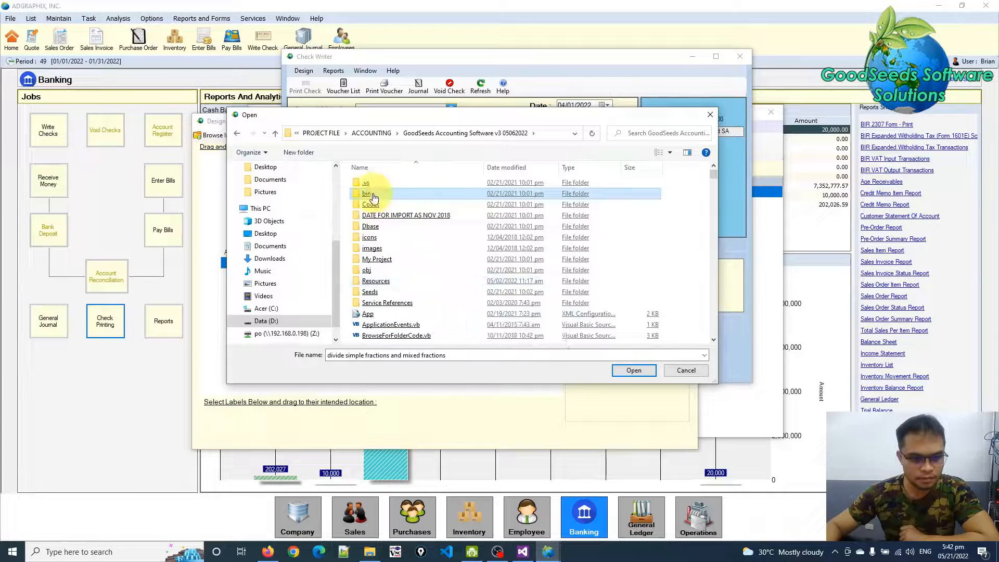
double_click(368, 193)
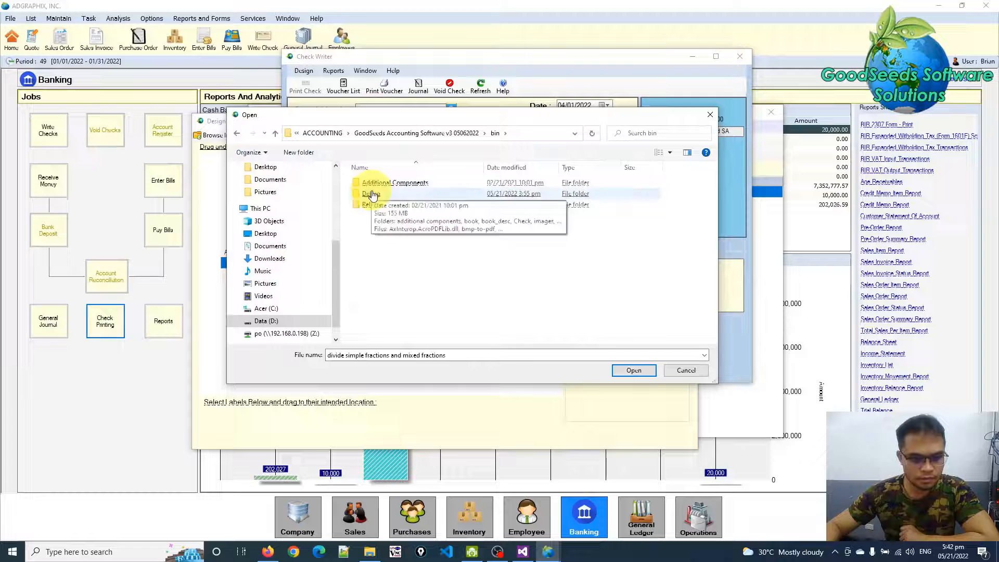
double_click(373, 193)
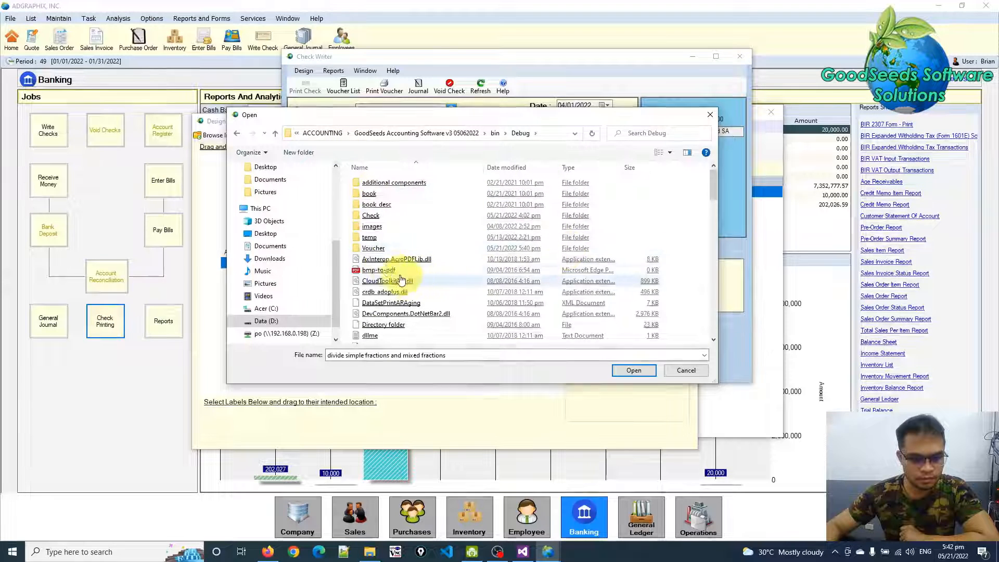
double_click(373, 247)
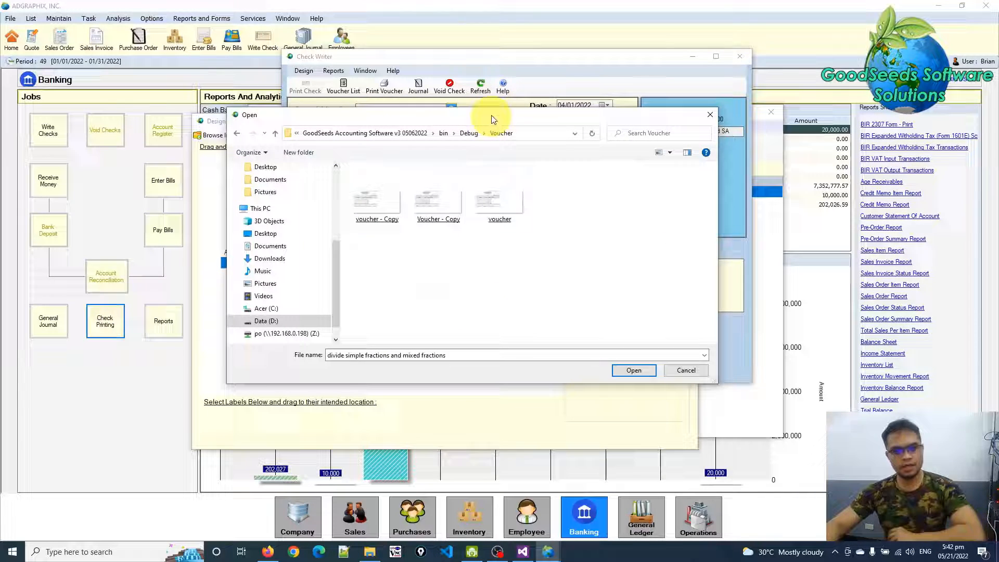
click(366, 191)
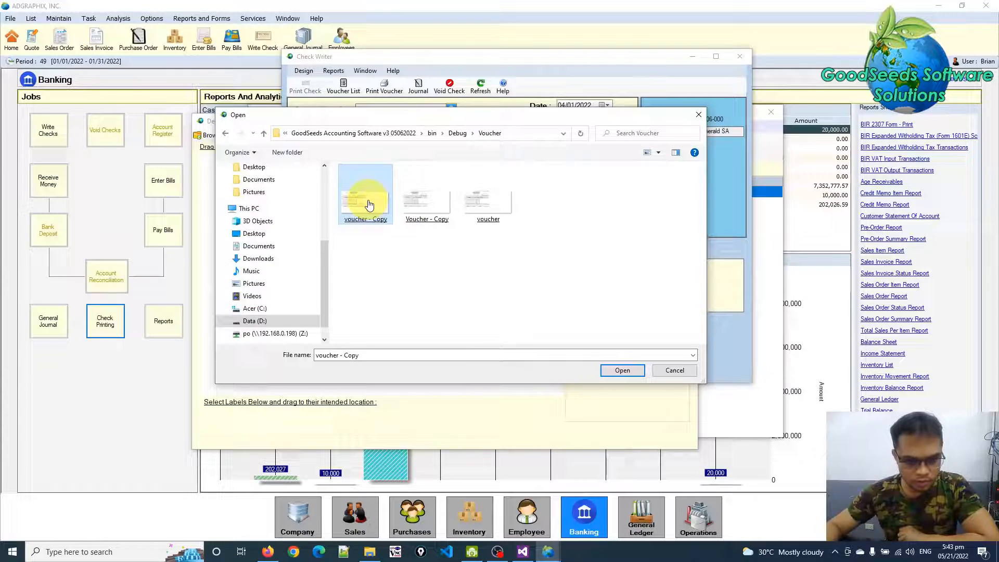
click(622, 370)
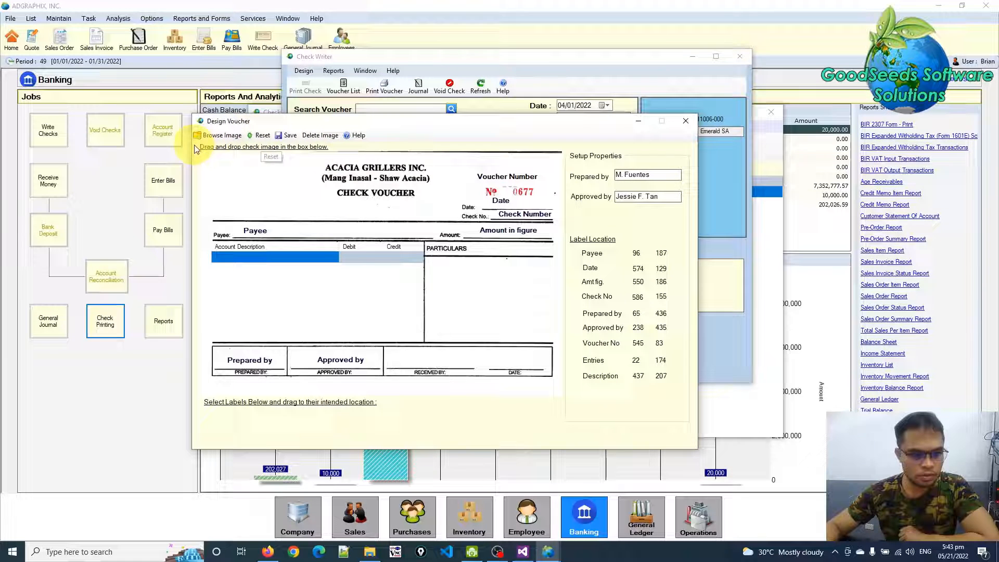
mouse_move(227, 191)
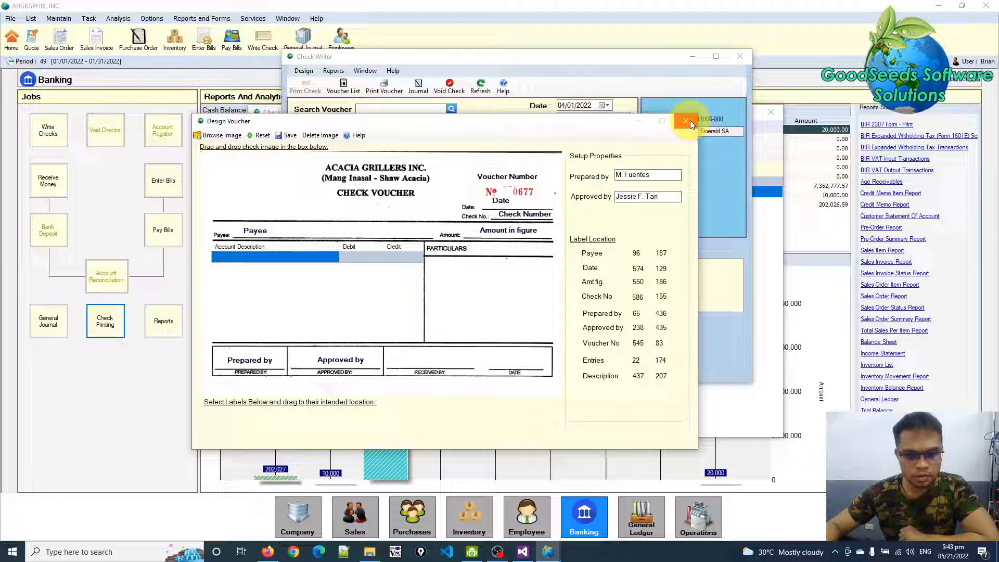
Close the Design Voucher window with its X button
click(685, 122)
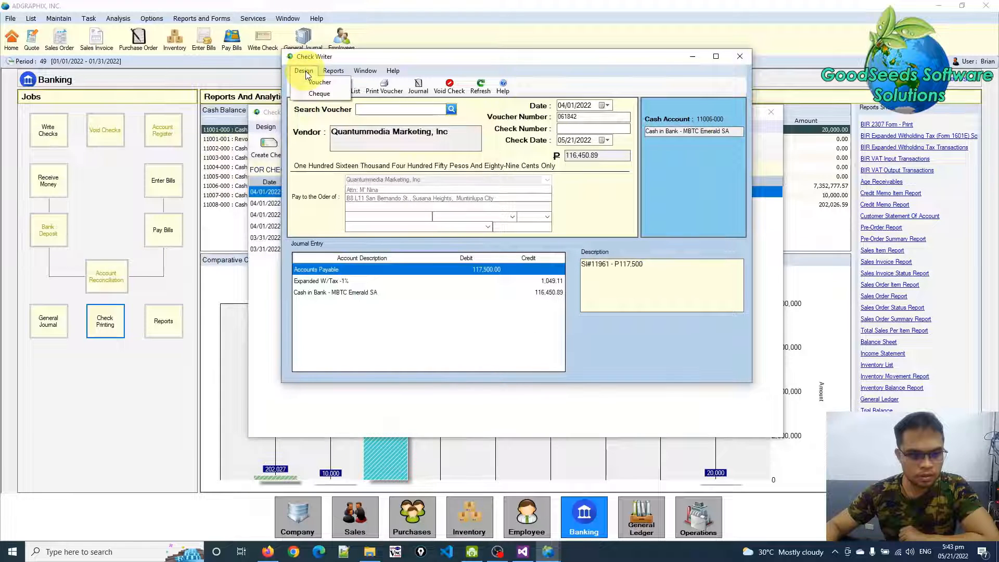
Reopen Design Voucher, load the check image, save, confirm the update, and close
click(319, 82)
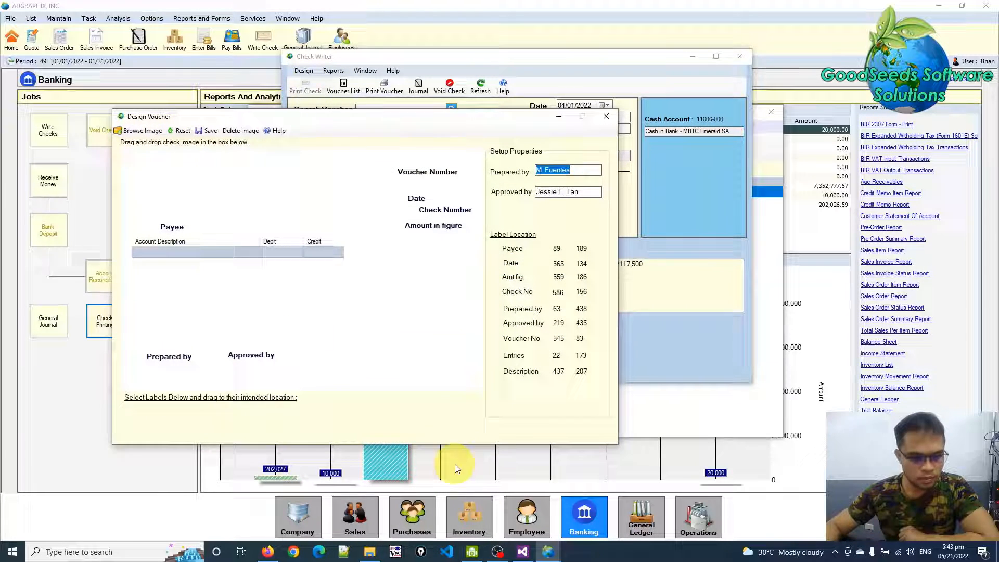
click(139, 130)
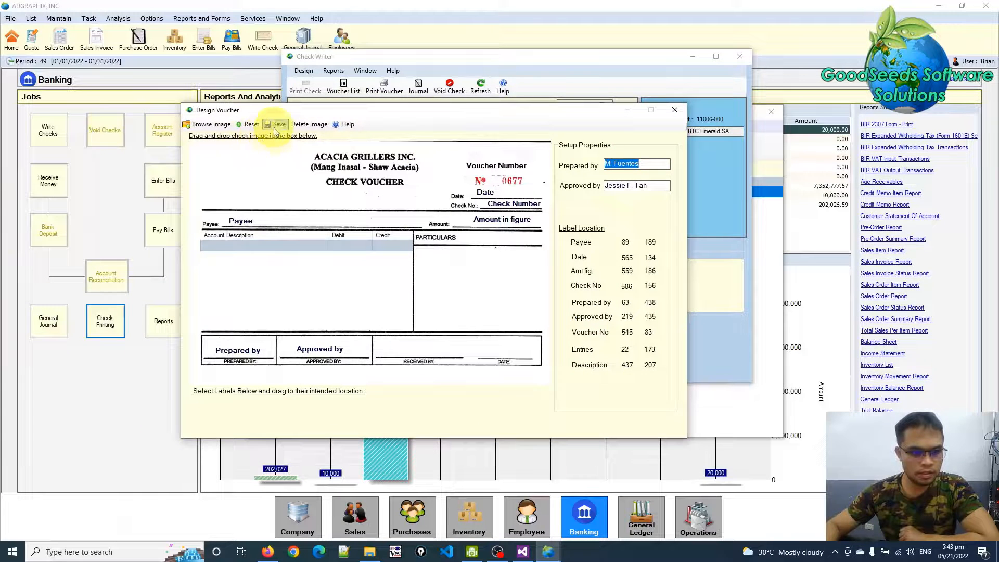
click(276, 124)
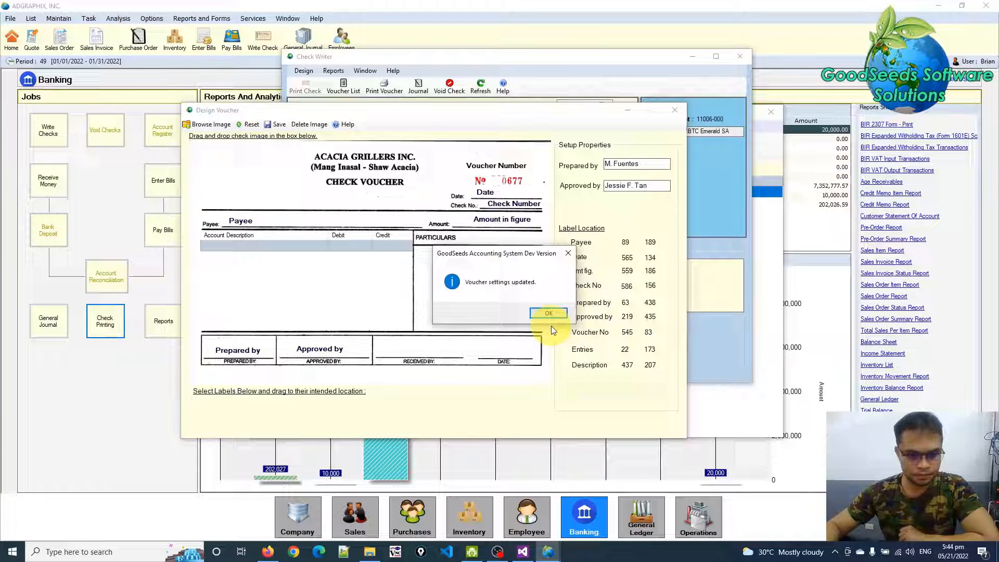
click(548, 313)
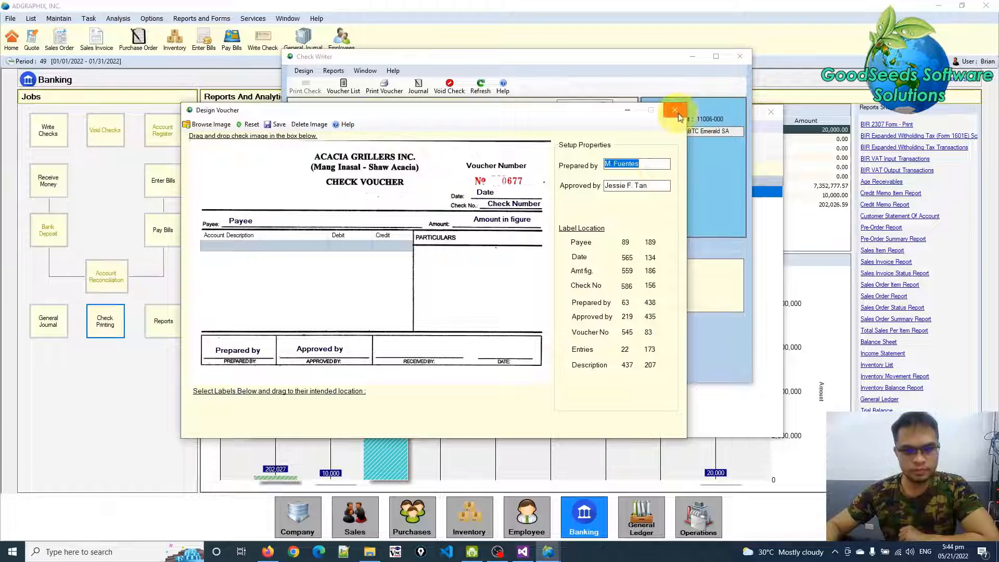
click(673, 110)
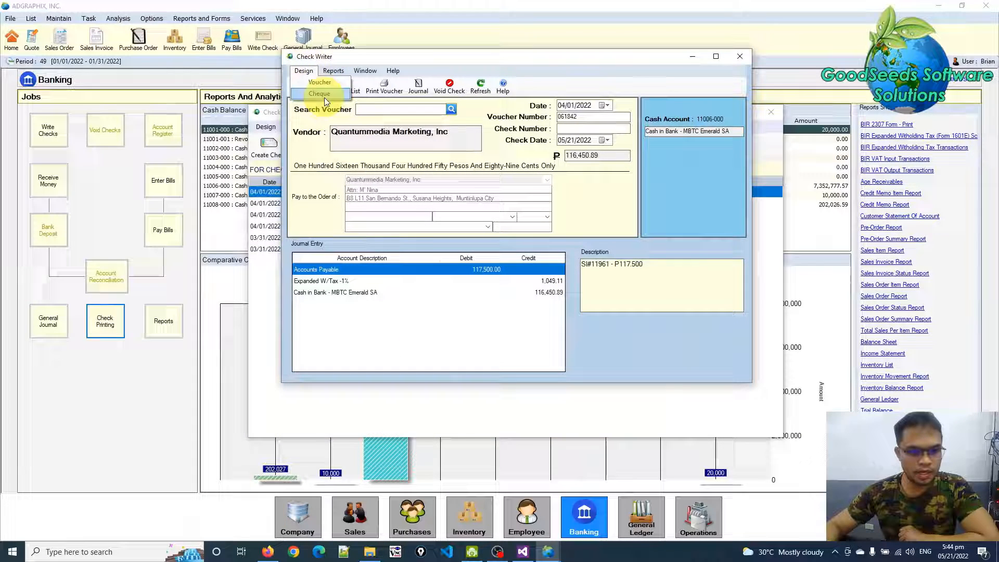
Open the cheque designer, browse for a background image, and enter the Check folder
click(319, 94)
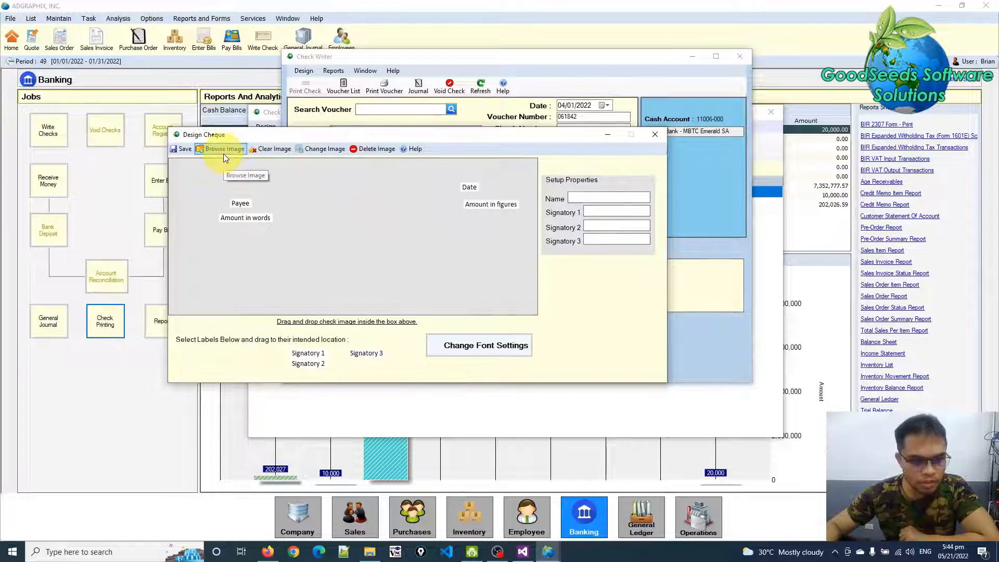
click(224, 148)
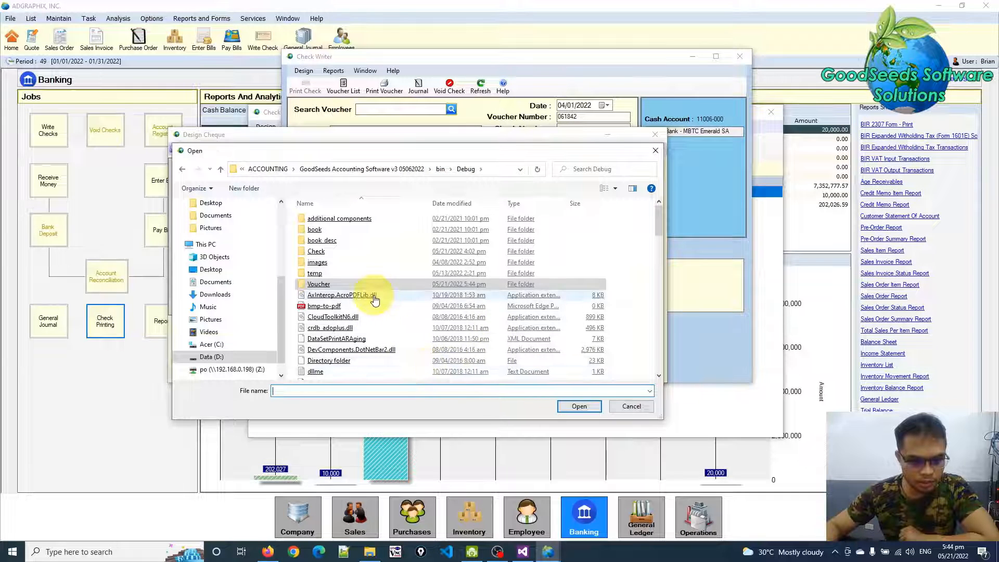
mouse_move(316, 251)
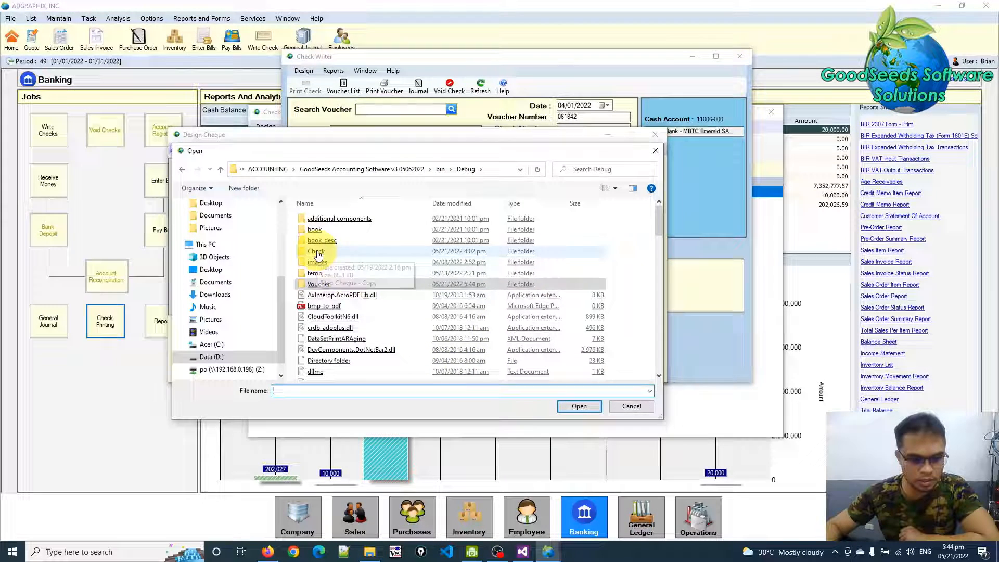
double_click(317, 251)
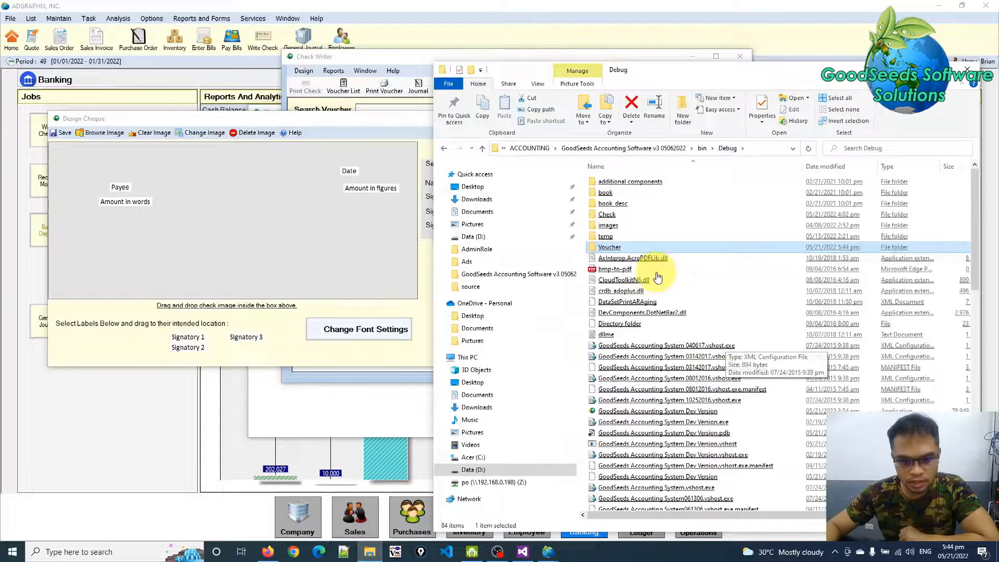
mouse_move(662, 231)
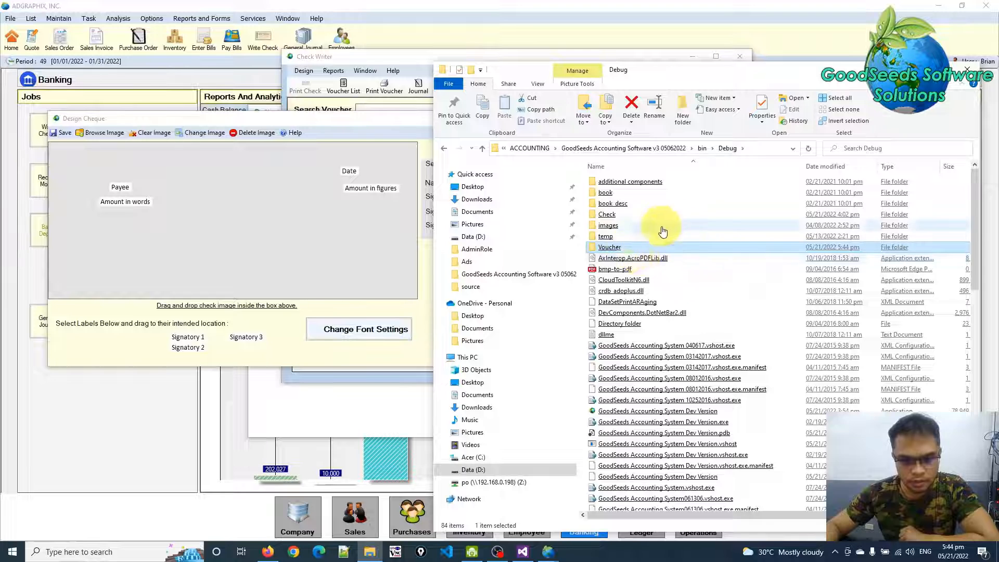
Load the Metrobank check image from the Check folder as the cheque design background
double_click(607, 214)
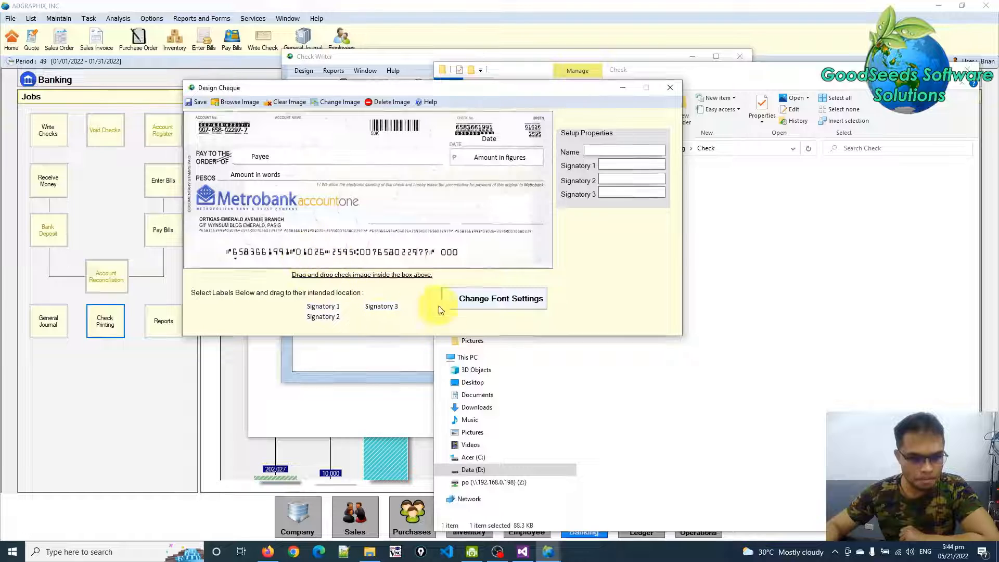
click(501, 298)
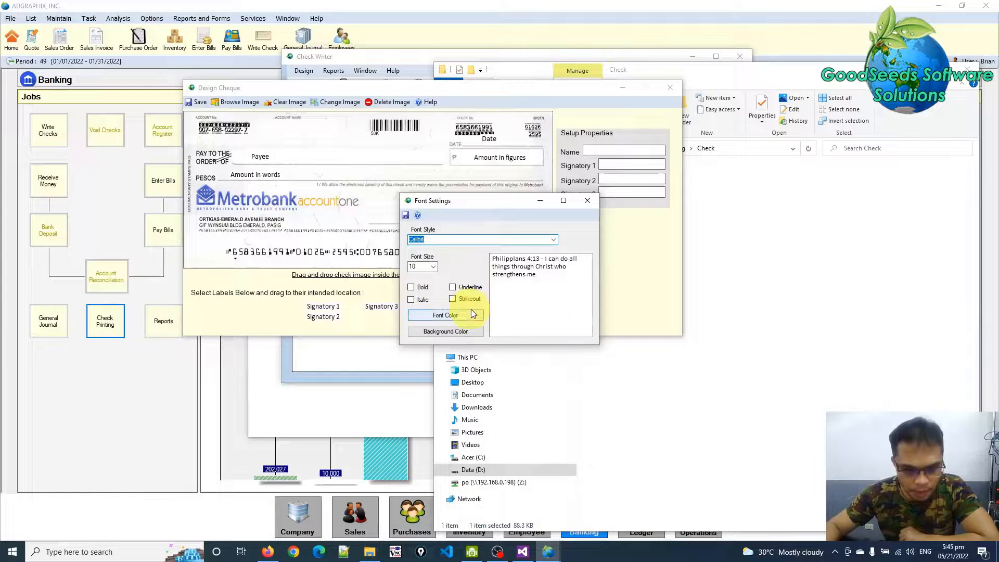
mouse_move(457, 326)
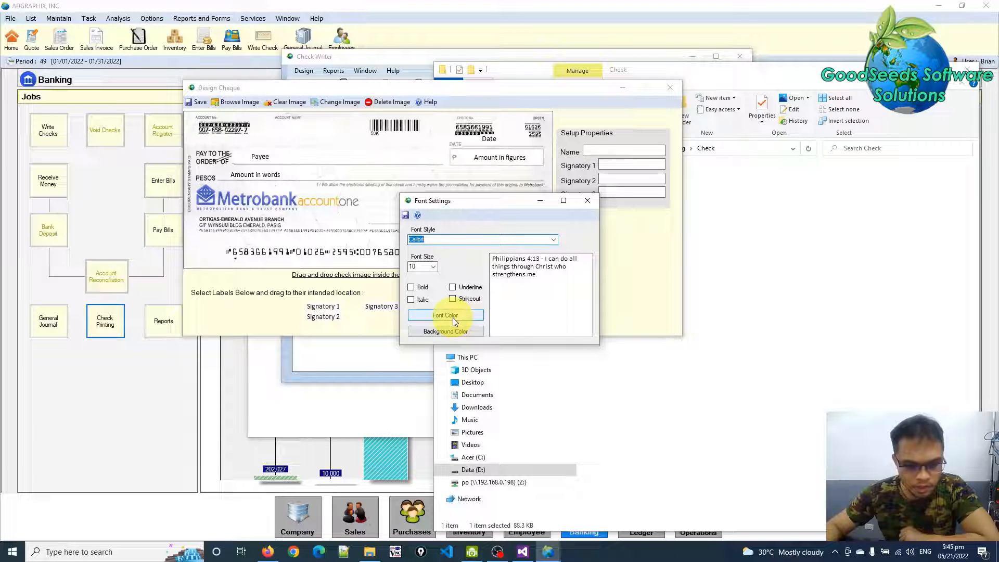
Pick a label font colour, then save the cheque design with the Metrobank background
click(445, 315)
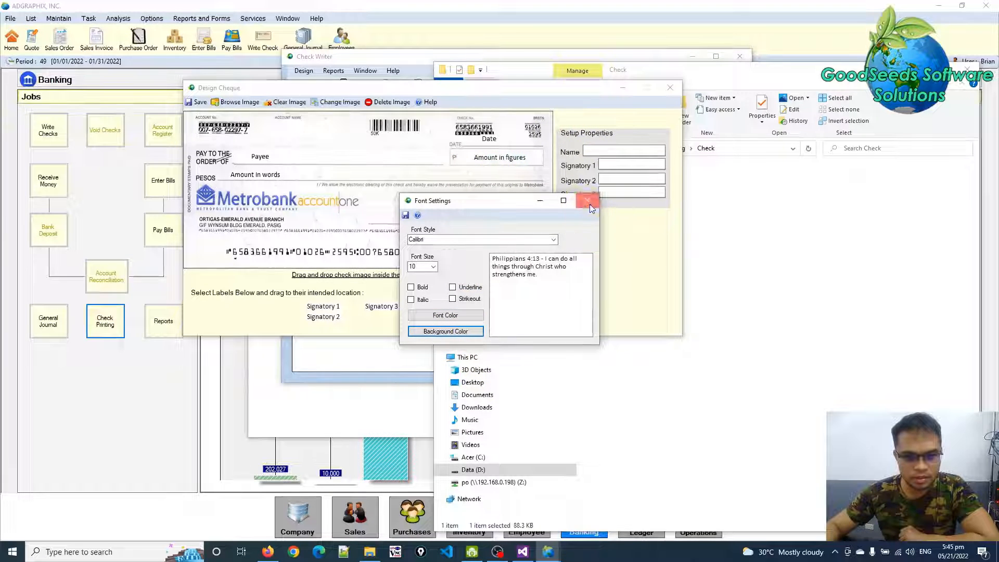
click(587, 201)
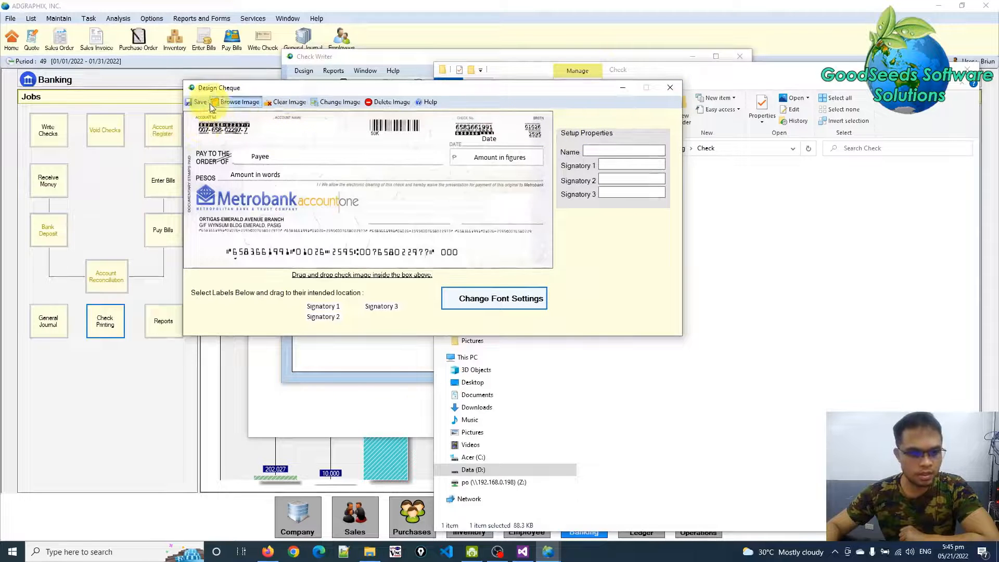
click(288, 102)
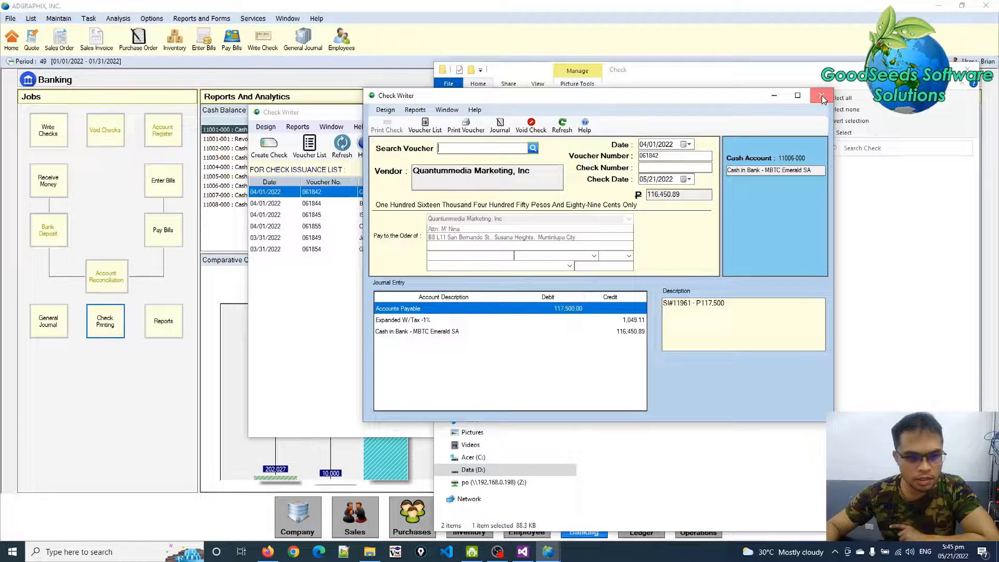
Close the Quantummedia voucher details and show the check writer reports list
click(822, 95)
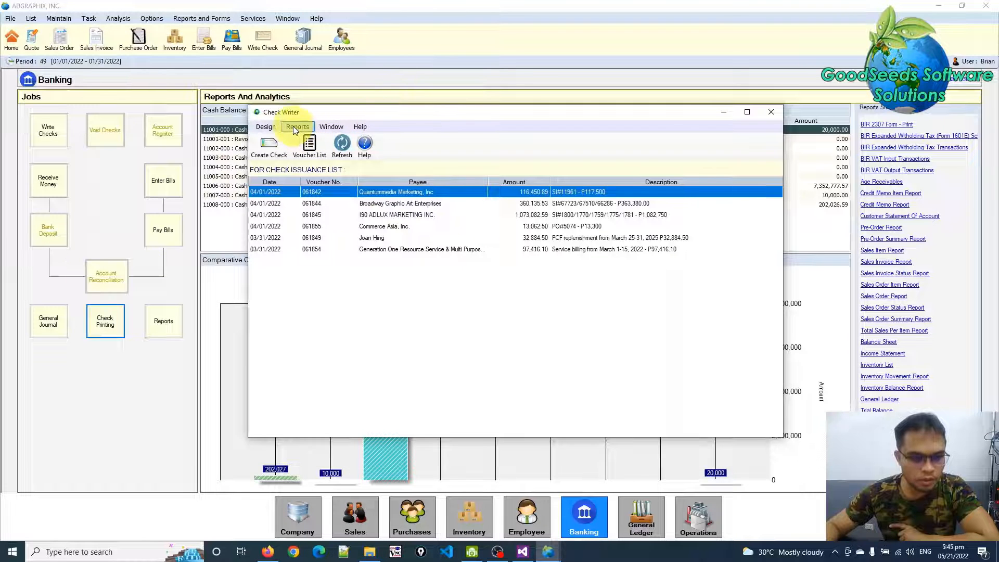
click(297, 126)
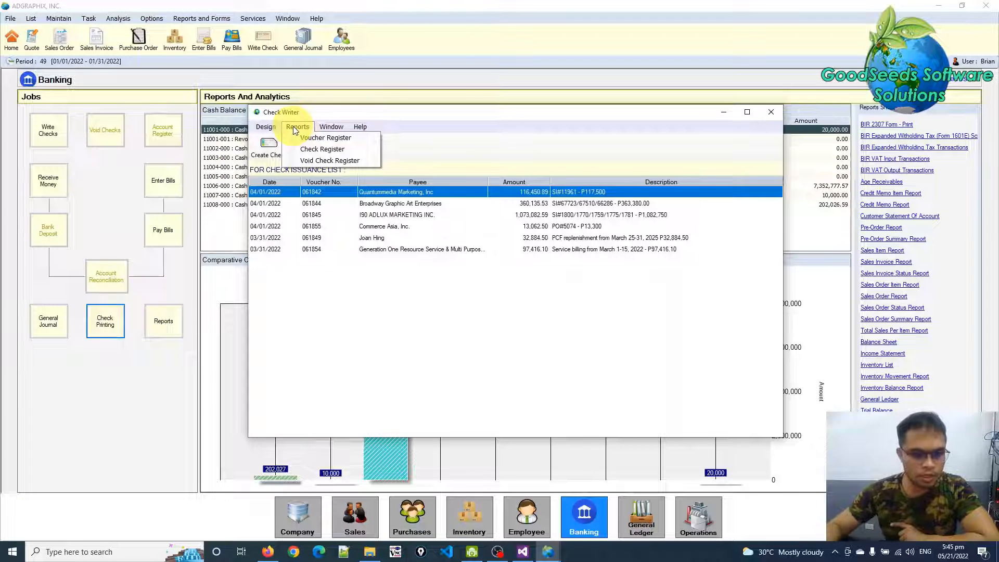
mouse_move(401, 156)
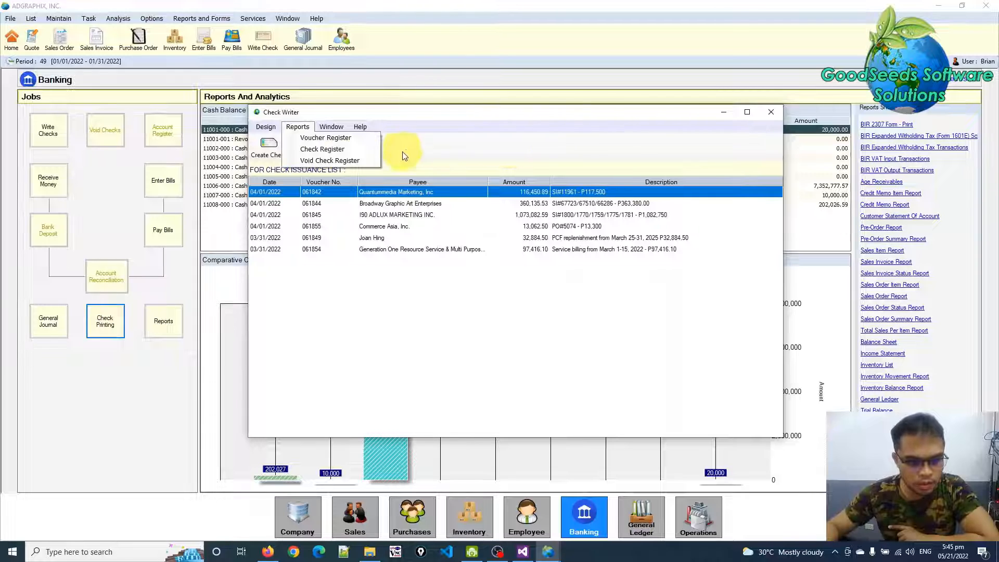
mouse_move(322, 149)
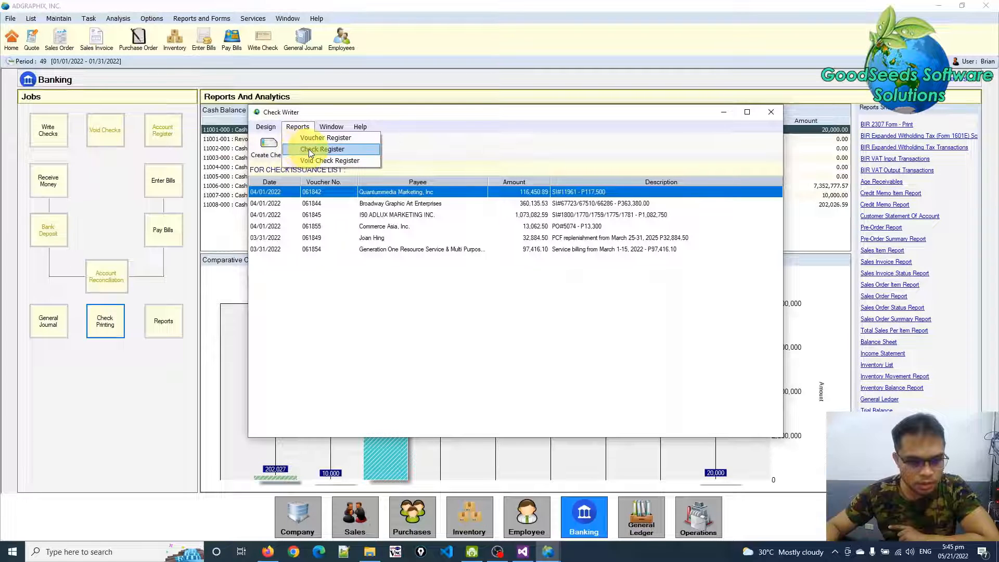
Print the 05/21/2022 check register, then export both checks to Excel
click(321, 149)
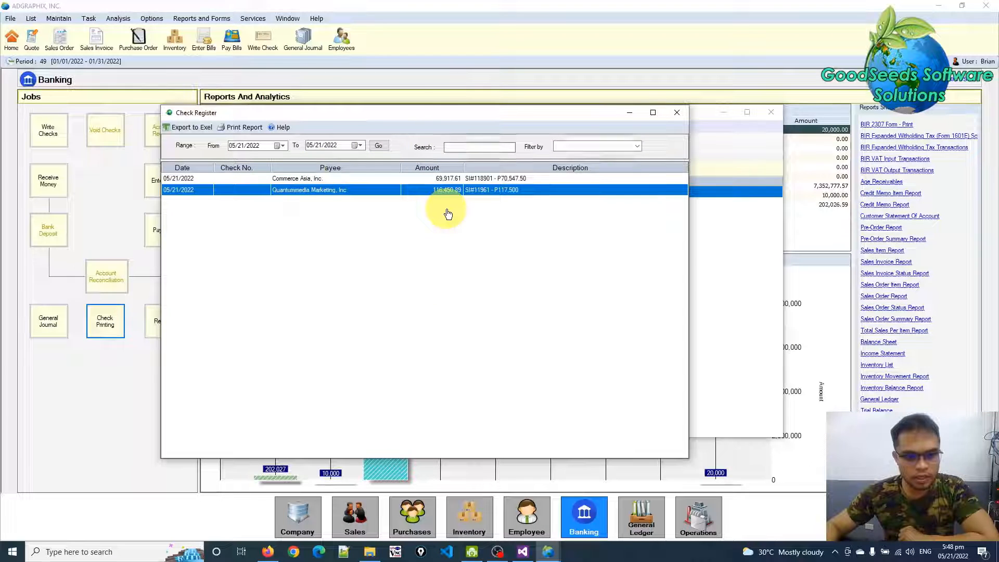
mouse_move(284, 238)
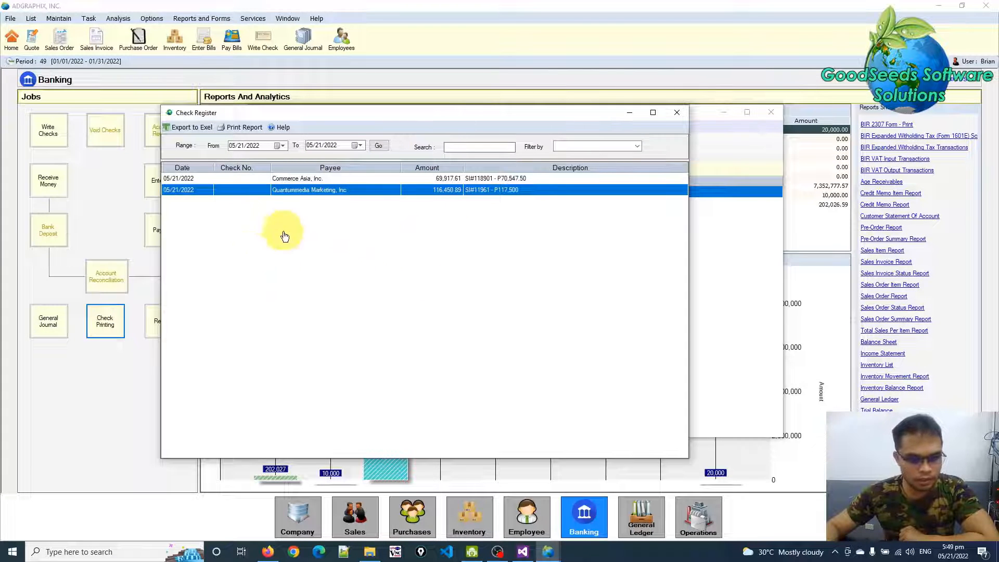
mouse_move(379, 120)
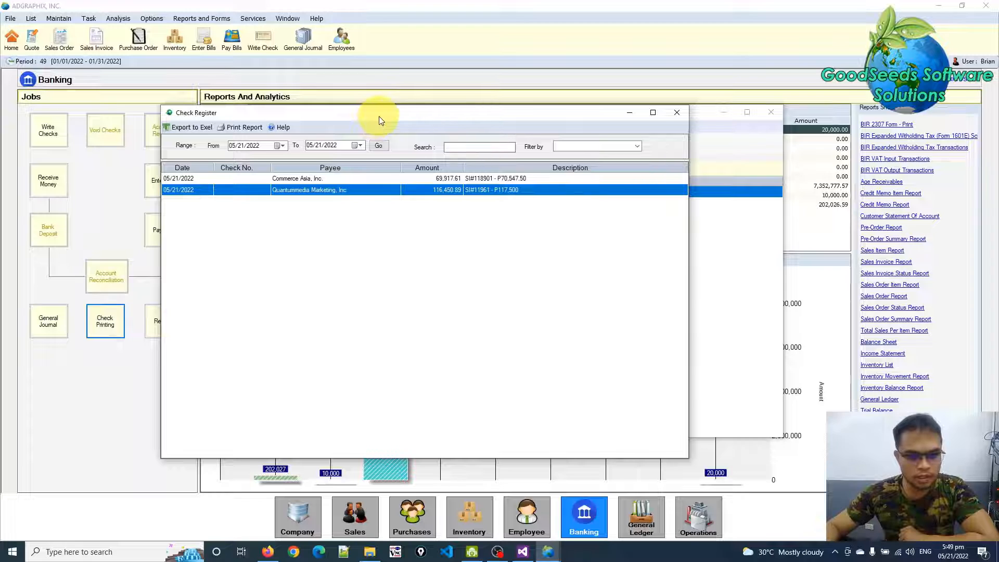
mouse_move(202, 230)
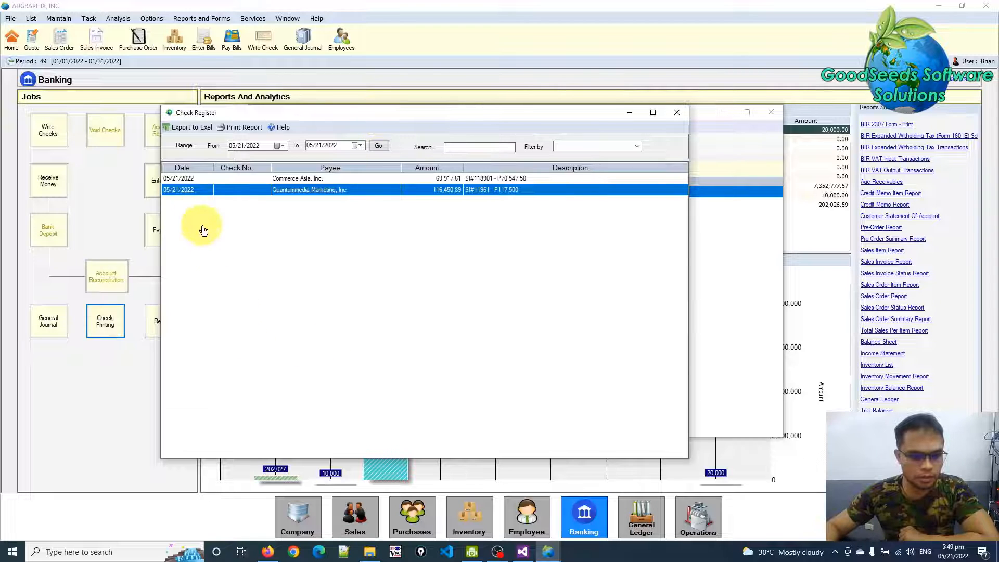
mouse_move(240, 126)
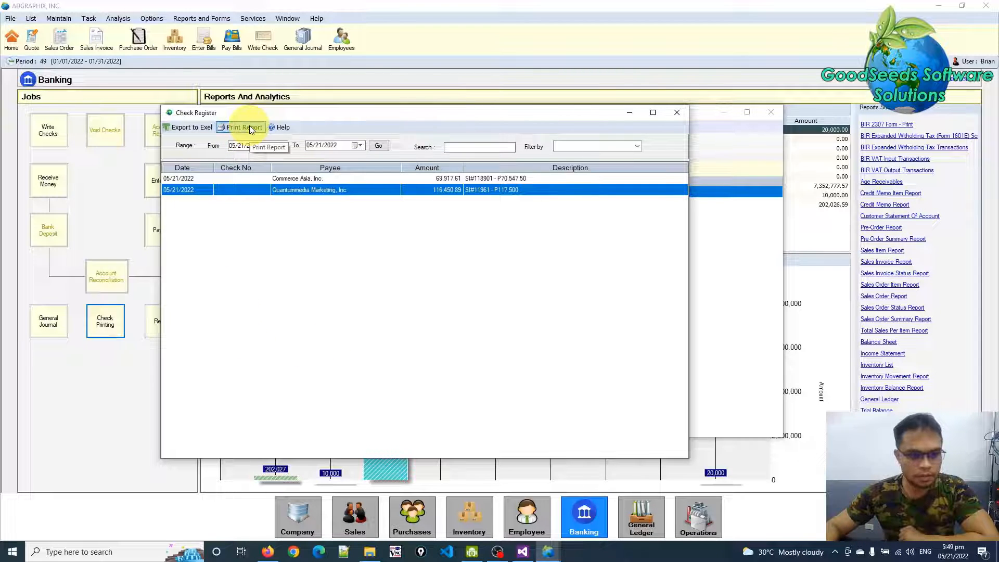
click(241, 127)
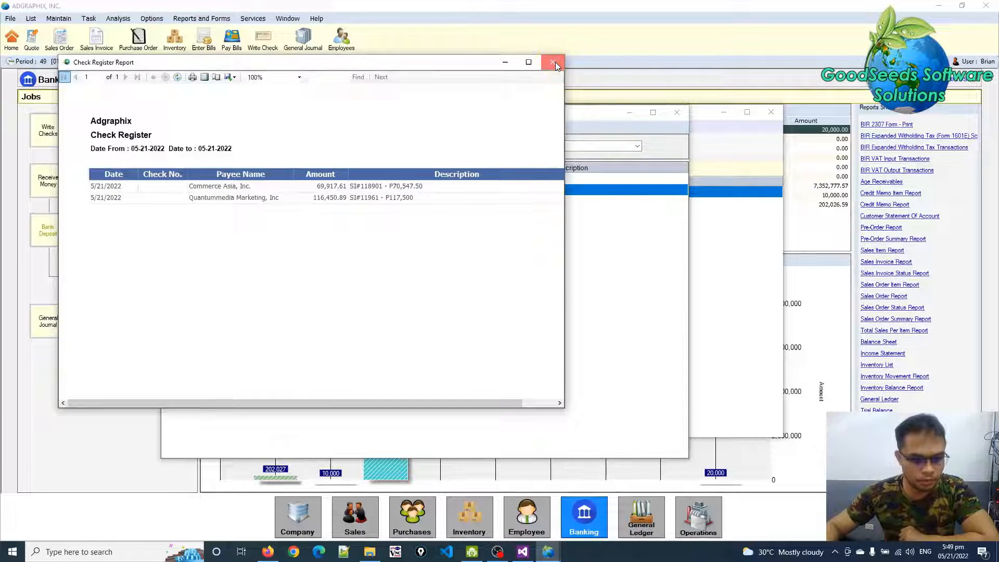
click(552, 62)
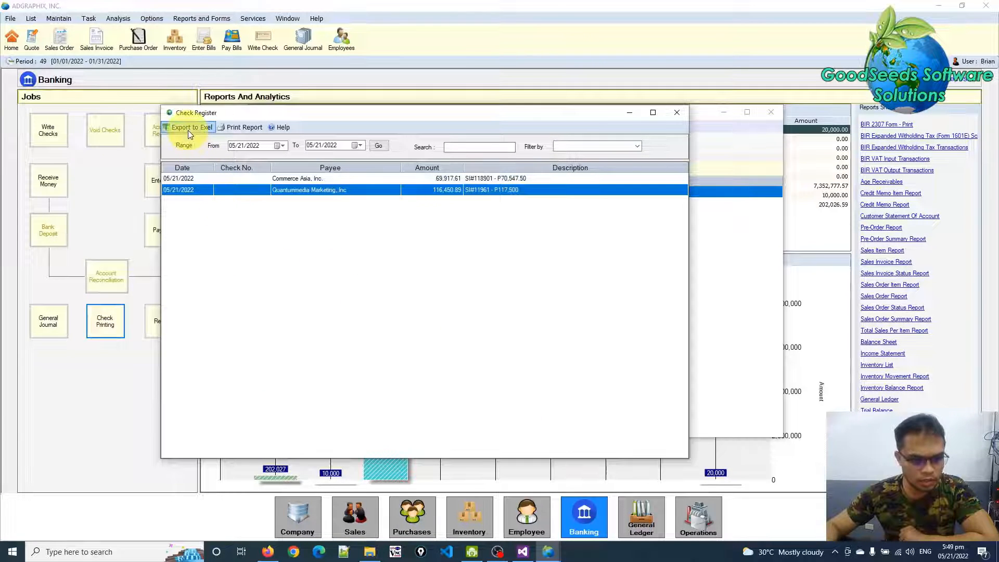
click(188, 127)
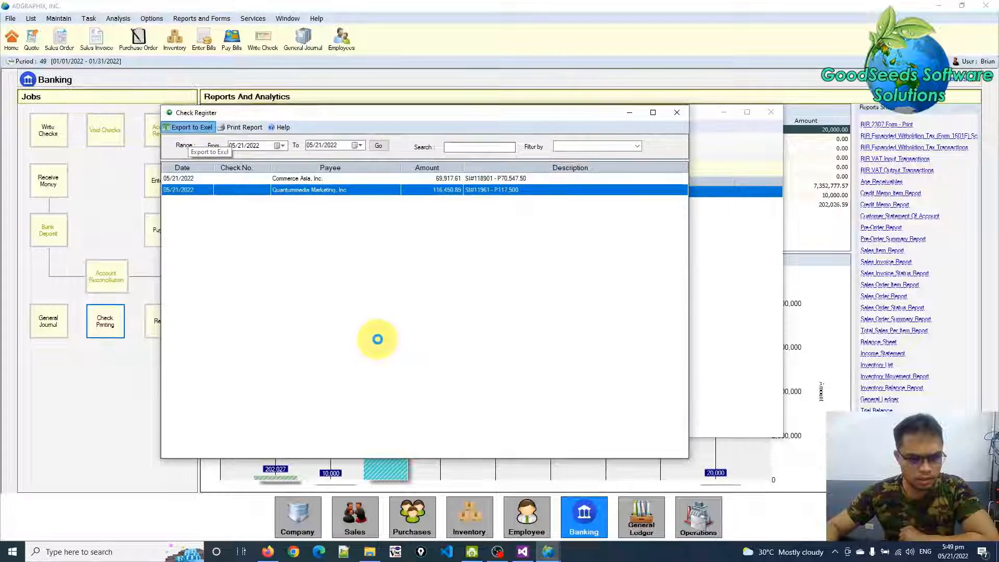
click(187, 127)
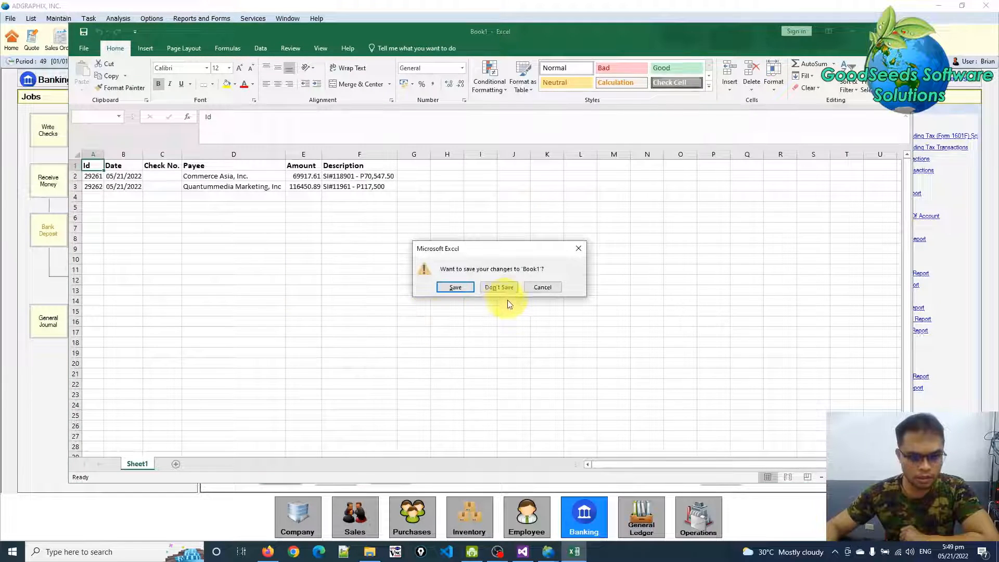
Discard the exported workbook and open the Quantummedia Marketing, Inc check entry
click(498, 288)
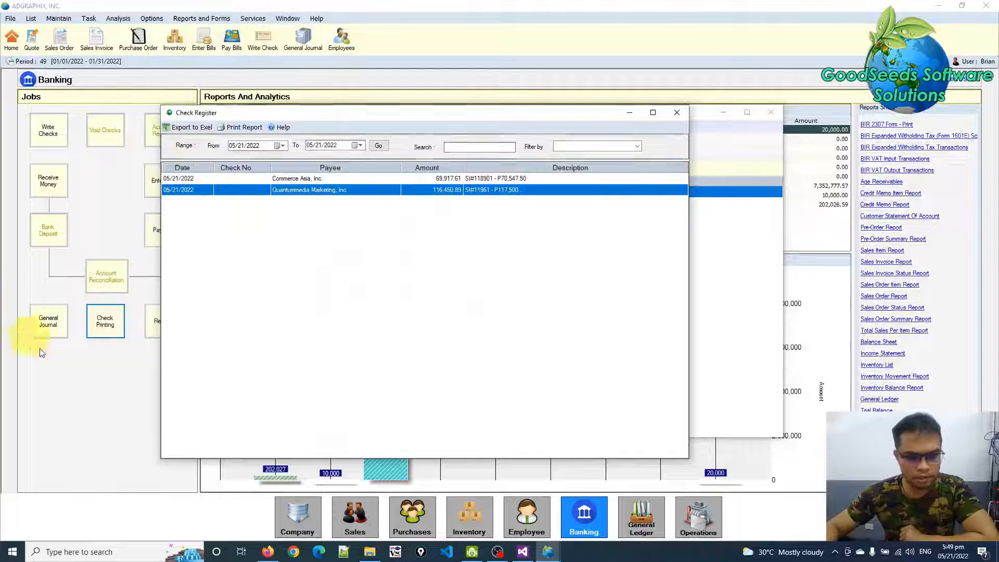
mouse_move(312, 249)
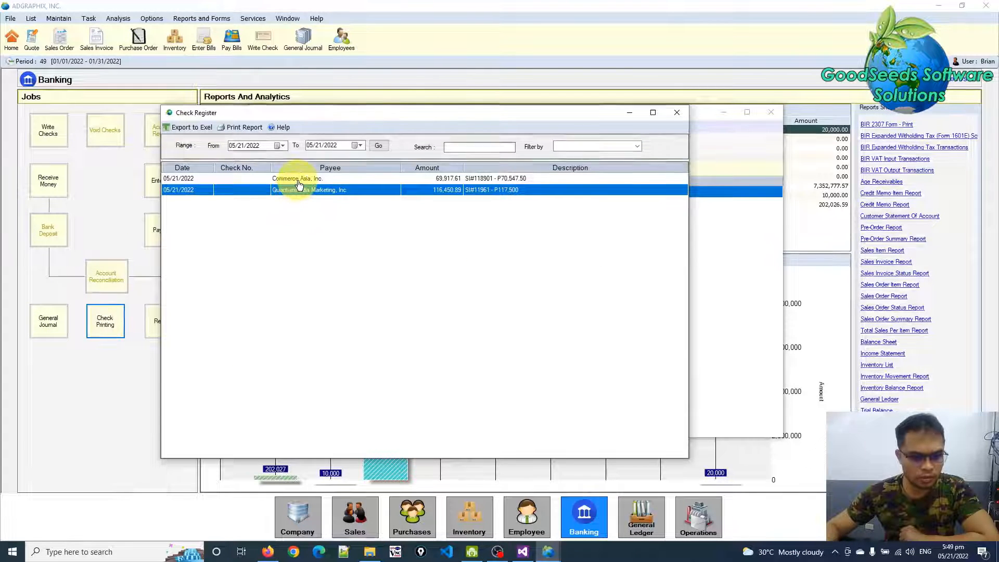
click(296, 178)
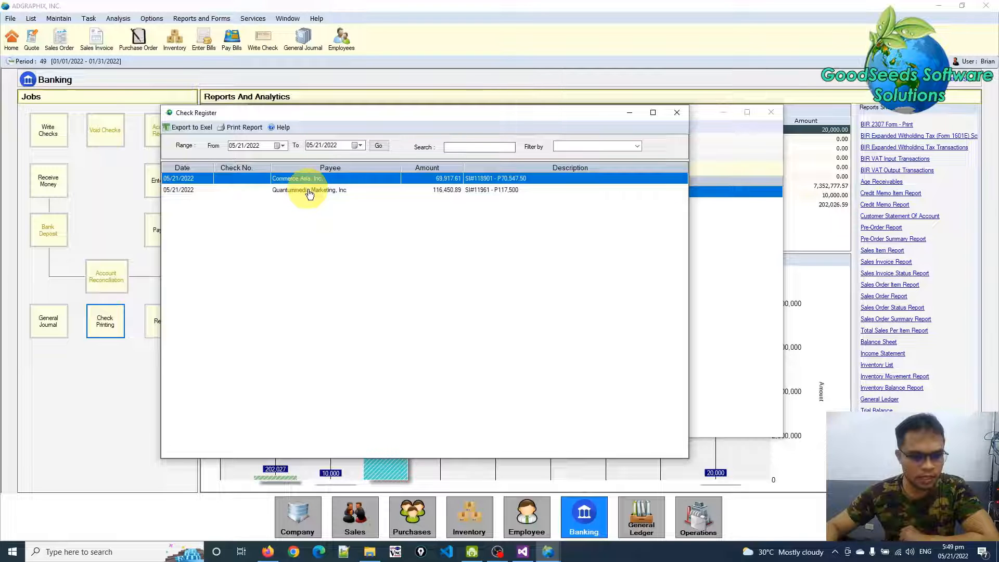
click(309, 190)
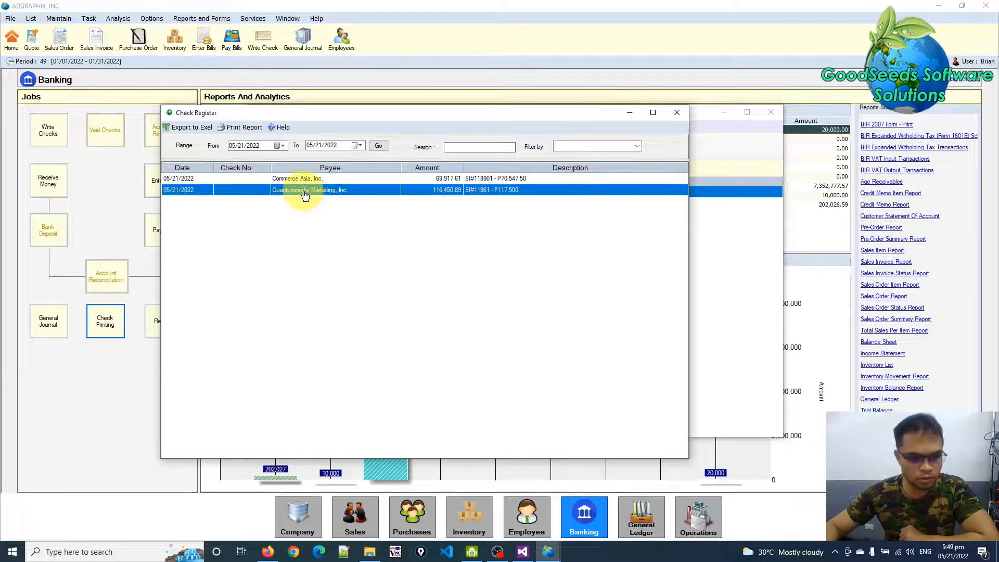
double_click(309, 190)
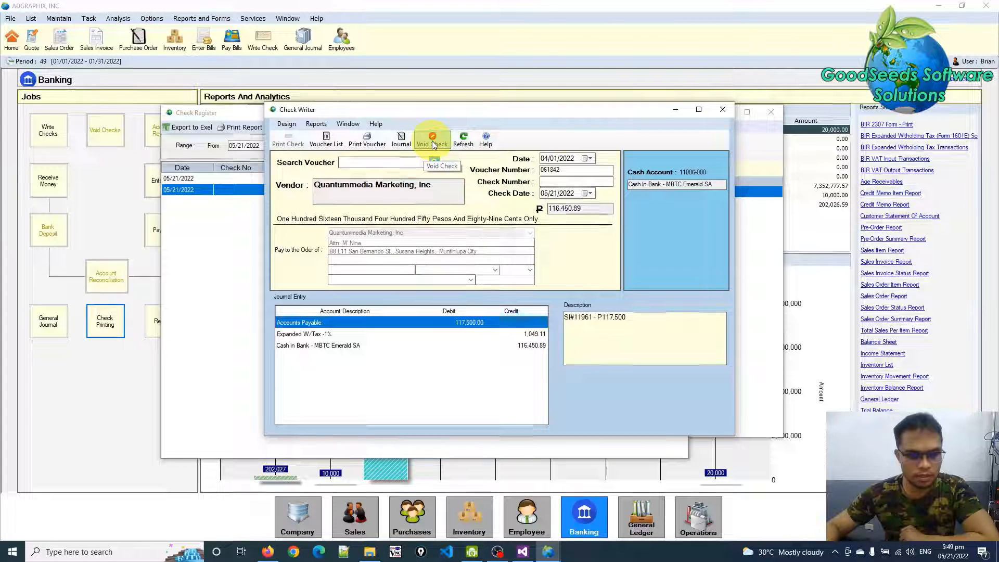
Void the 116,450.89 Quantummedia check, confirm it, and close its details
click(431, 139)
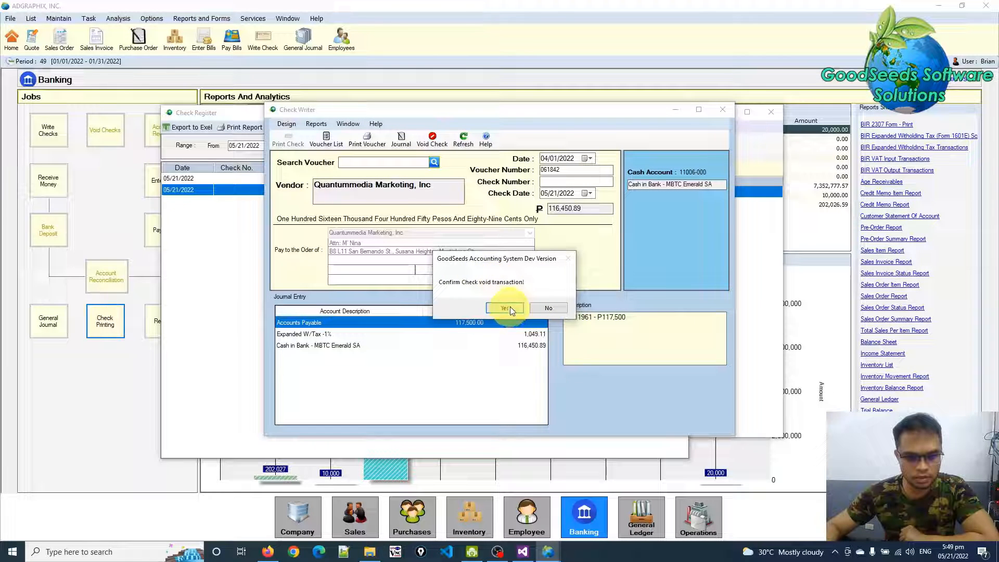
click(505, 308)
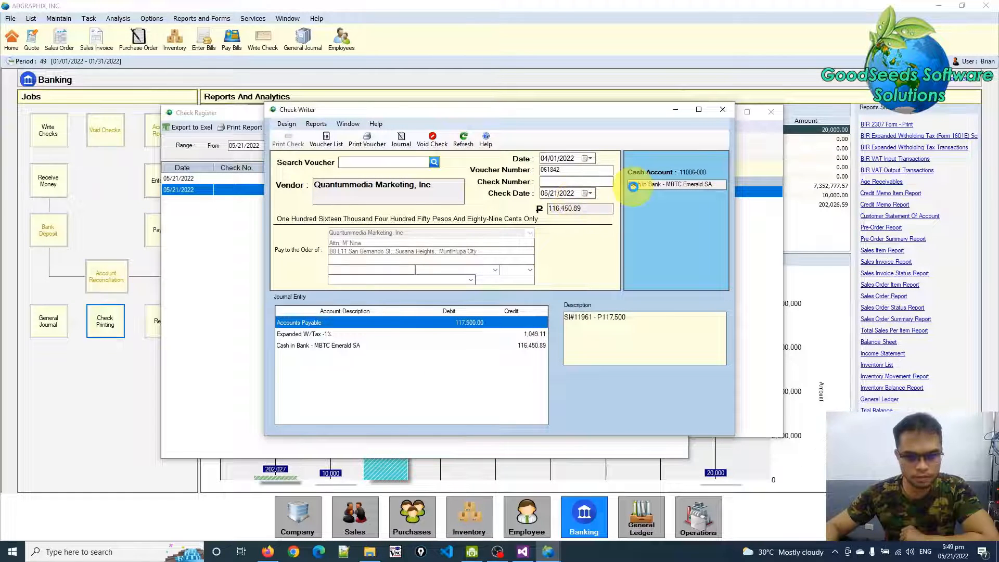
click(432, 139)
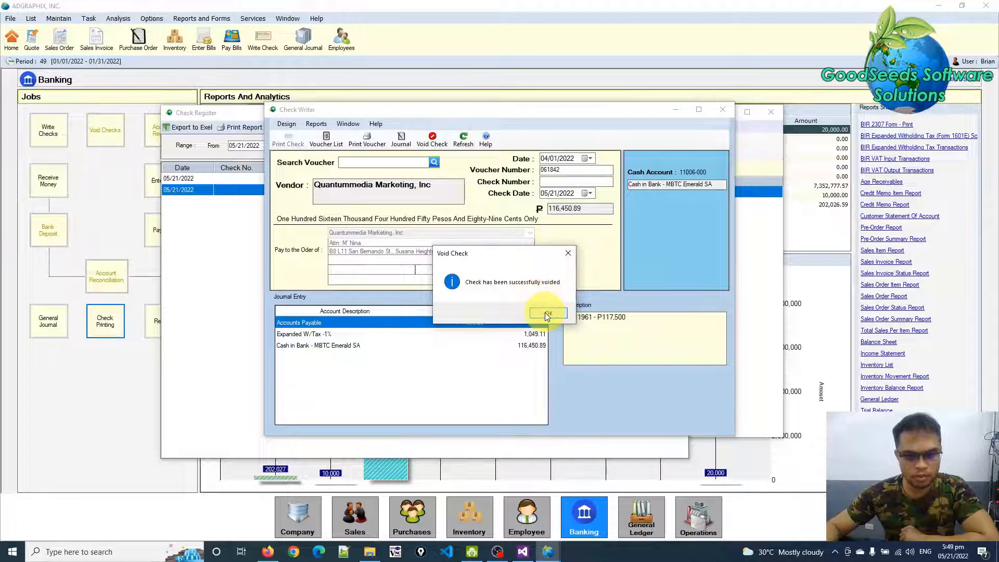
click(547, 313)
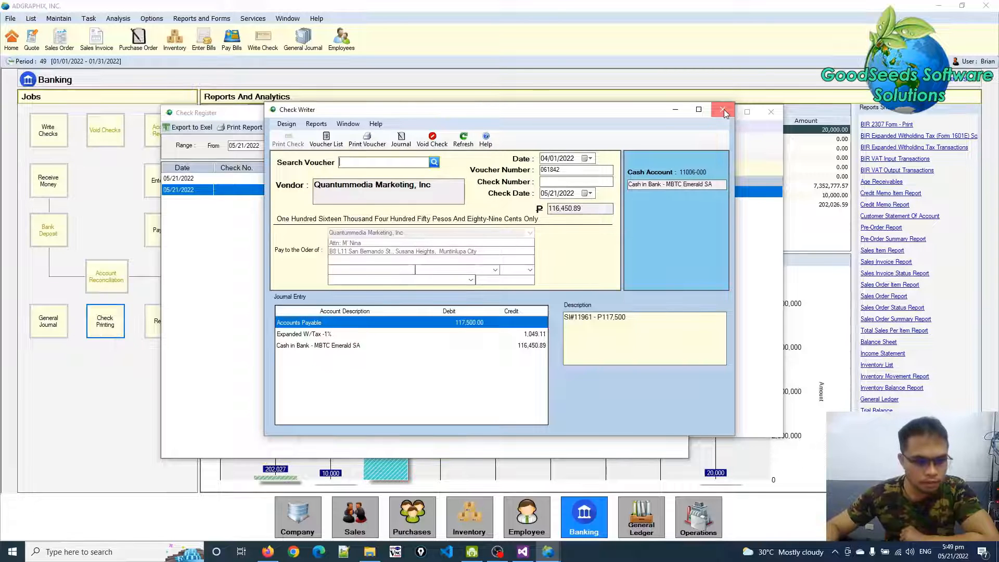
click(723, 112)
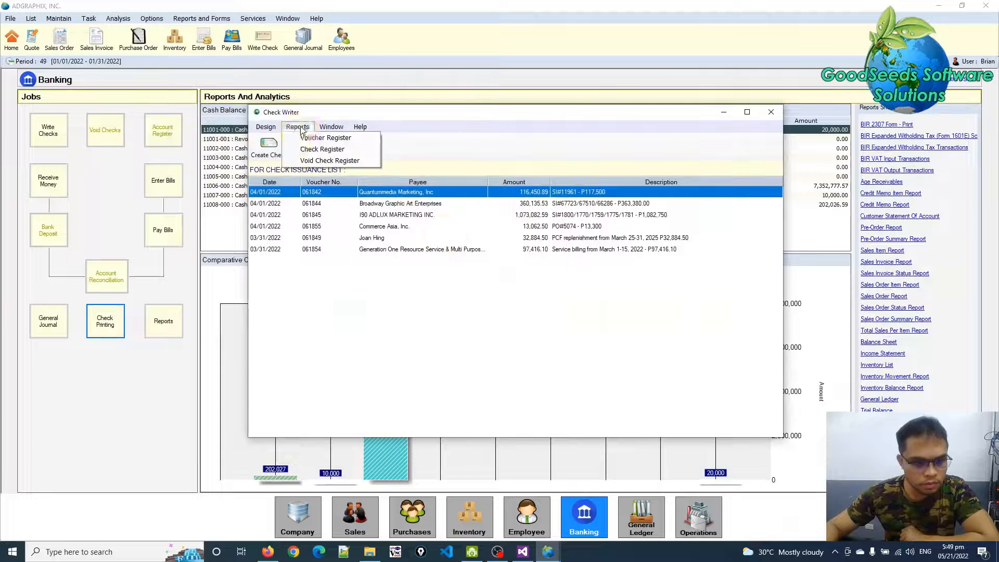
mouse_move(330, 159)
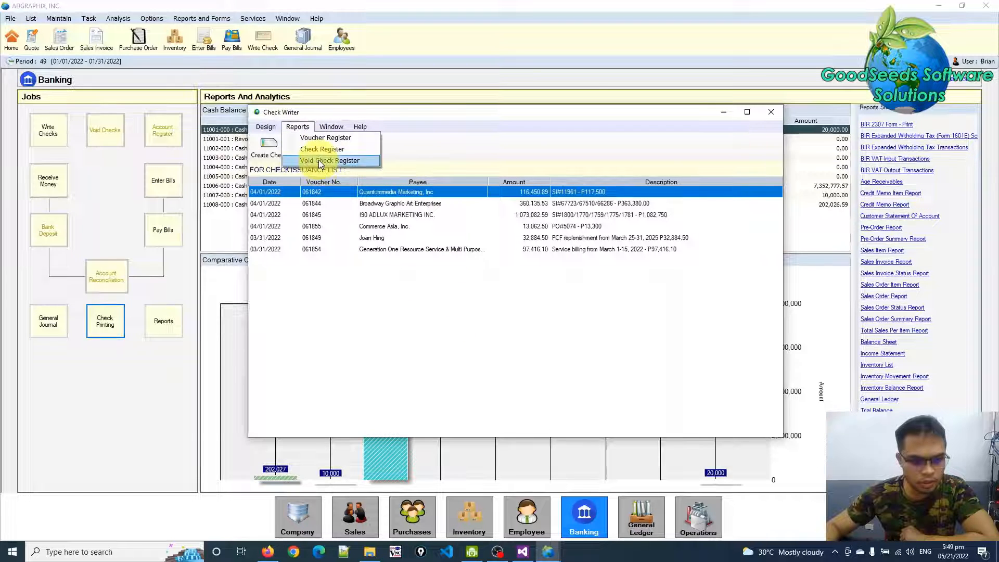
click(330, 160)
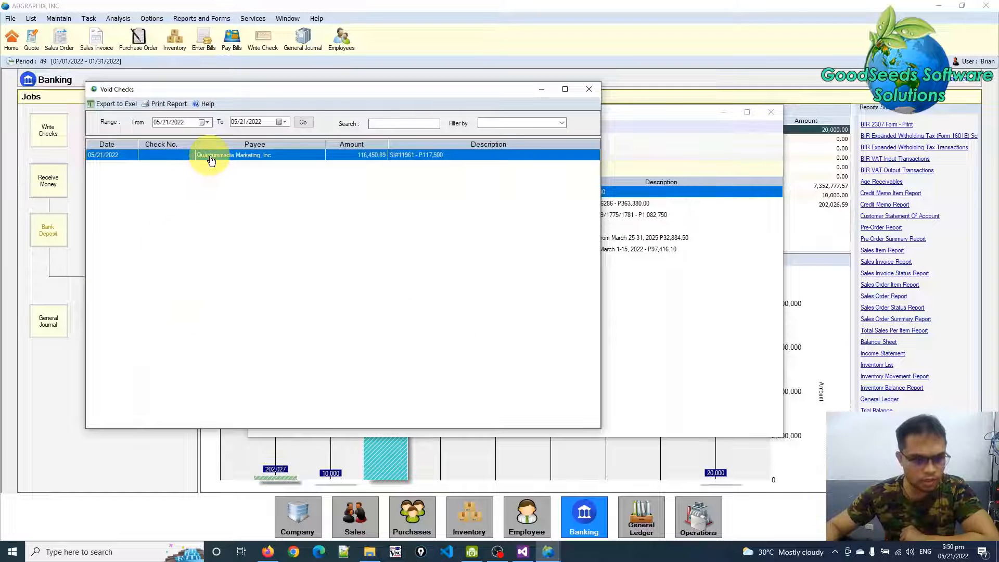
double_click(233, 156)
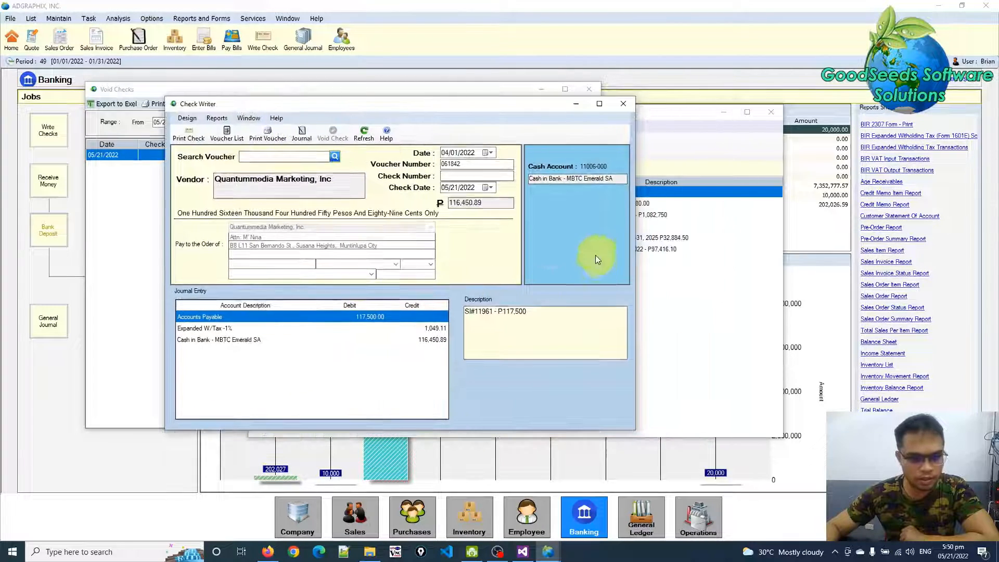
mouse_move(580, 114)
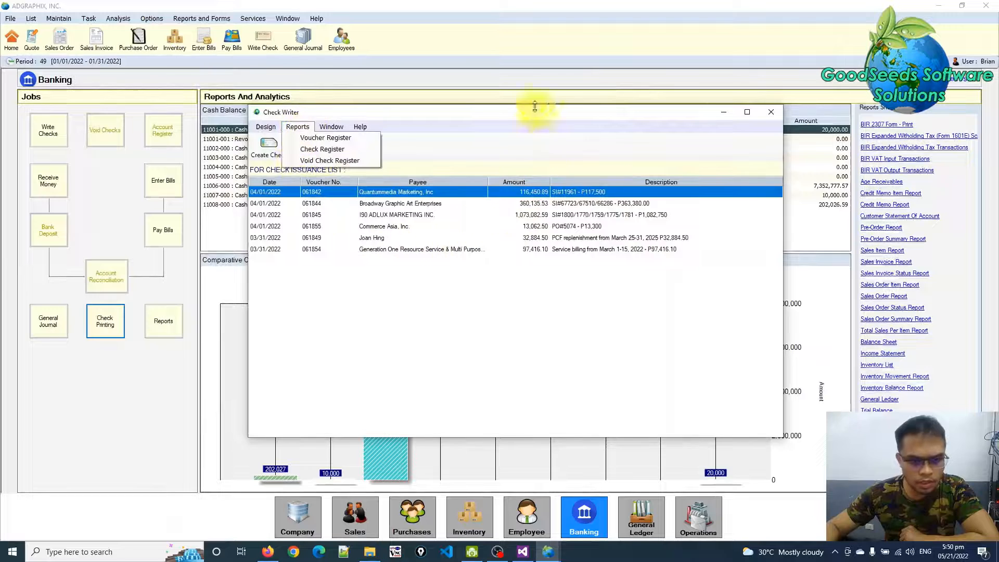
Load the voucher register for 03/01/2022 through 05/21/2022
click(326, 137)
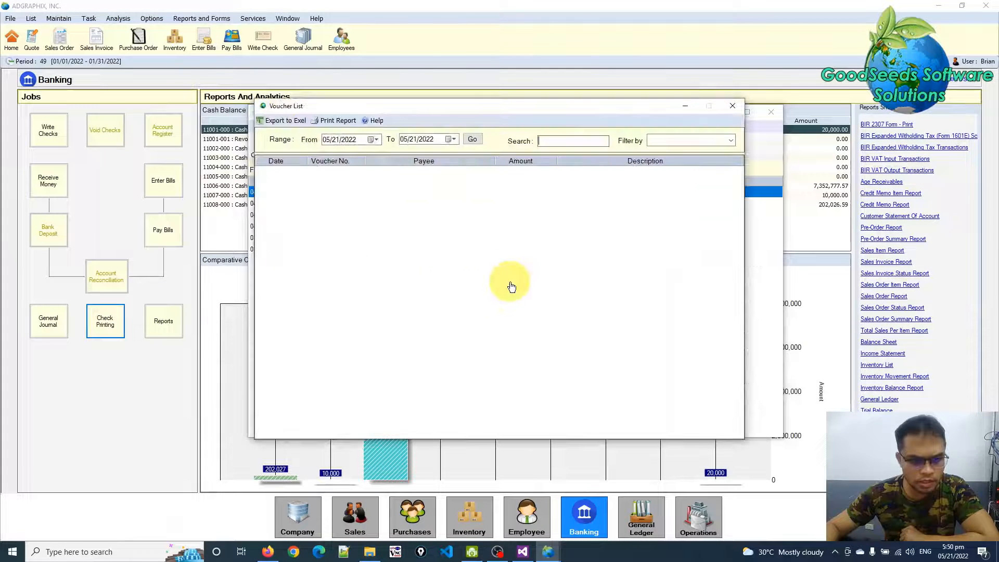
click(374, 140)
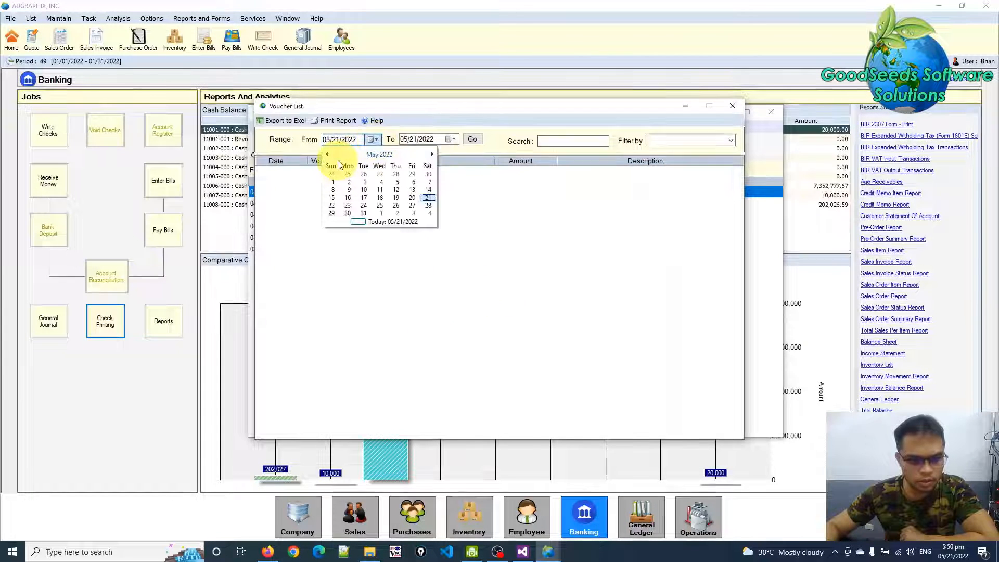
click(326, 154)
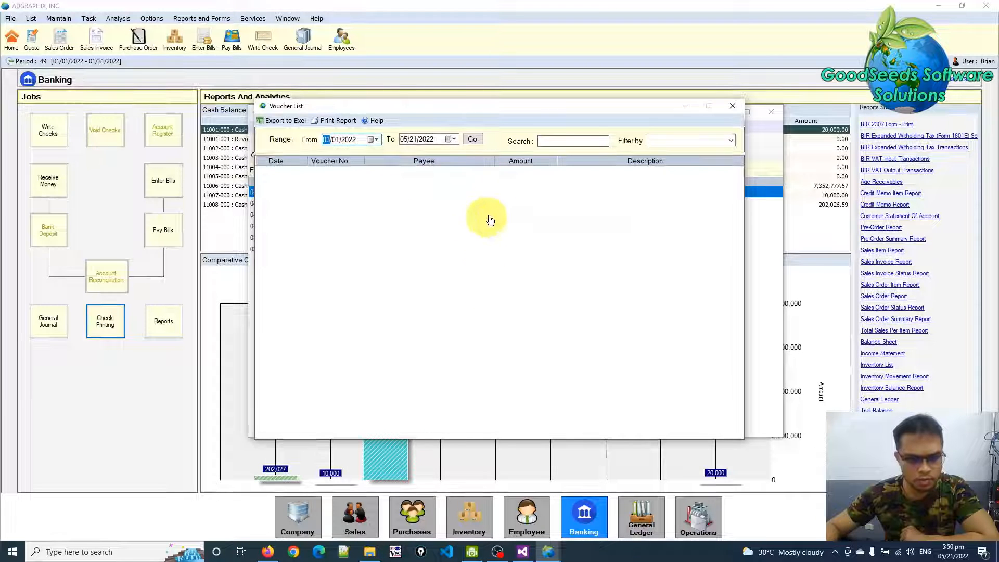
click(472, 139)
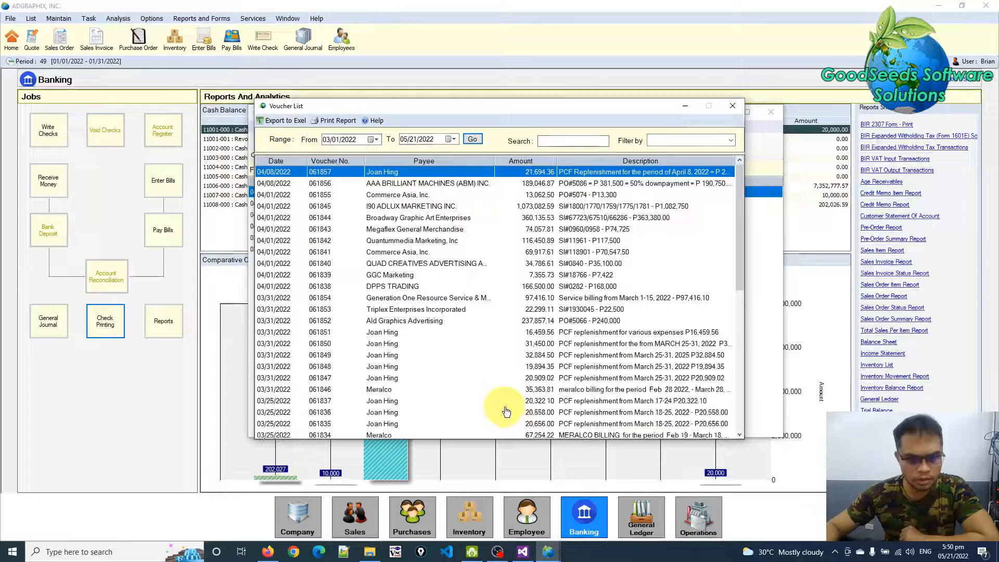
scroll(down, 3)
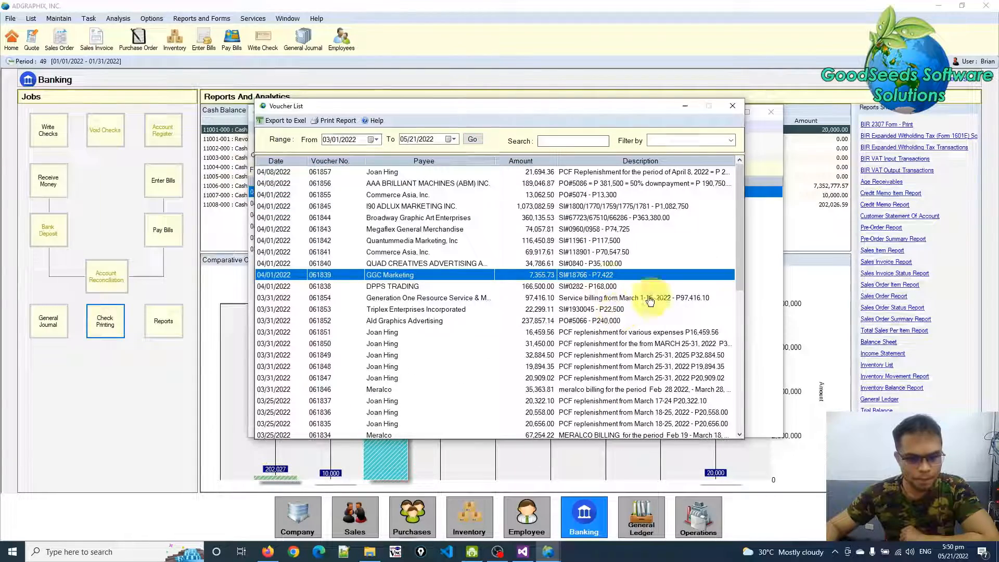
mouse_move(659, 325)
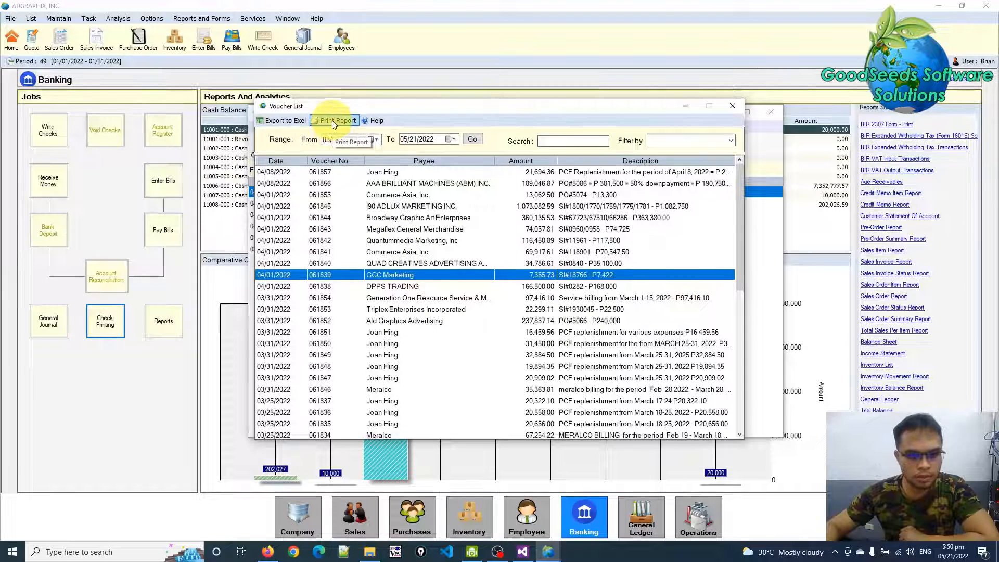
Preview the voucher register printout and export it to Excel without saving
click(334, 120)
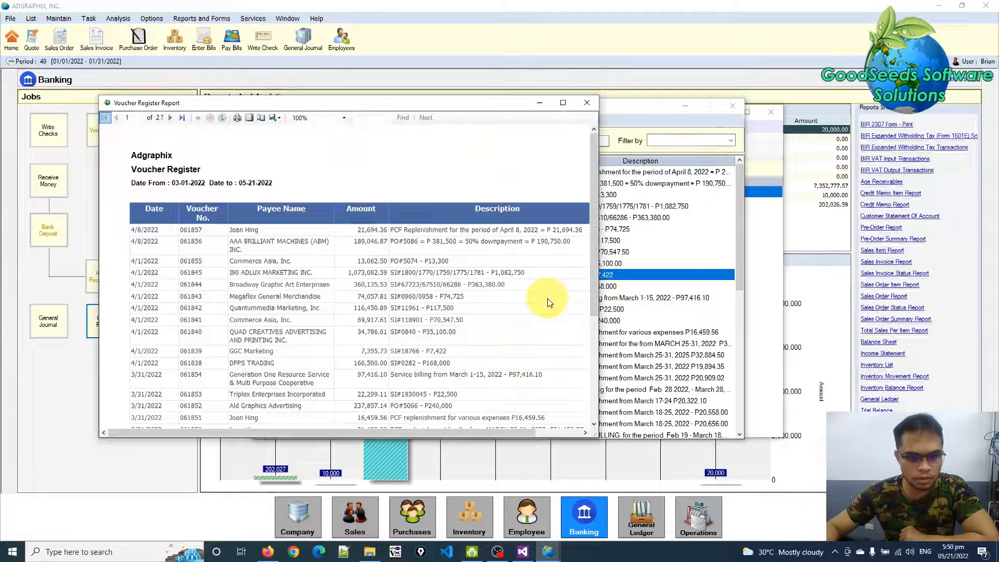
click(587, 103)
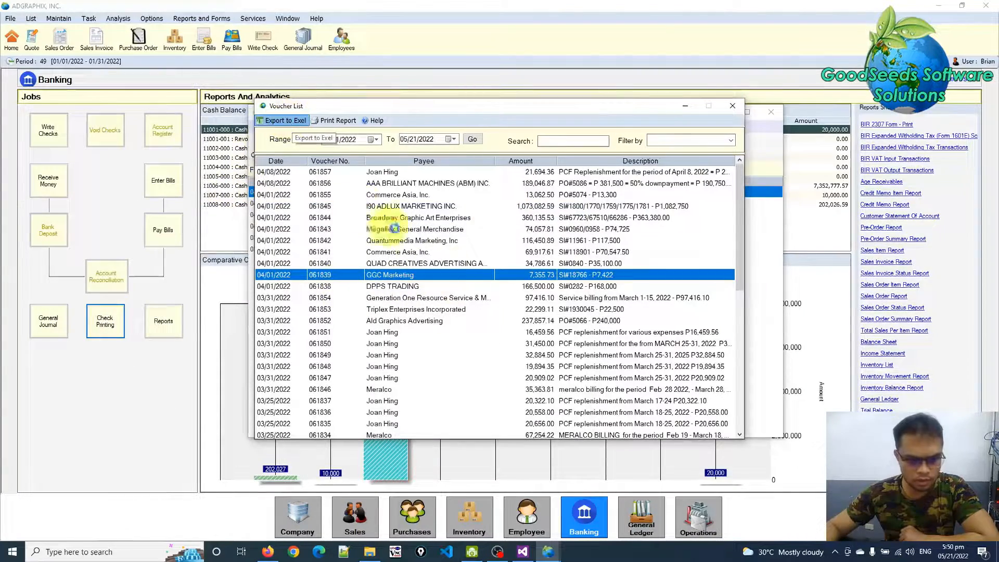
click(281, 120)
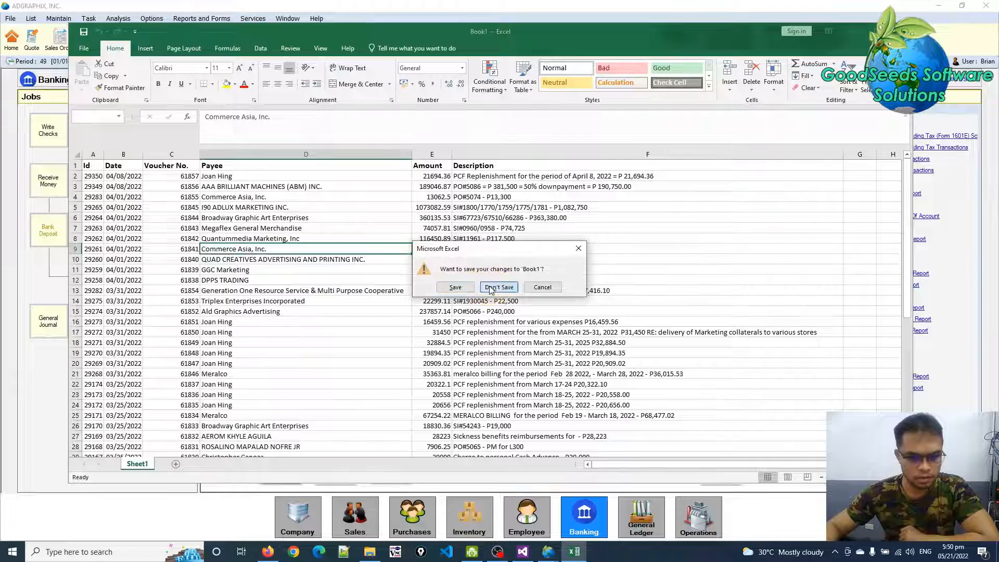
click(498, 287)
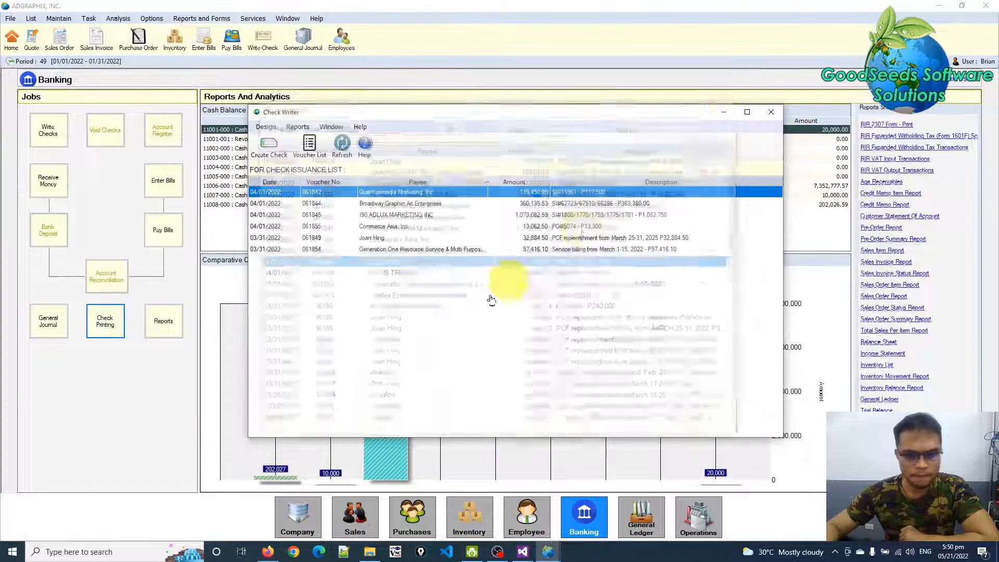
click(770, 111)
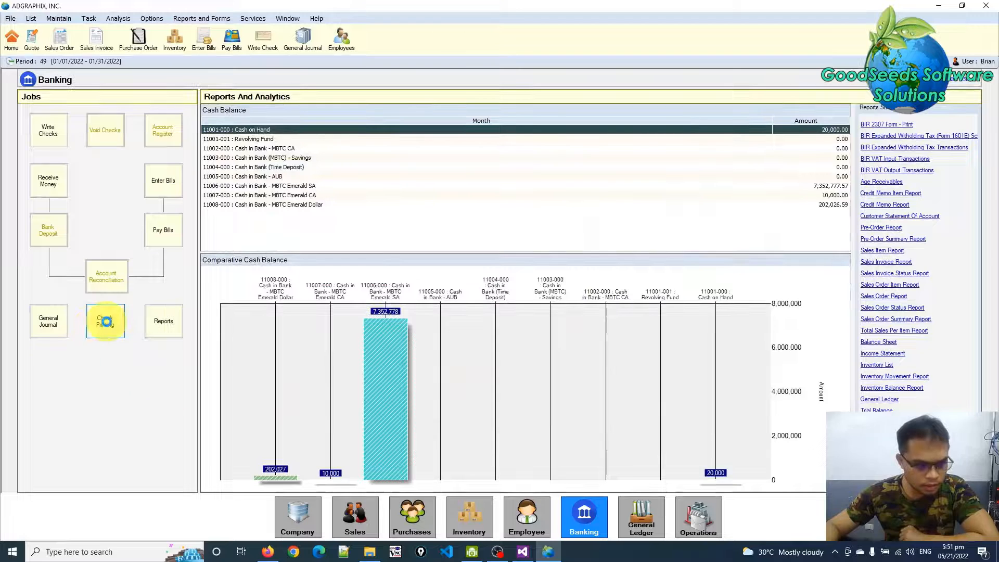
click(105, 320)
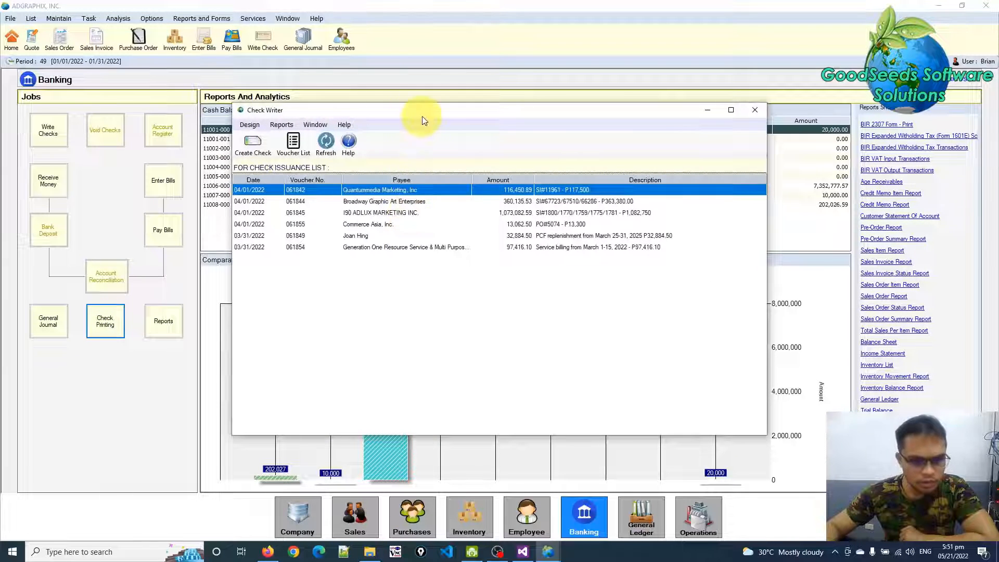
mouse_move(293, 142)
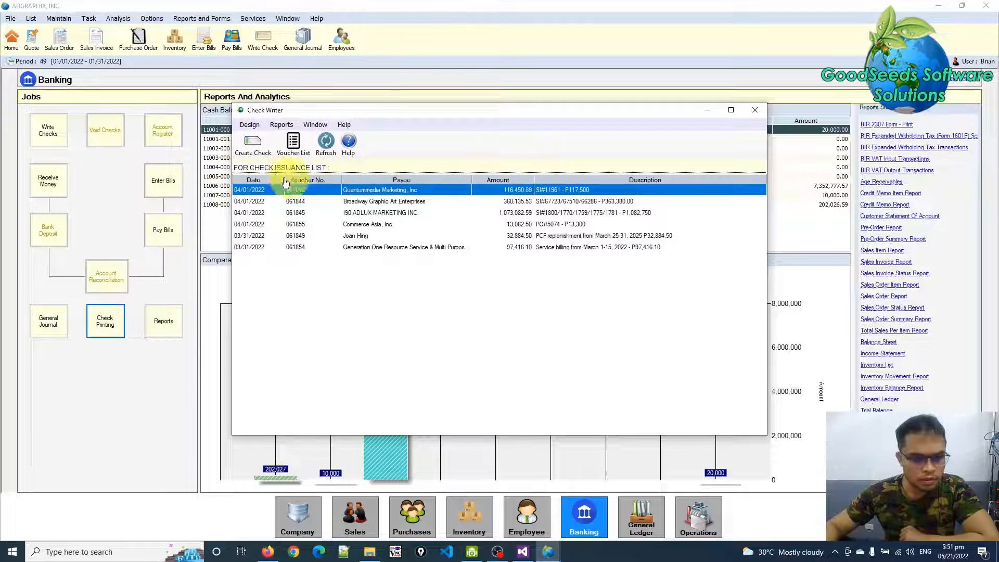
mouse_move(252, 144)
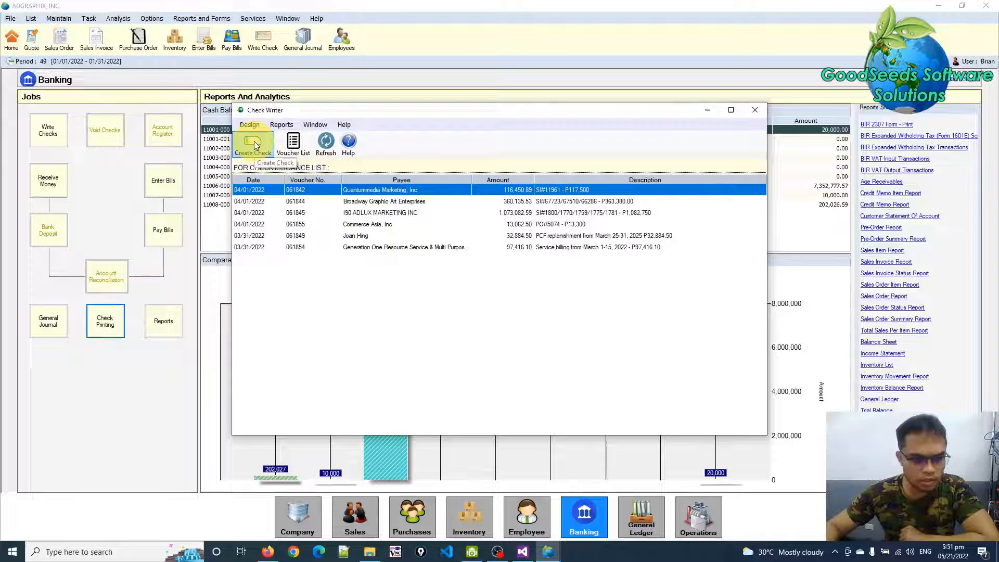
click(253, 145)
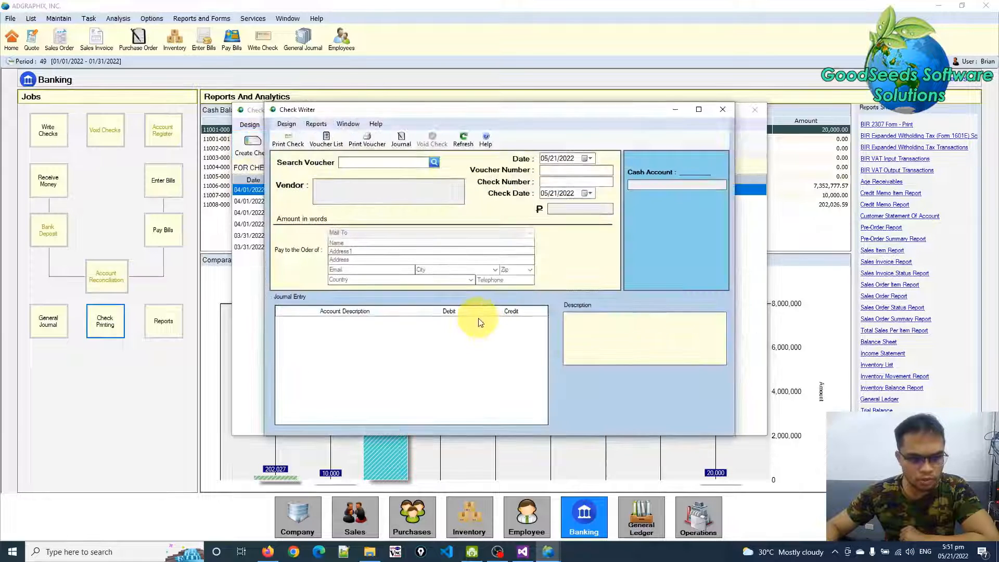
click(434, 162)
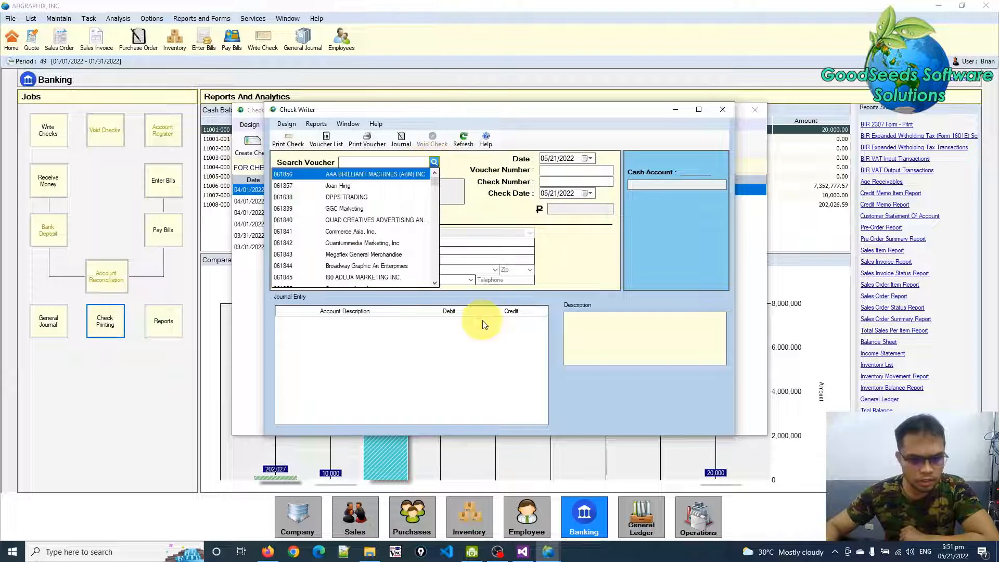
click(376, 173)
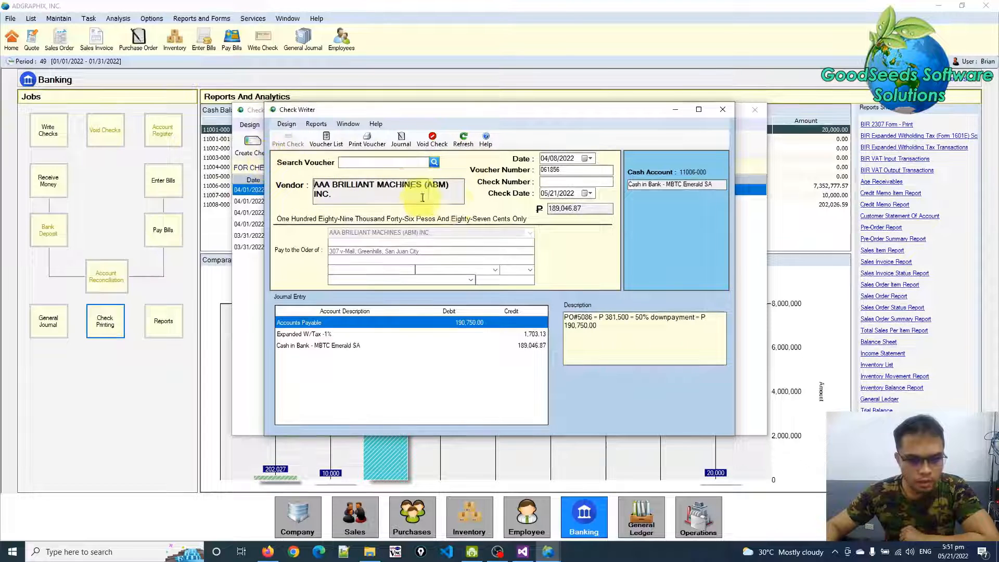
click(326, 142)
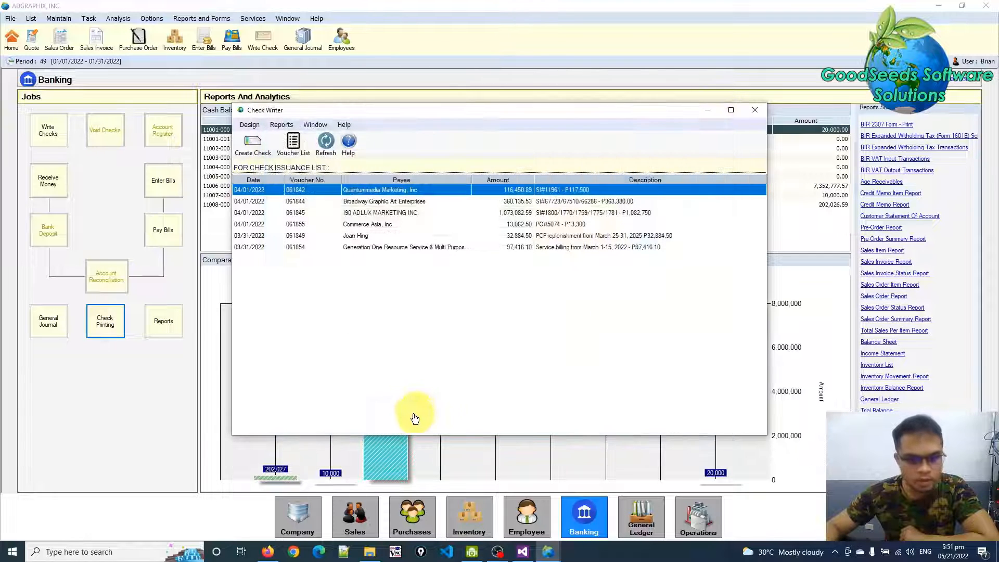